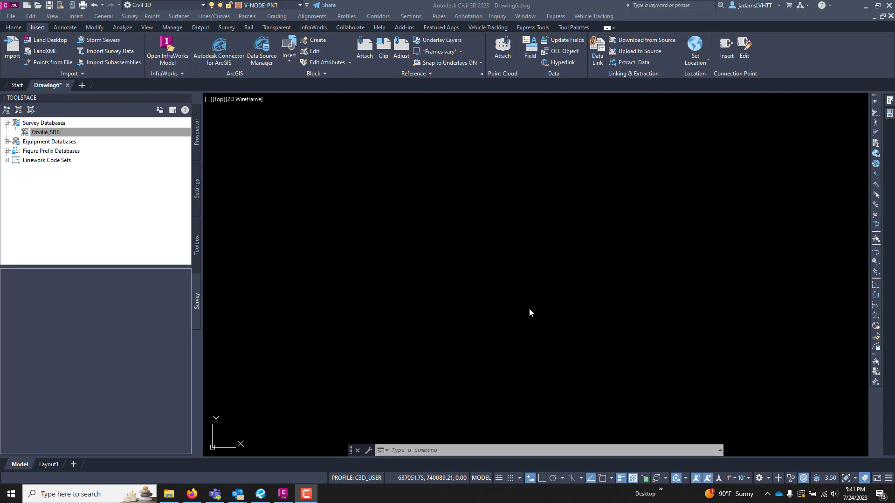
mouse_move(49, 63)
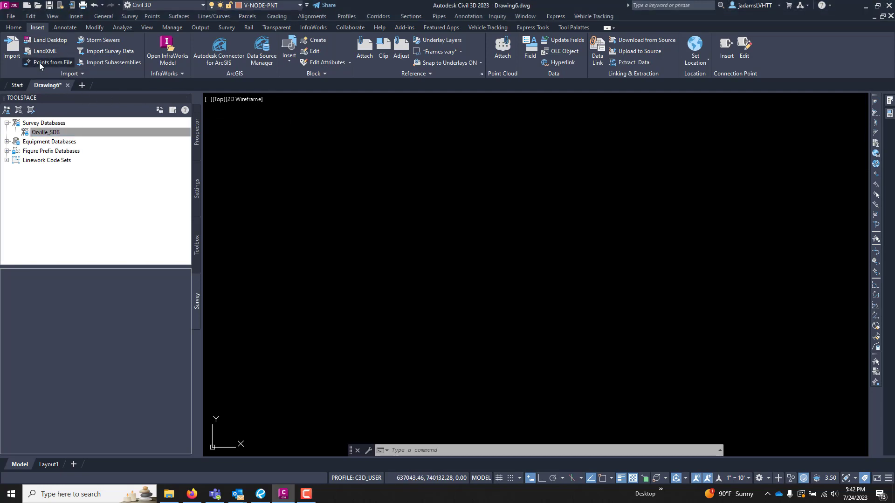
- Import All Points.csv as a PNEZD comma-delimited point file into the drawing
left_click(52, 63)
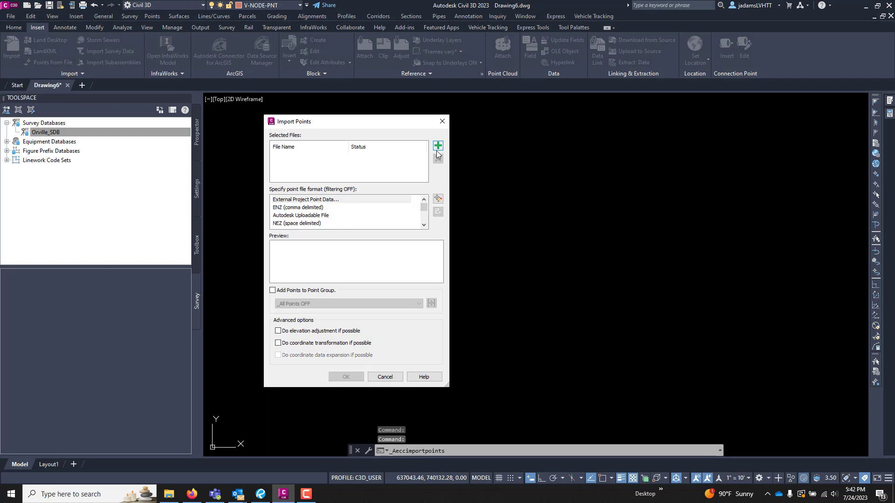
left_click(438, 146)
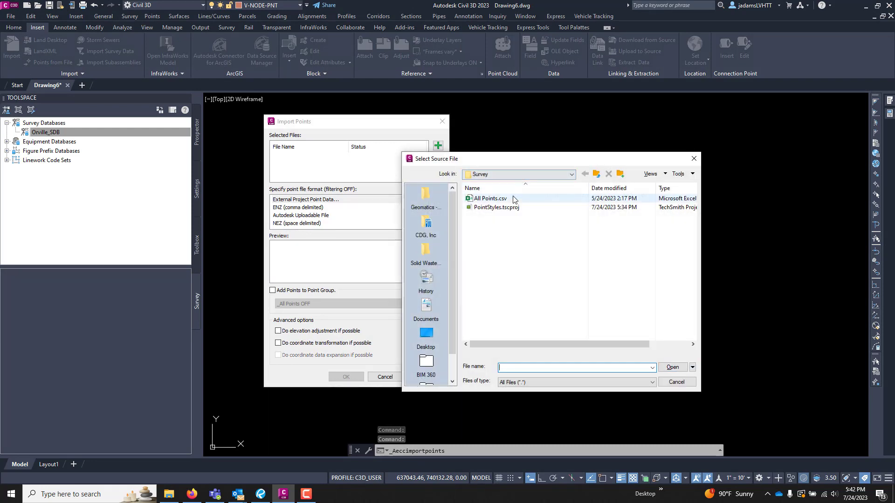
left_click(490, 198)
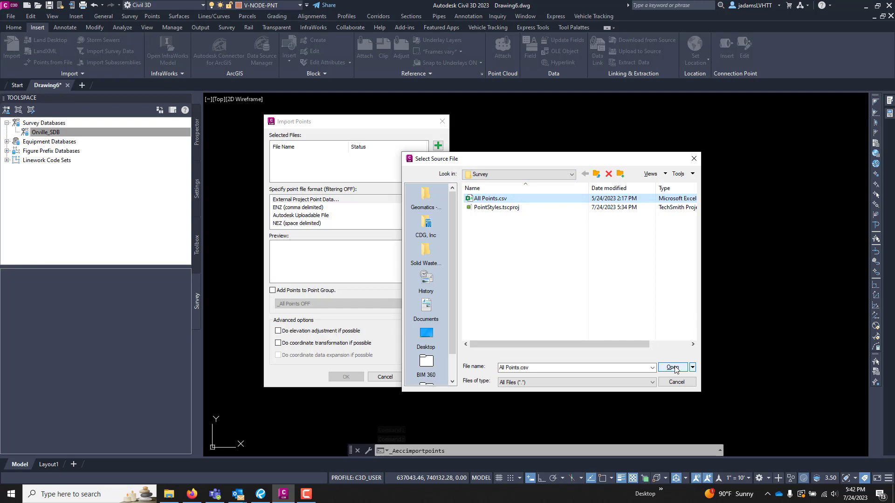
left_click(672, 367)
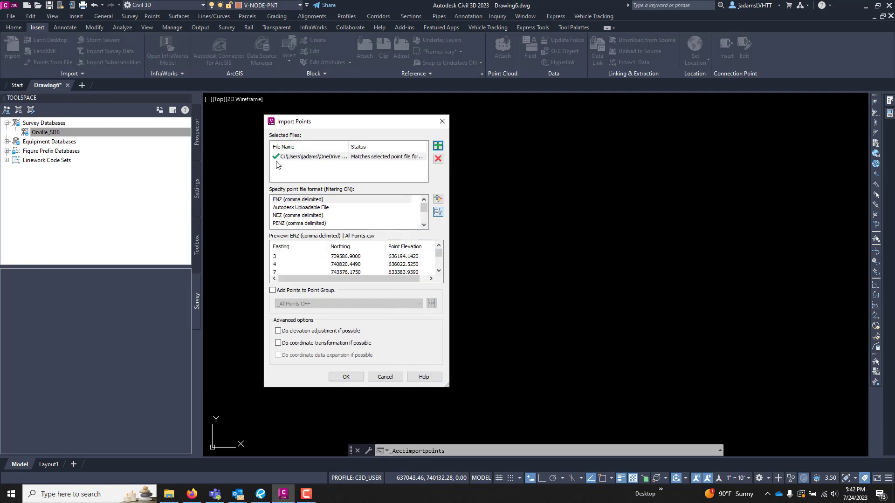
mouse_move(333, 209)
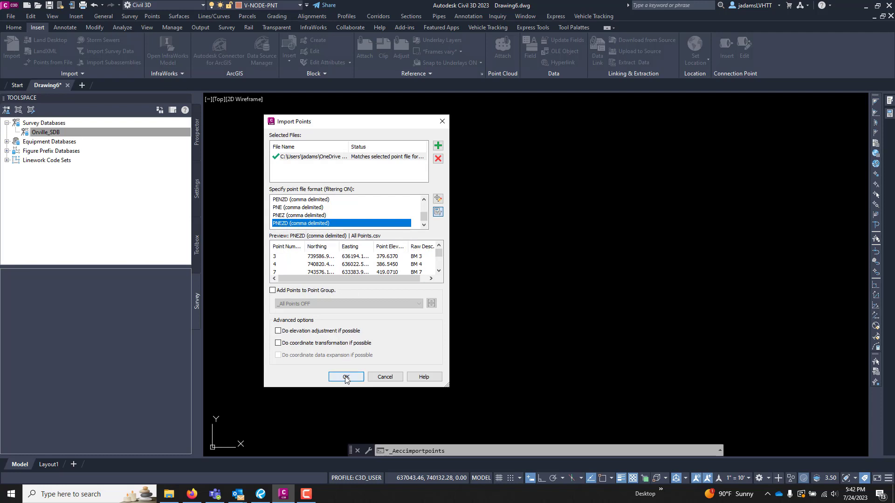
left_click(345, 376)
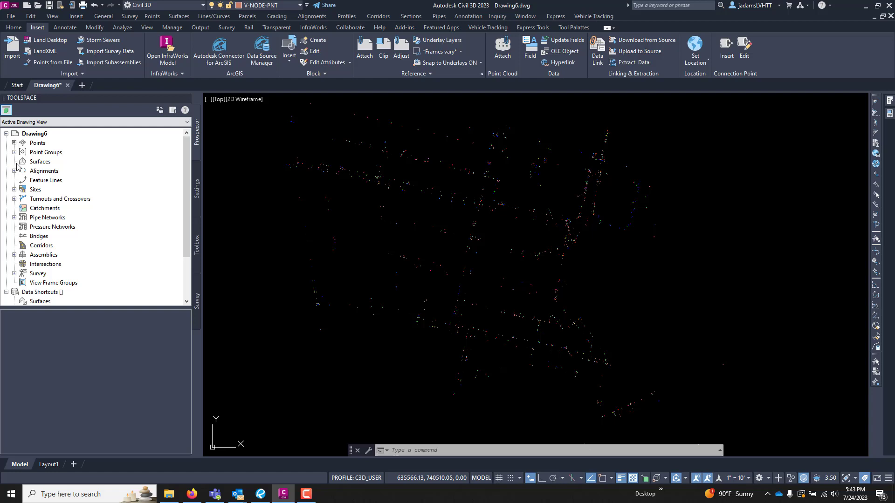
- Expand Point Groups to list Controls, _All Points OFF and _All Points
left_click(14, 152)
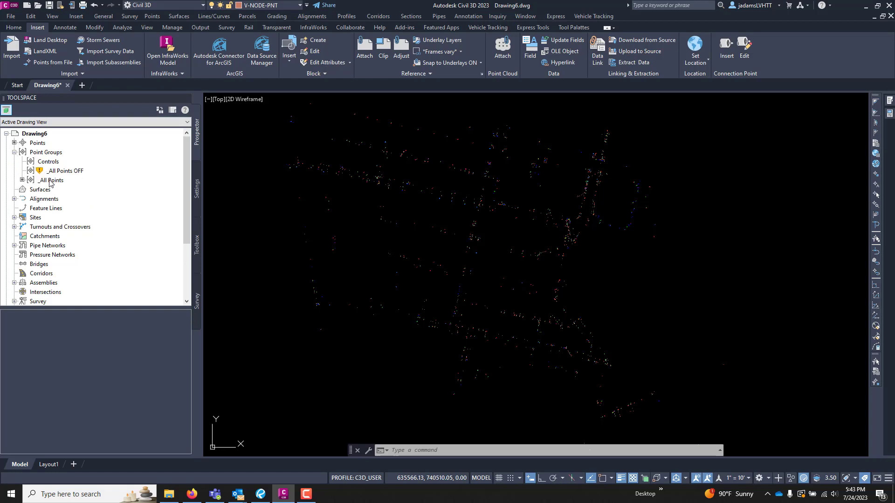
right_click(52, 180)
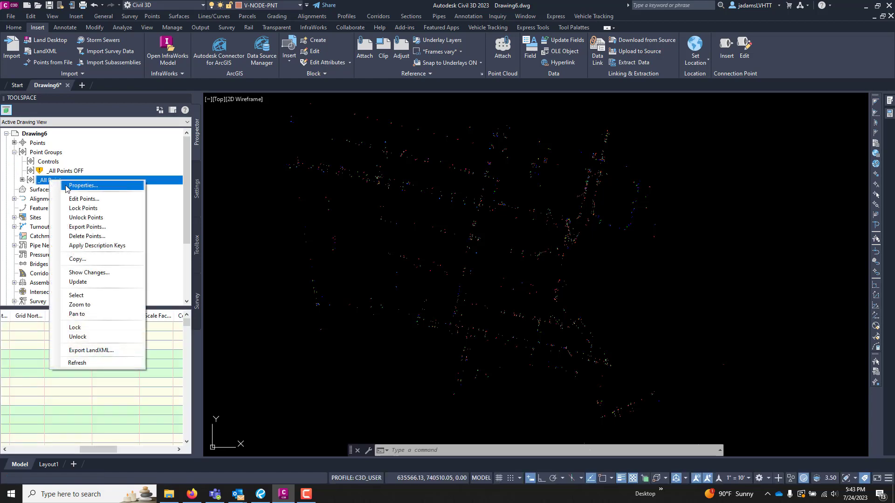
left_click(83, 185)
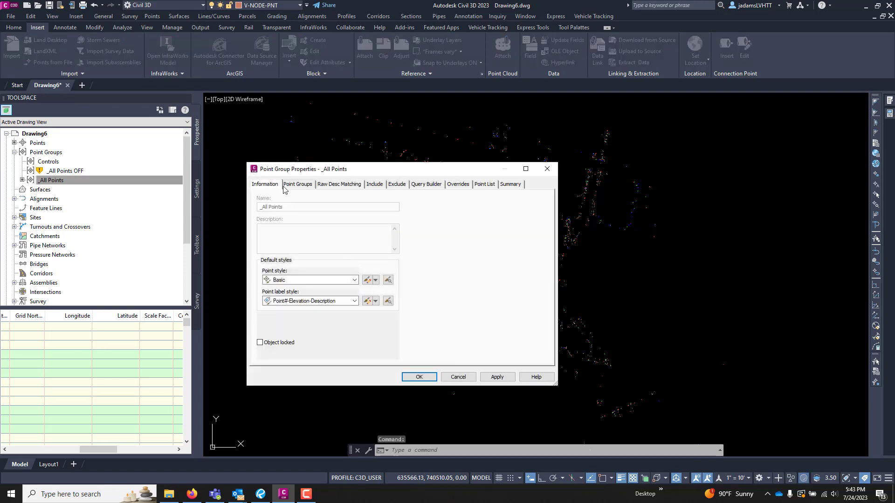
mouse_move(509, 184)
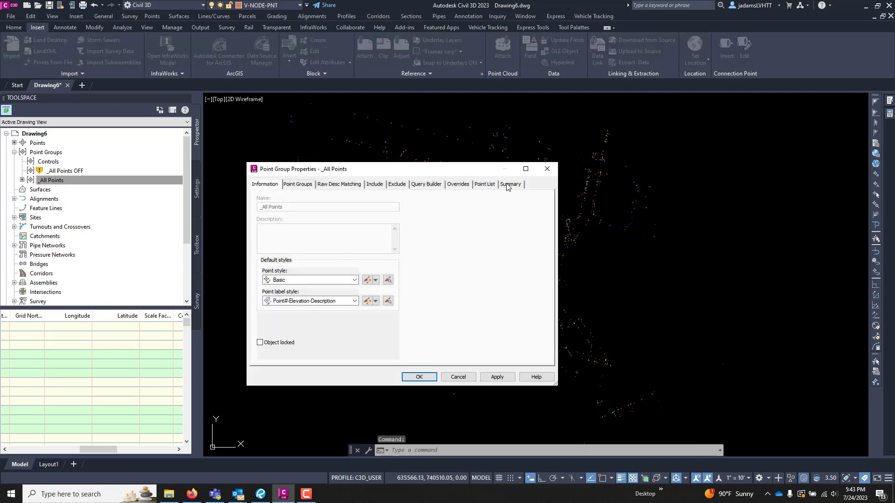
left_click(484, 184)
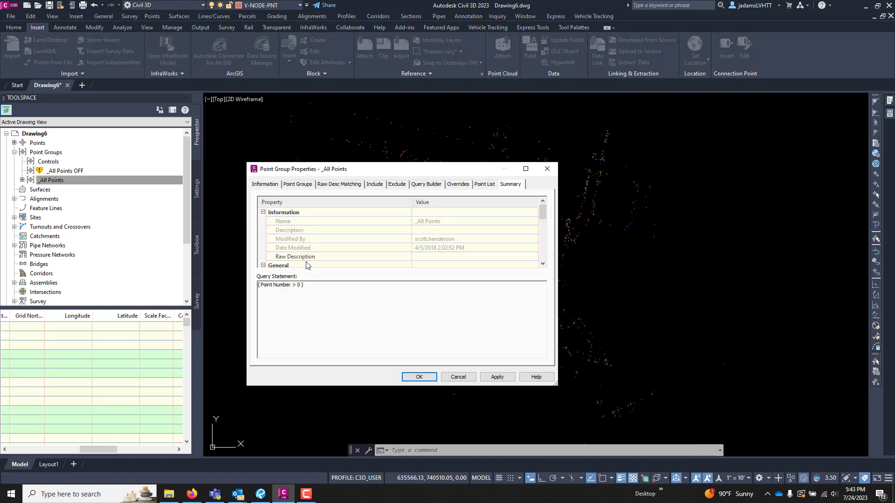
scroll("down", 3)
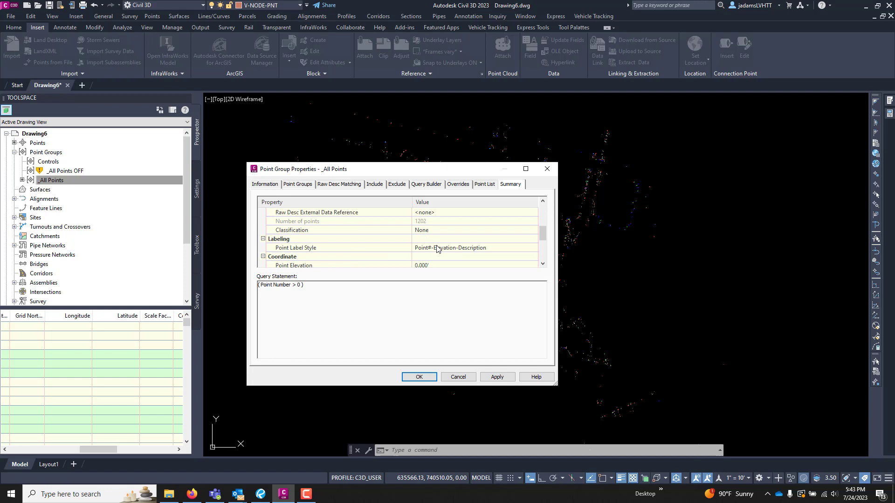
scroll("up", 3)
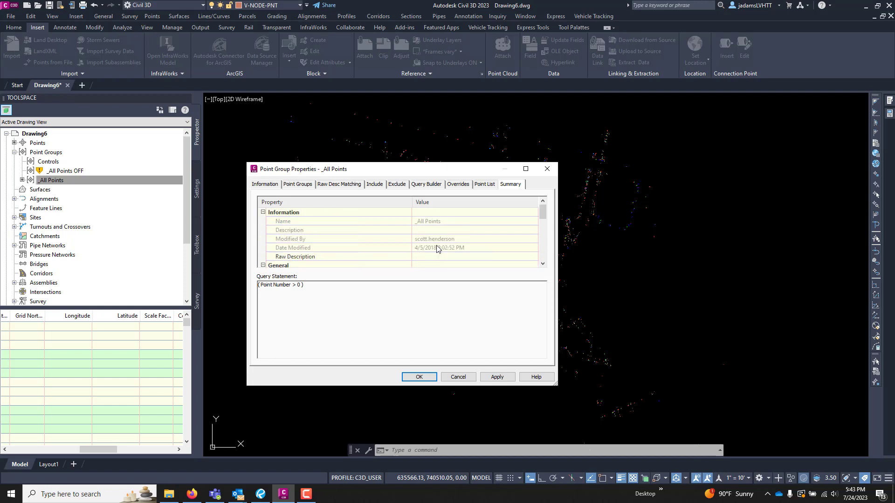
scroll("down", 3)
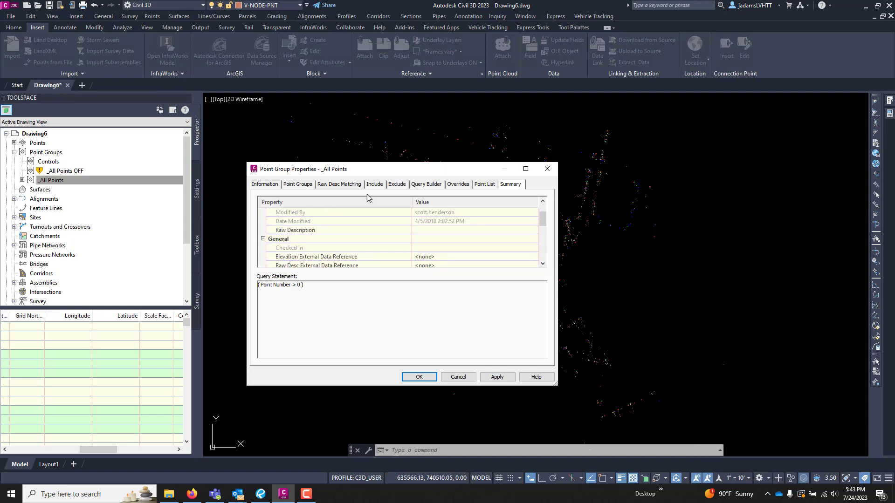
left_click(418, 377)
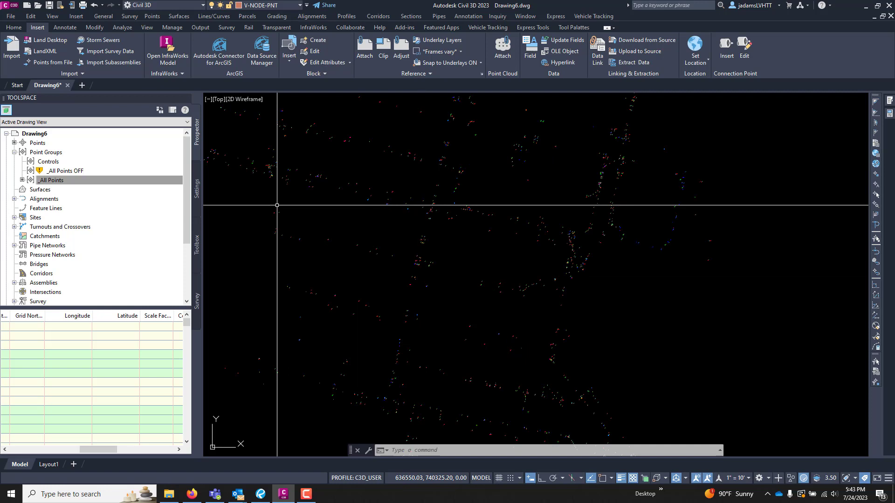
mouse_move(310, 263)
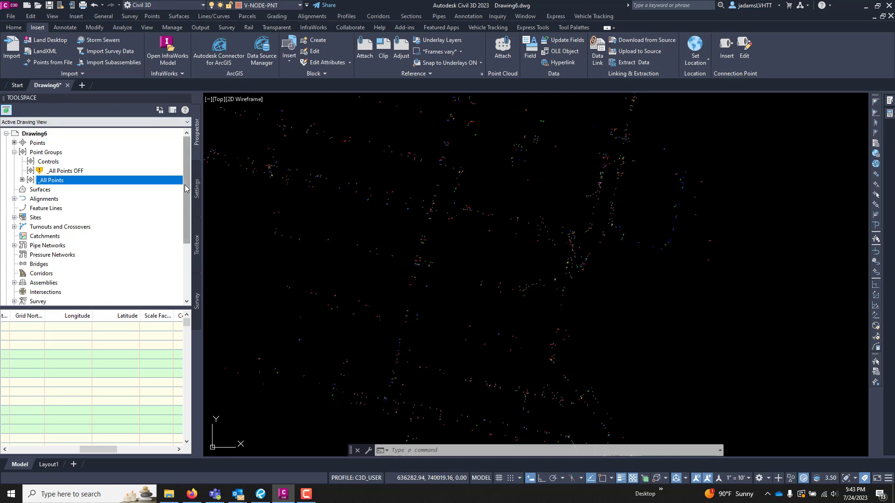
- Switch to the Home ribbon to launch the Survey toolspace
left_click(13, 27)
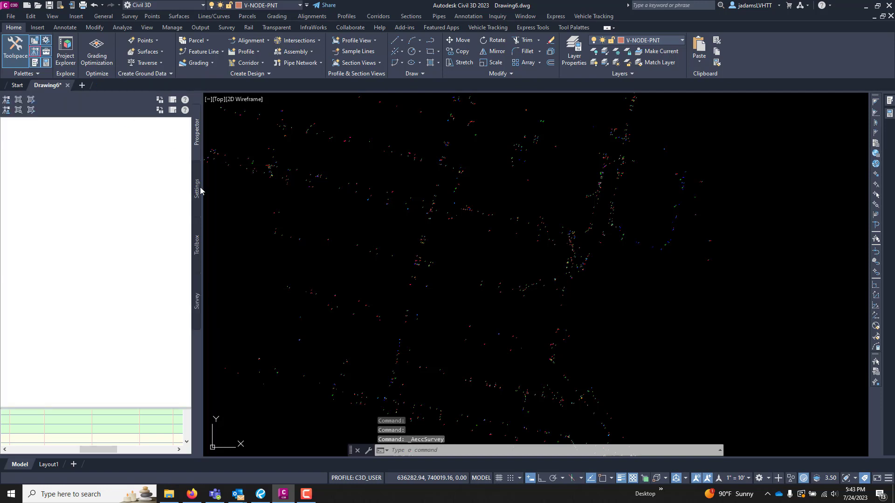
- Show the Survey Databases list with Orville_SDB in the toolspace
left_click(197, 298)
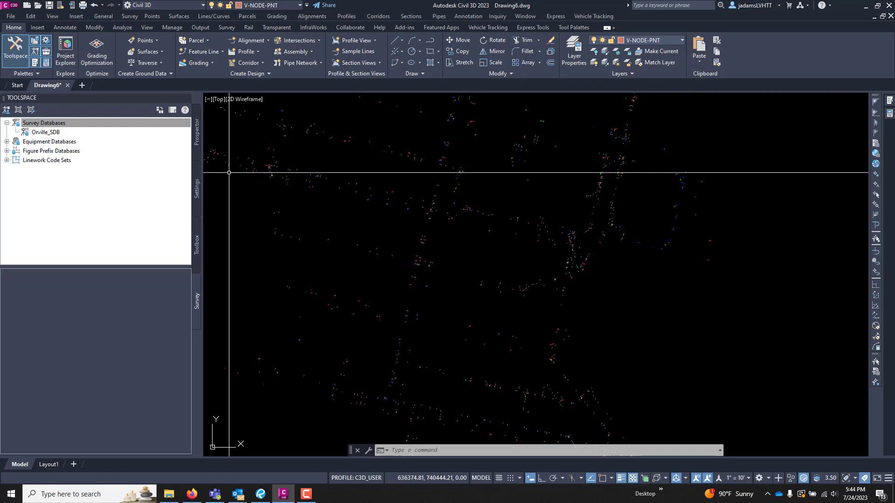
mouse_move(333, 329)
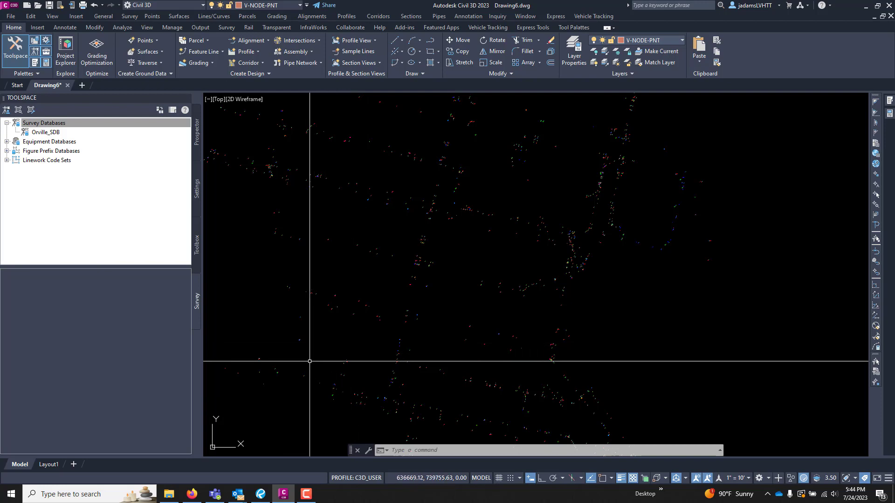
mouse_move(299, 370)
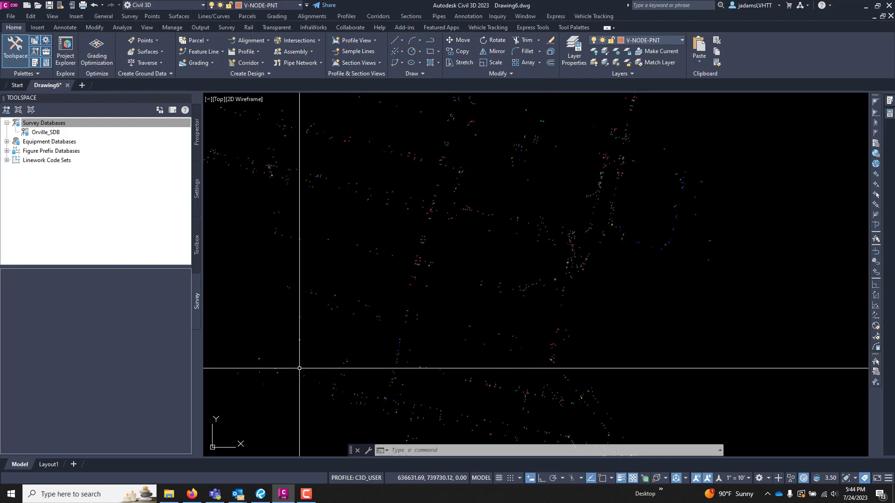
mouse_move(267, 381)
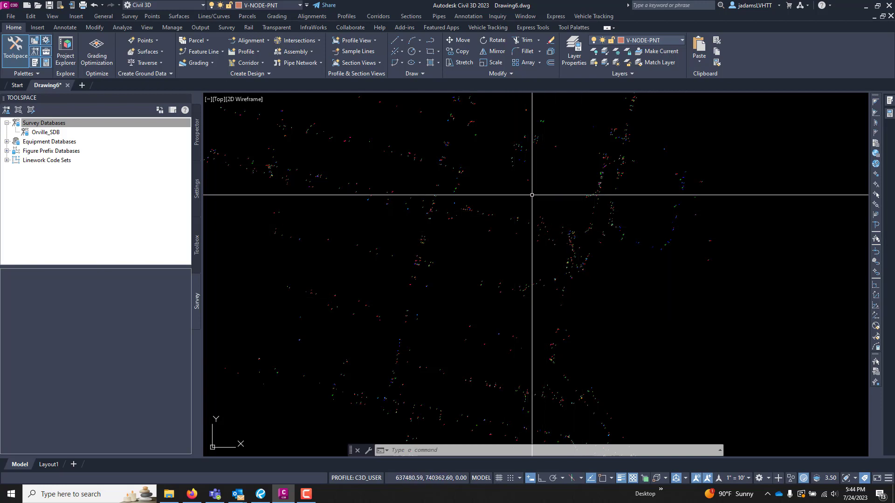
mouse_move(500, 208)
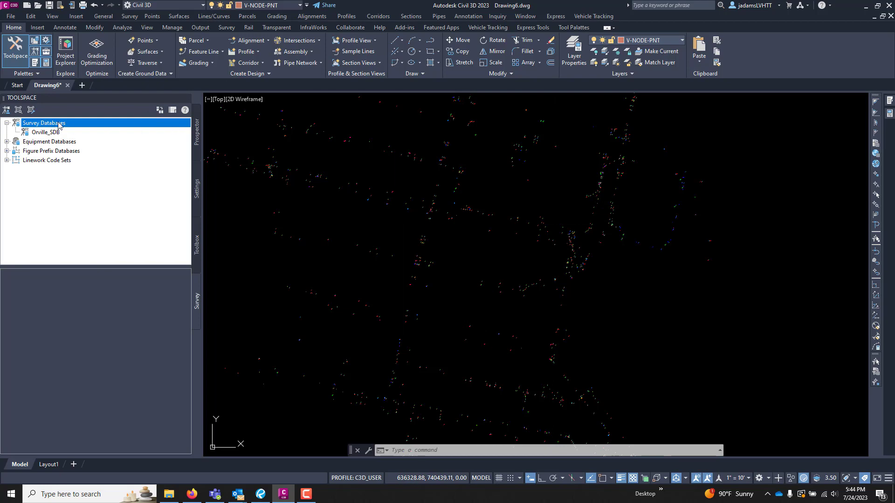
mouse_move(65, 154)
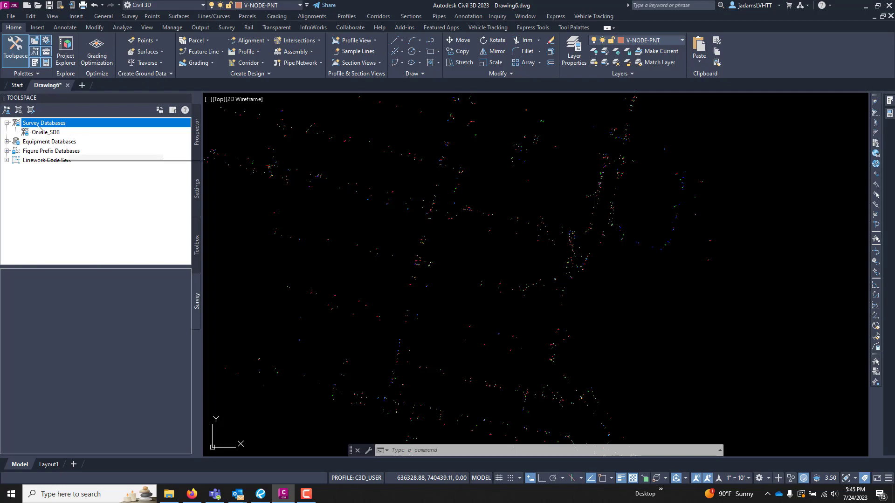
mouse_move(50, 142)
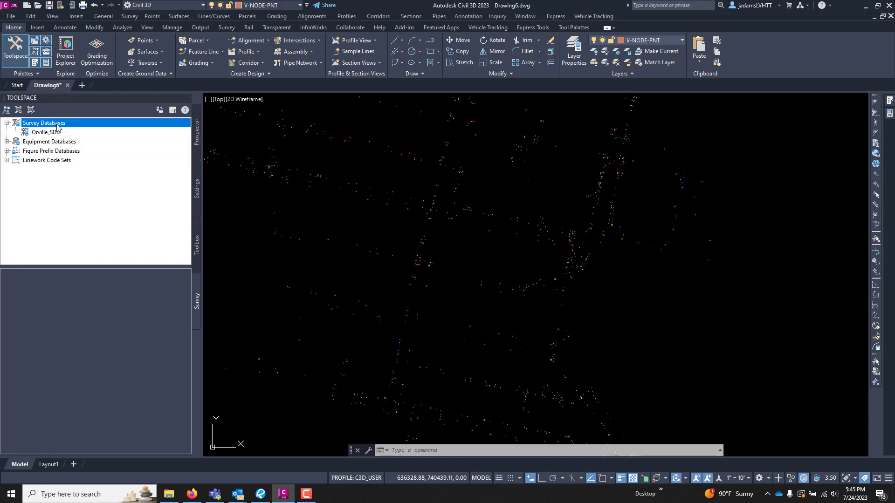
- Set the survey working folder to the empty Survey folder under OneDrive vids
right_click(44, 123)
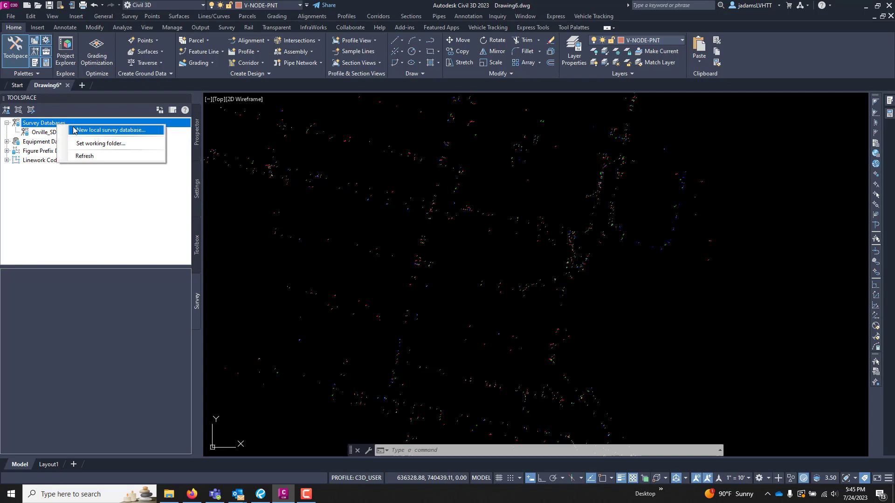
mouse_move(45, 151)
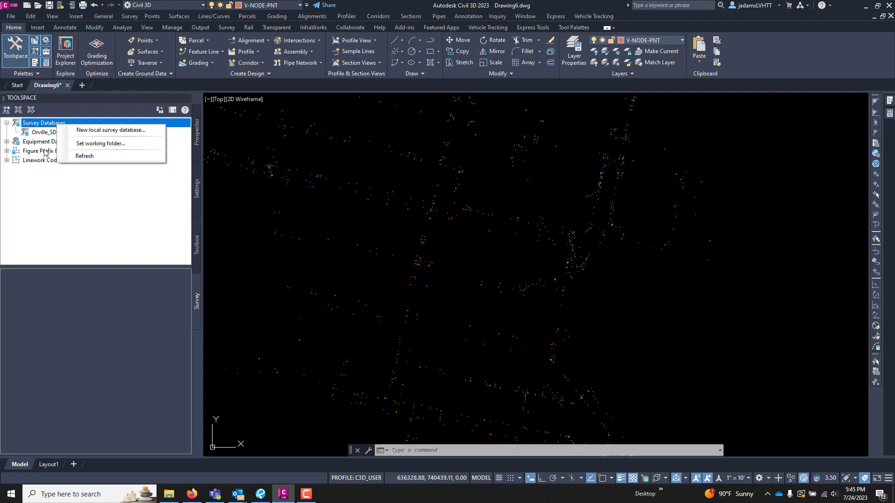
left_click(281, 157)
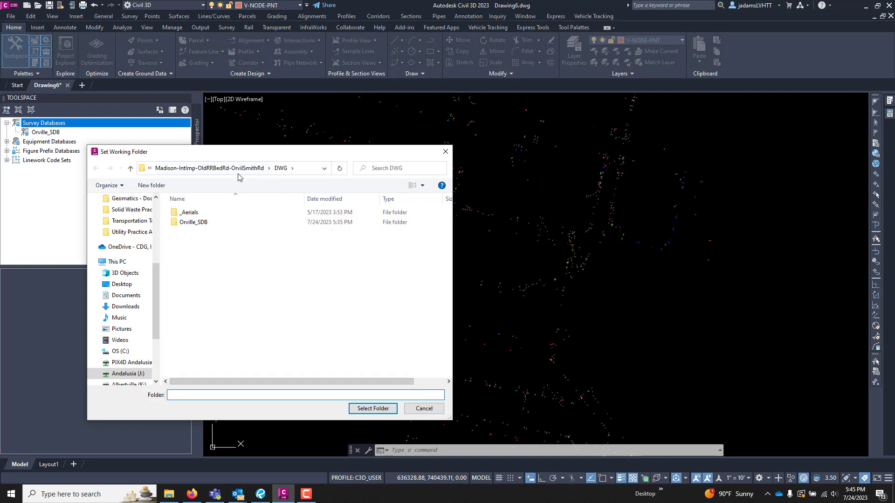
mouse_move(124, 250)
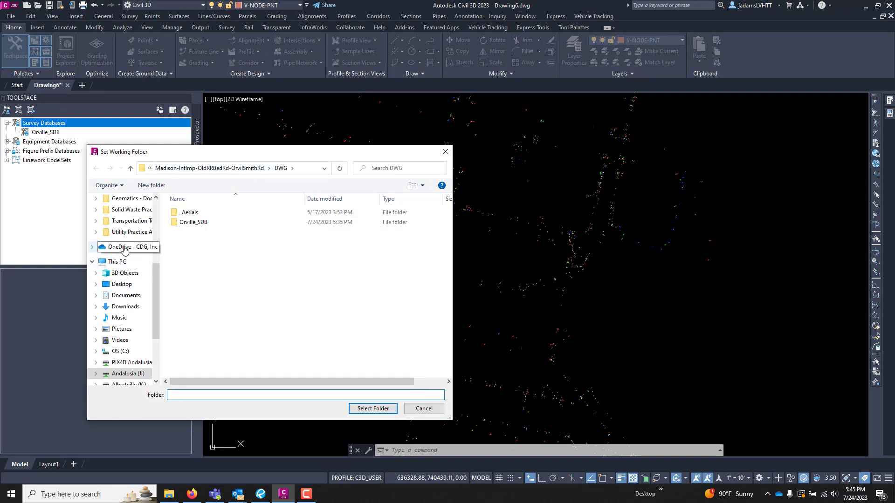
left_click(126, 246)
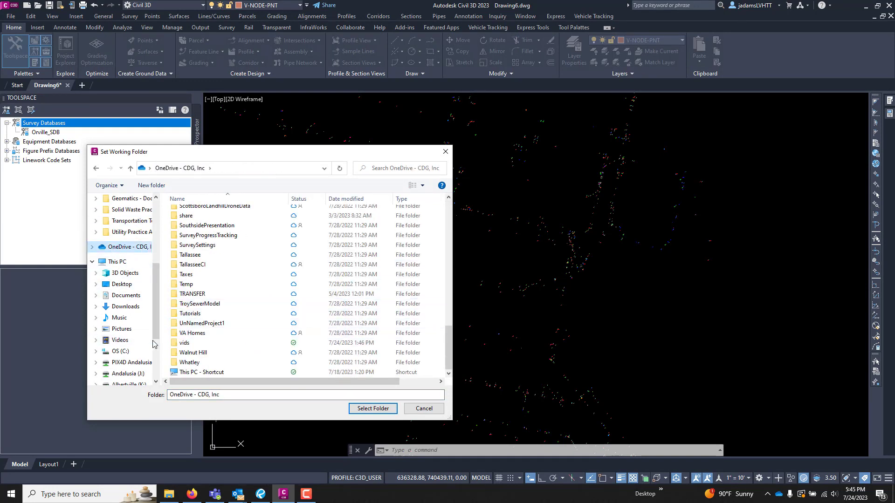
double_click(185, 342)
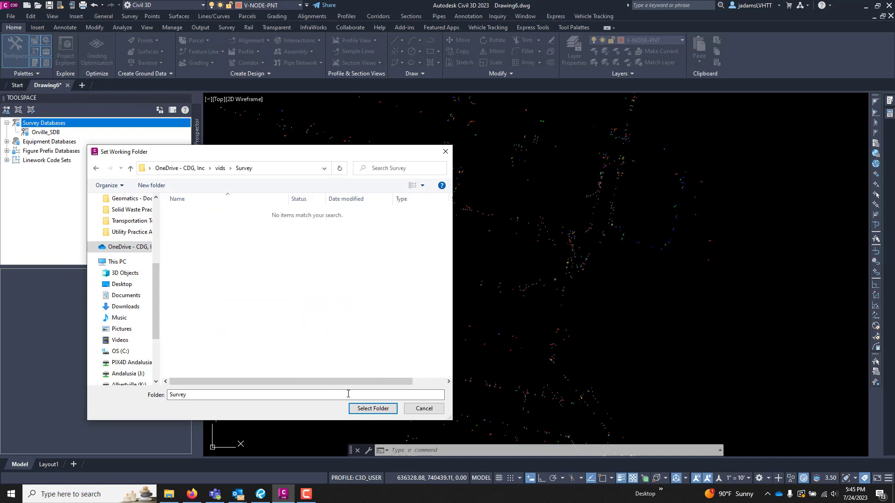
left_click(372, 408)
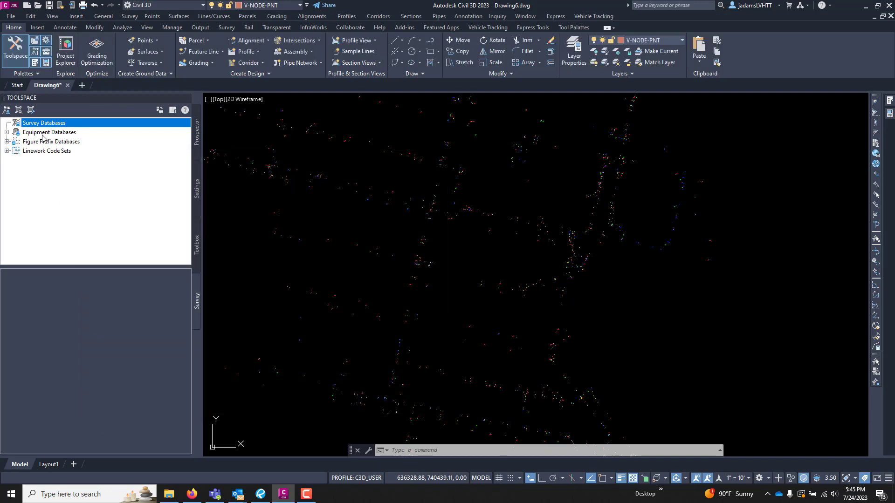
- Create a new local survey database named Video
right_click(44, 123)
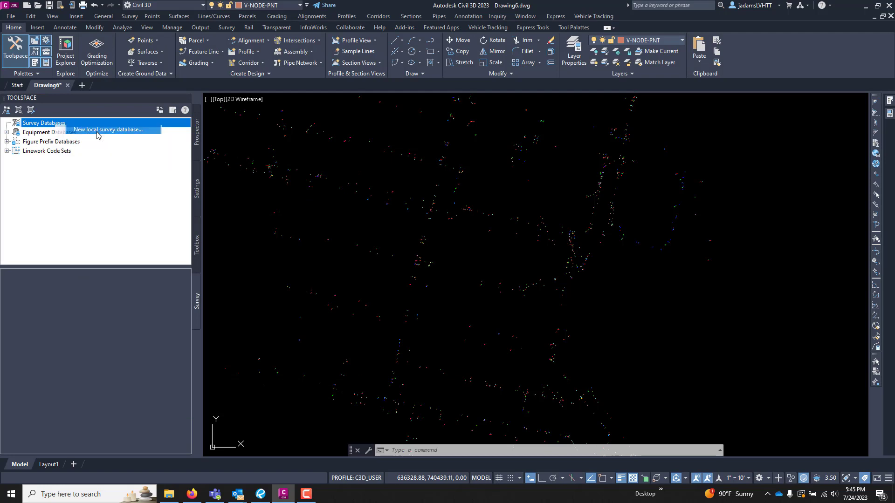
left_click(106, 129)
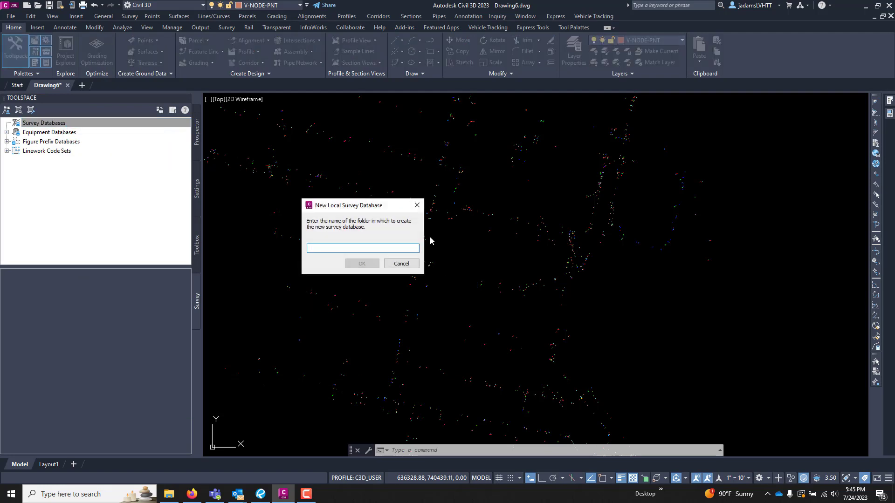
type("Video")
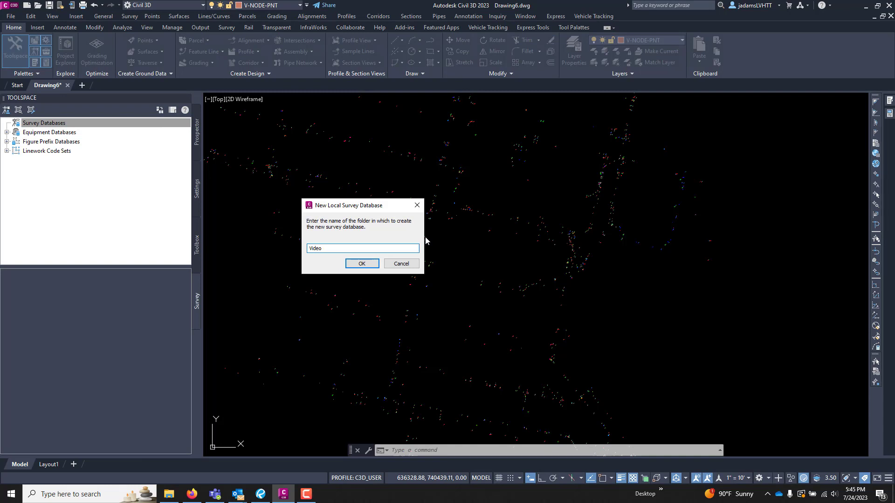
left_click(362, 263)
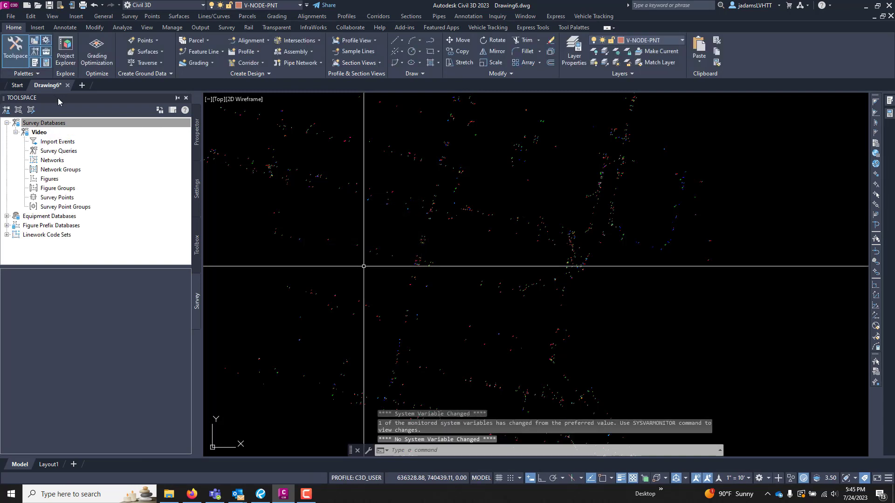
- Browse the Video database's Figures, Survey Points and Survey Point Groups collections
left_click(43, 123)
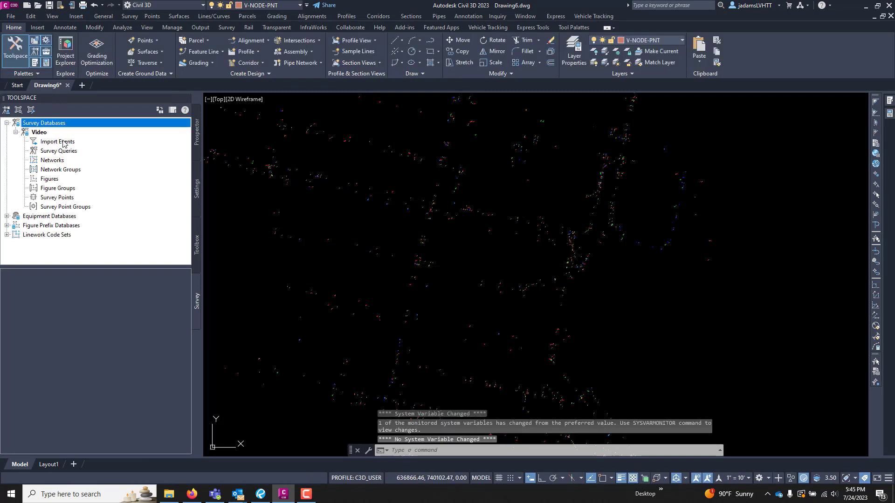
mouse_move(75, 152)
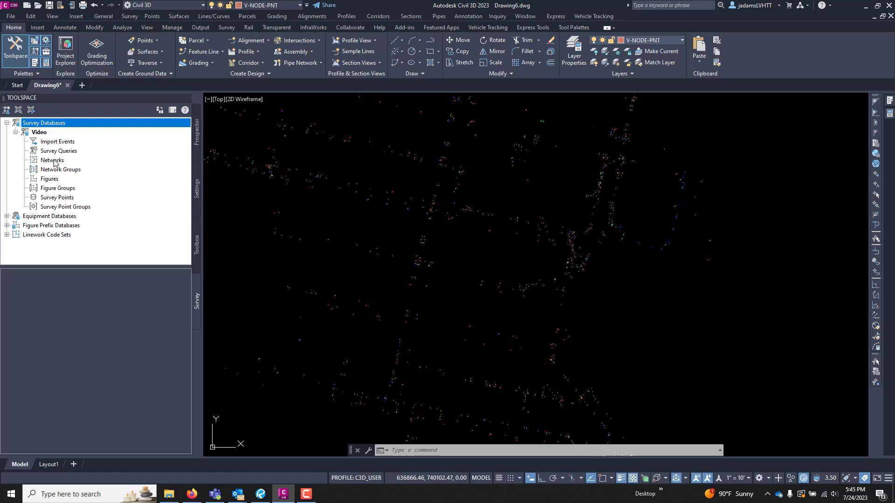
mouse_move(52, 161)
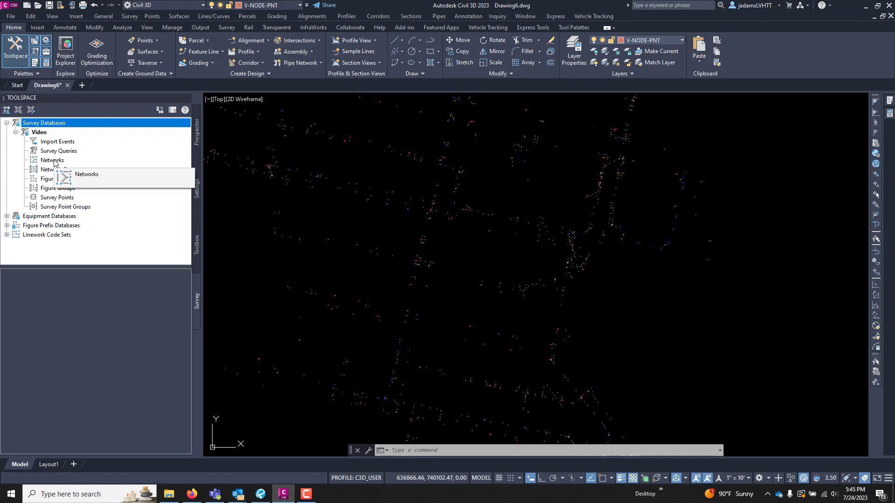
mouse_move(61, 169)
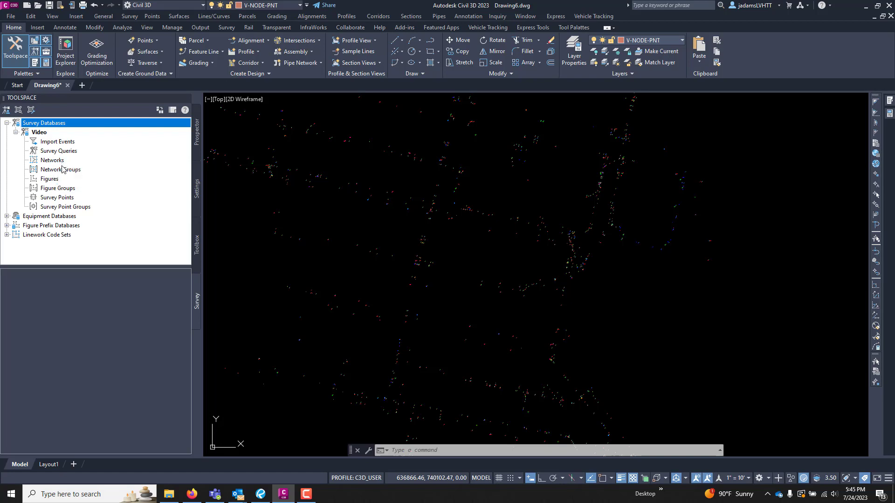
left_click(50, 179)
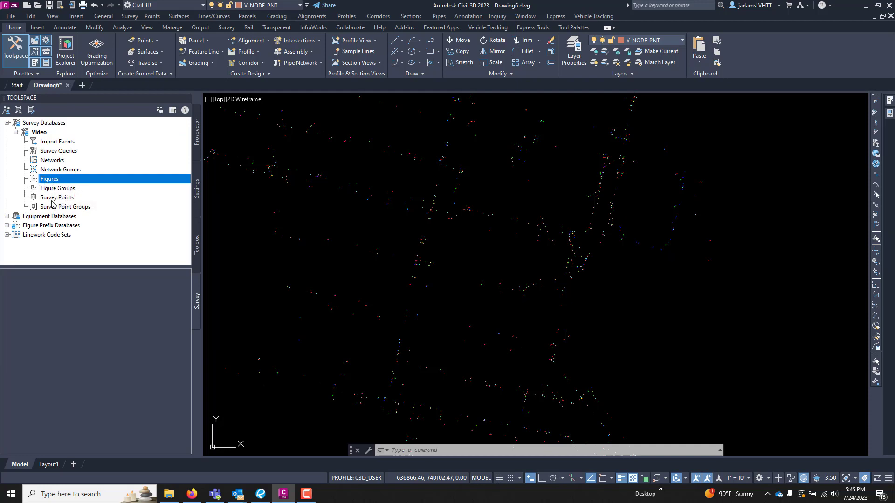
left_click(57, 198)
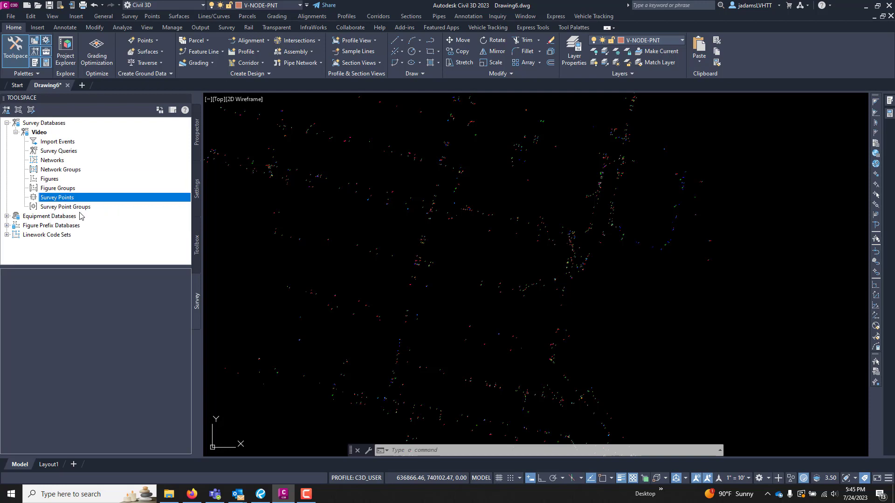
left_click(65, 206)
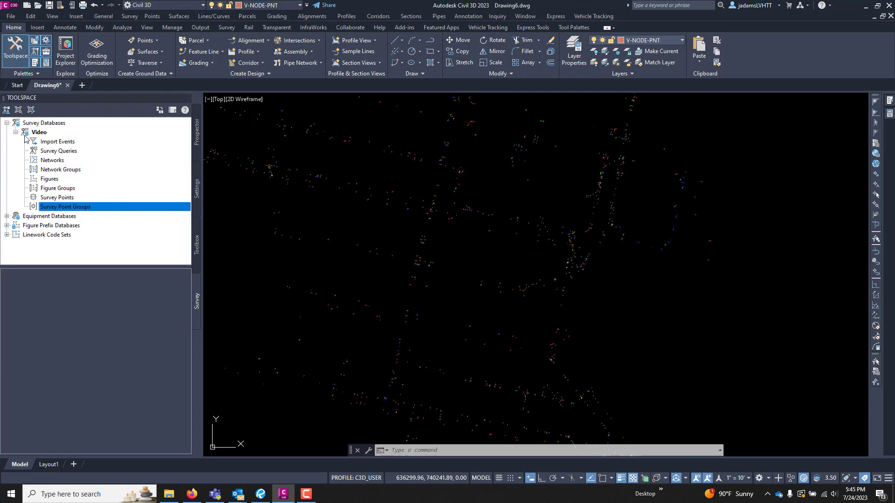
left_click(44, 123)
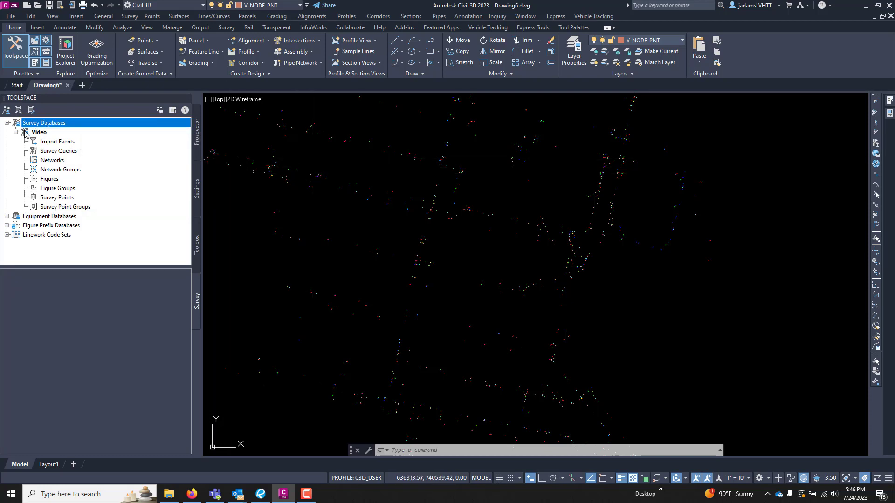
left_click(25, 131)
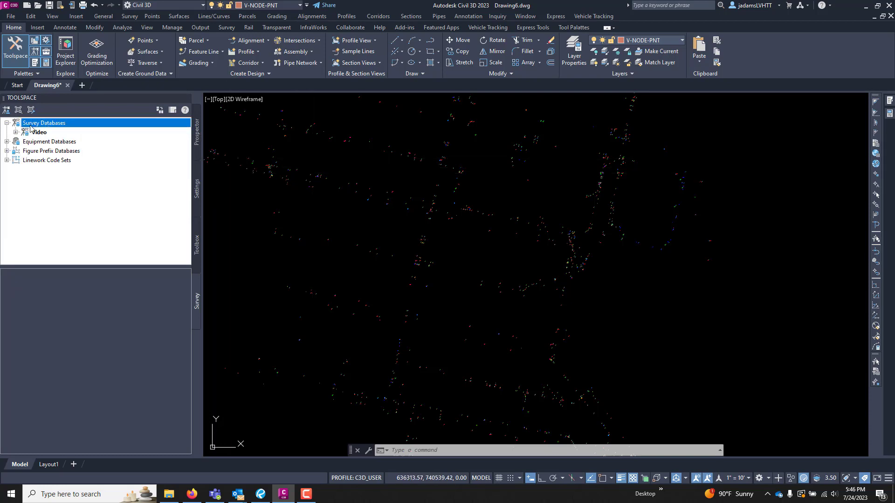
left_click(21, 132)
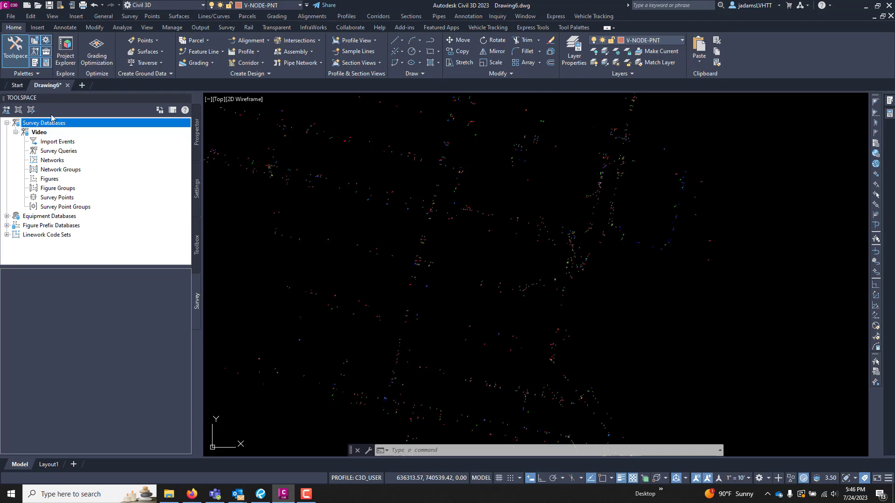
mouse_move(47, 141)
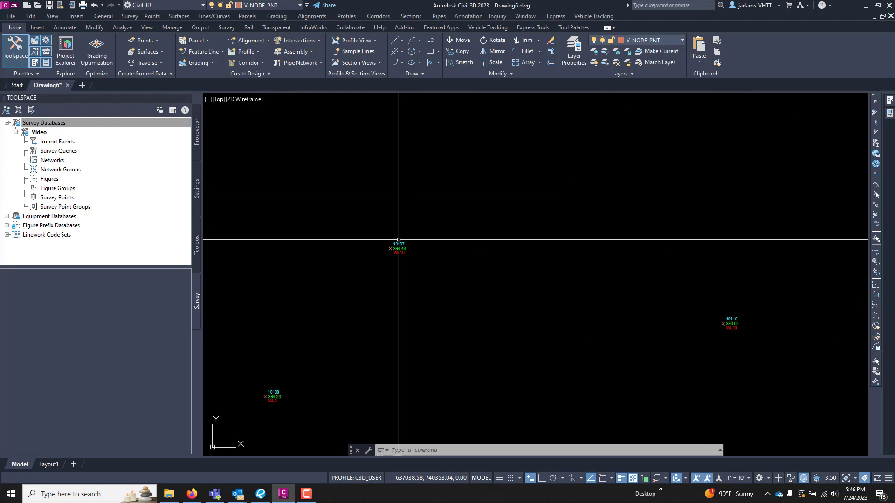
left_click(398, 245)
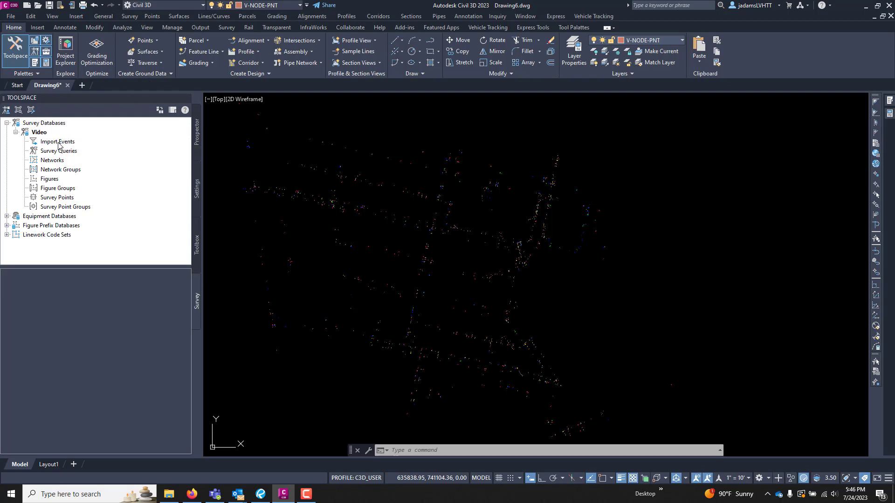
mouse_move(53, 150)
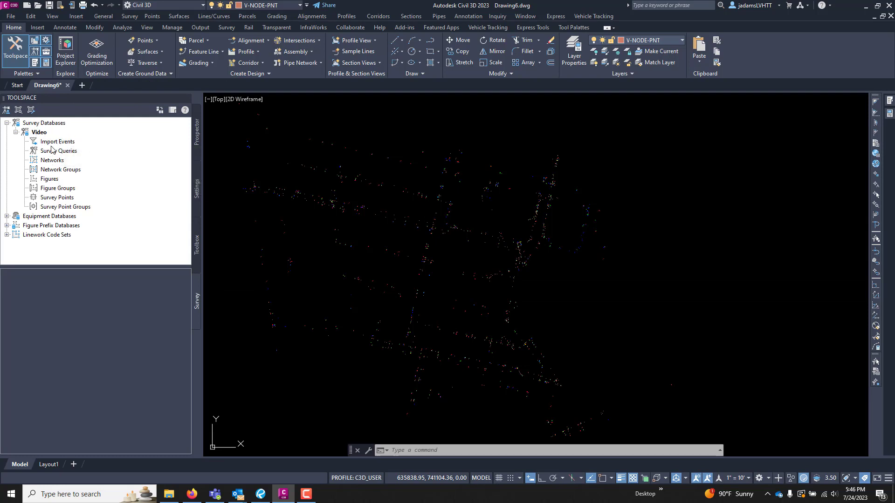
mouse_move(46, 235)
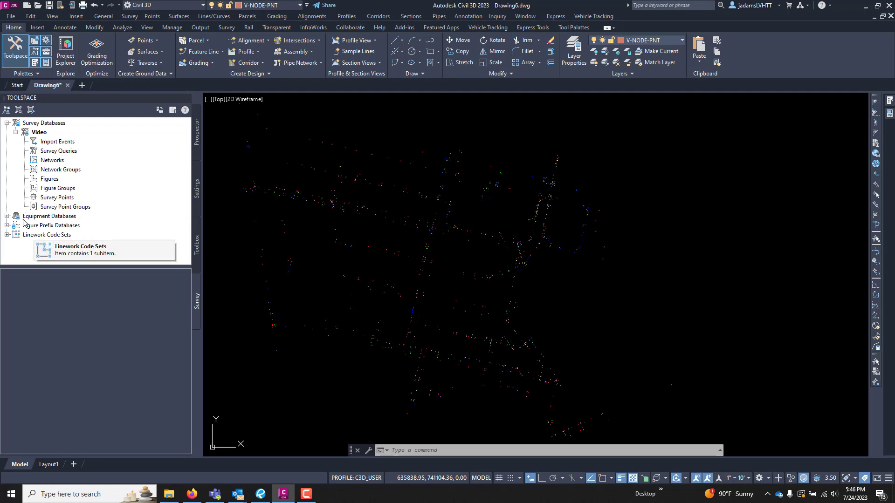
mouse_move(32, 142)
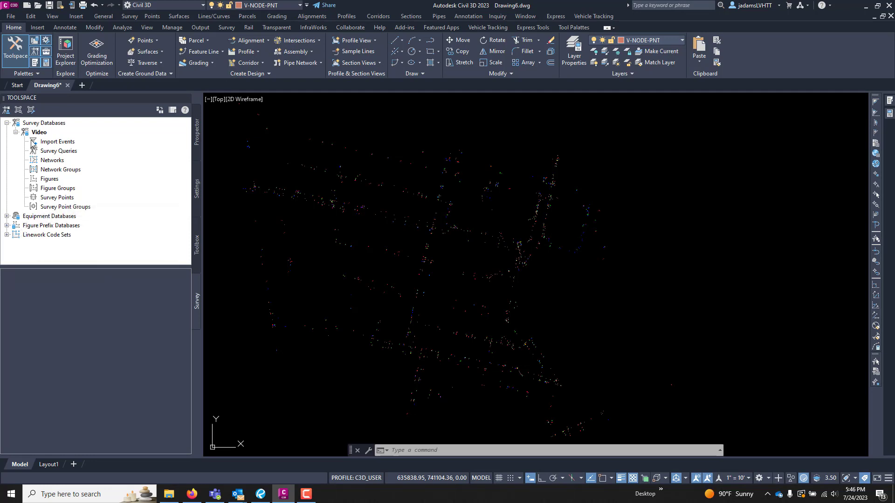
mouse_move(94, 225)
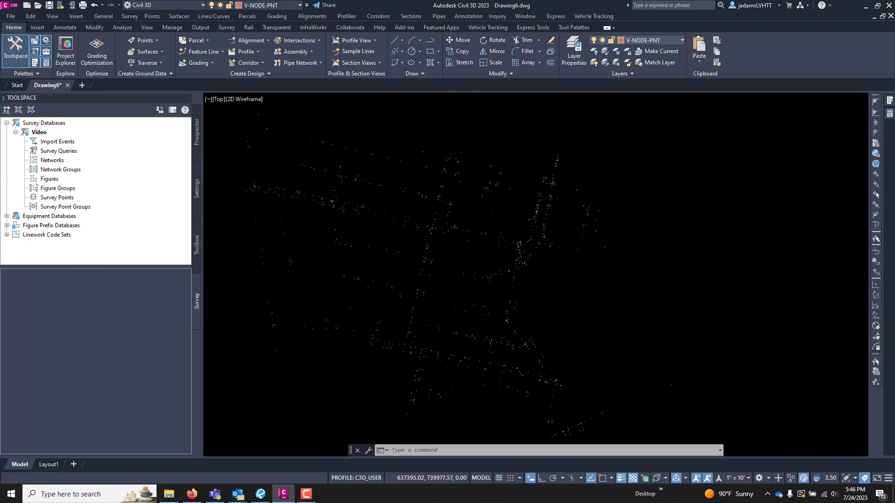
left_click(455, 307)
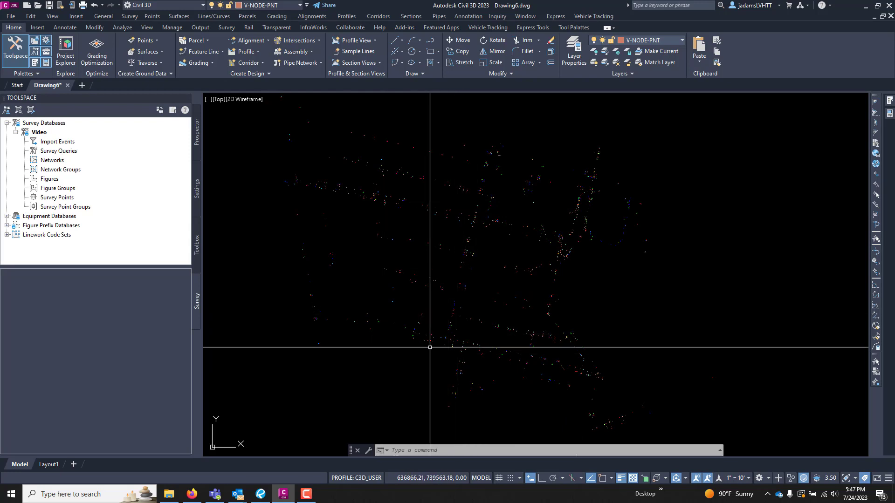
mouse_move(459, 259)
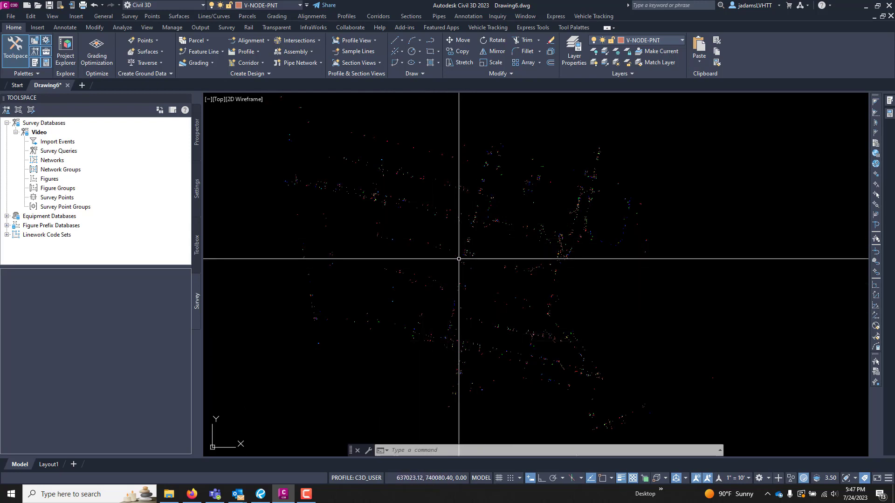
mouse_move(463, 272)
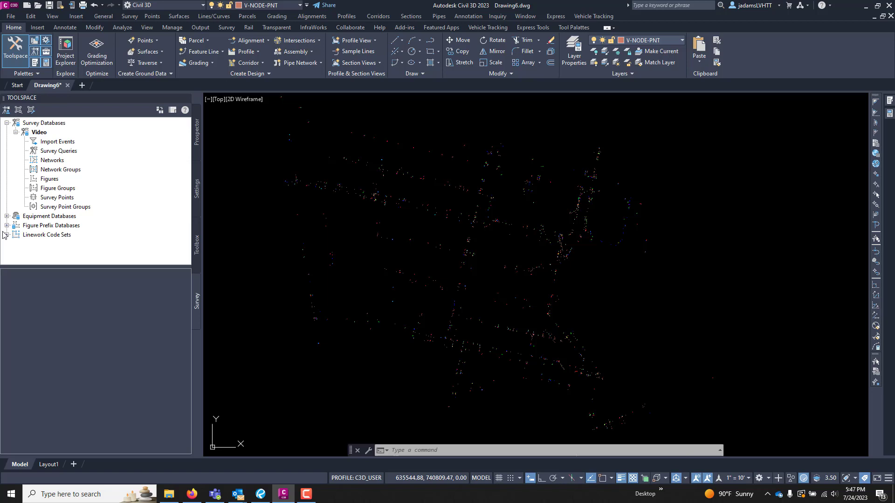
mouse_move(48, 237)
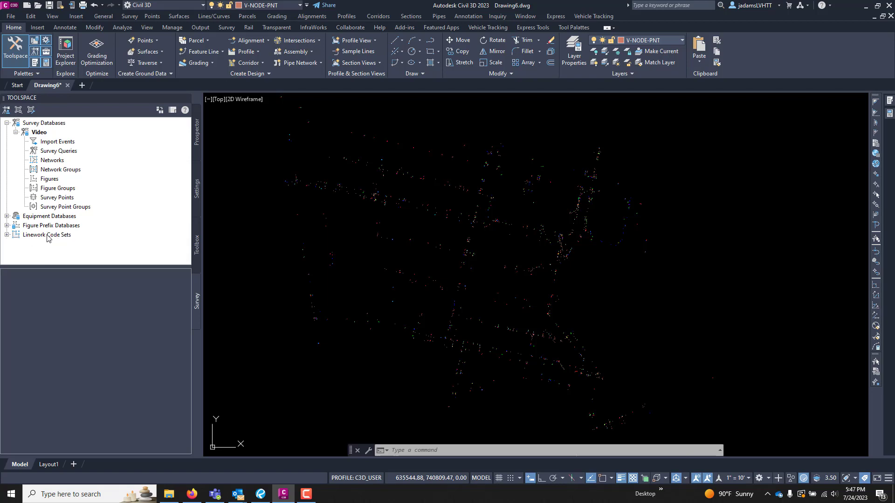
mouse_move(50, 225)
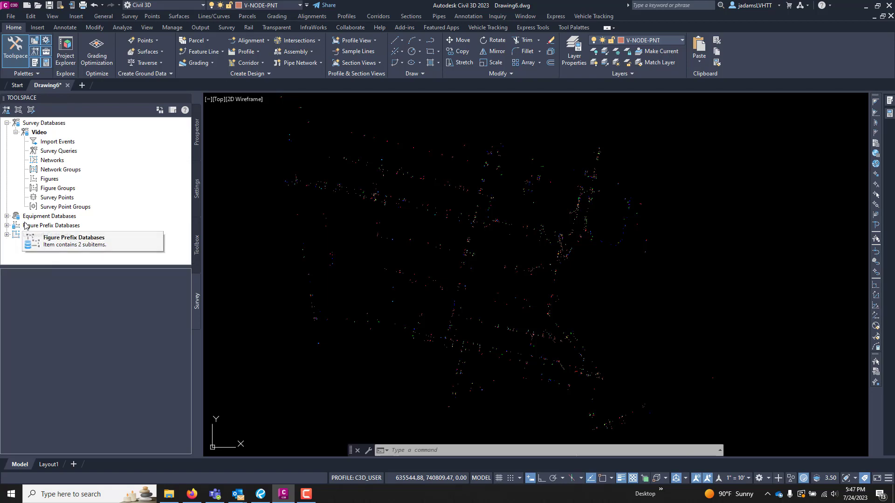
- Expand Figure Prefix Databases to list CDG Survey and Sample
left_click(5, 226)
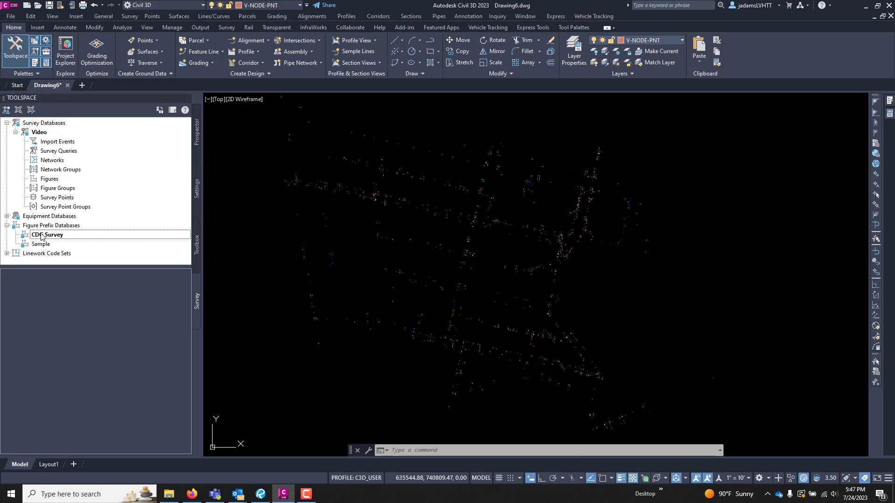
- Review the CDG Survey figure prefixes, breaklines and layers, then cancel without changes
double_click(47, 235)
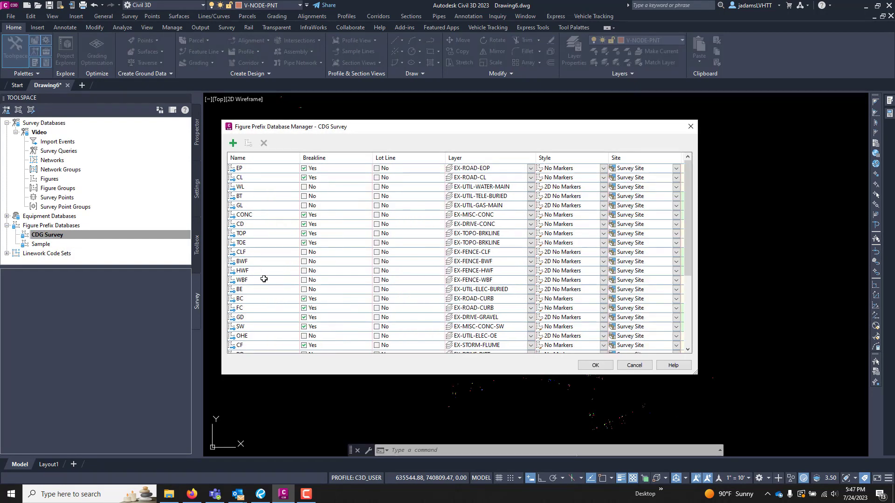
mouse_move(253, 332)
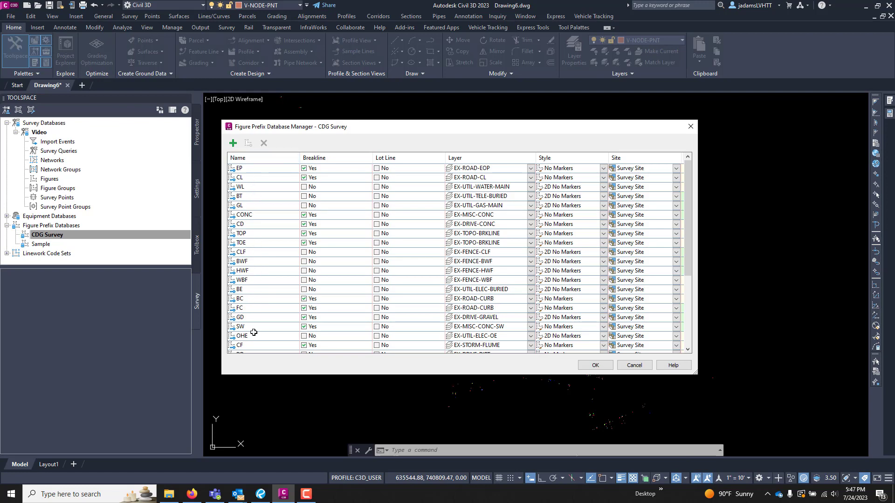
scroll("down", 3)
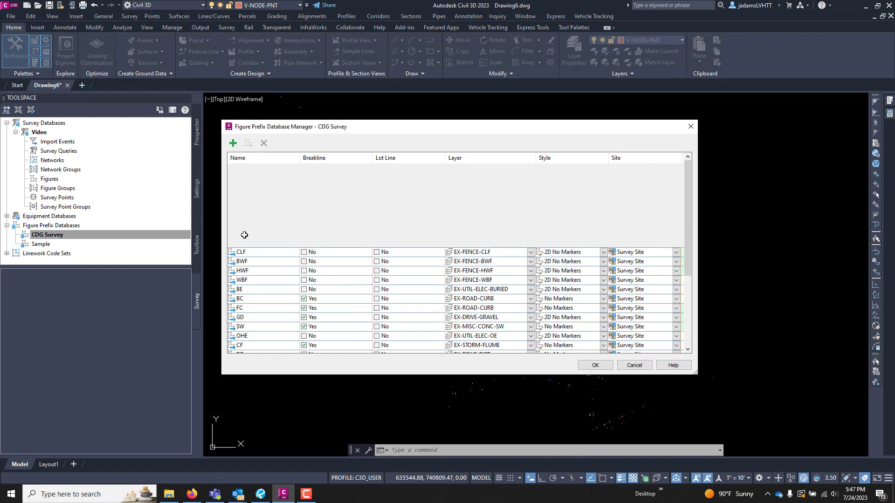
scroll("up", 3)
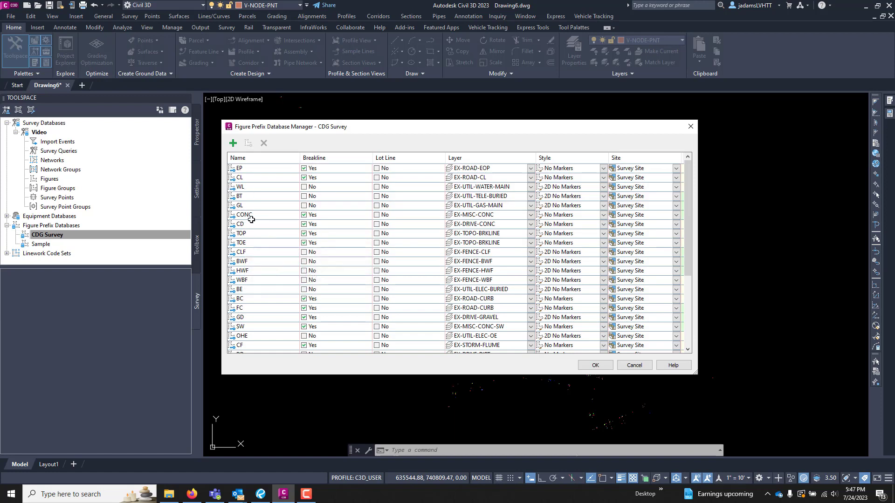
mouse_move(251, 175)
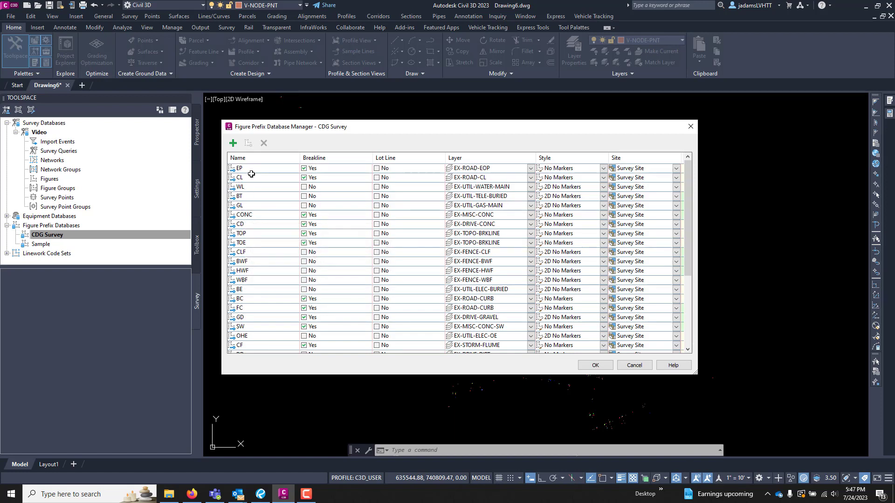
mouse_move(254, 196)
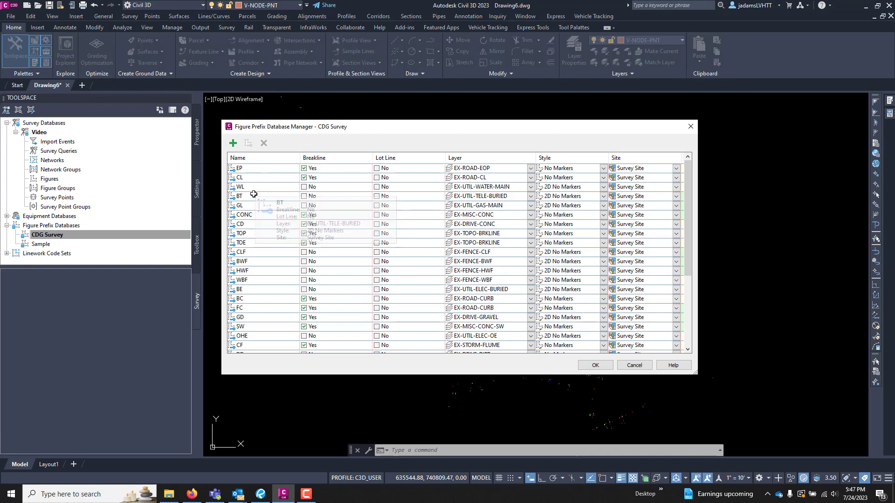
mouse_move(259, 297)
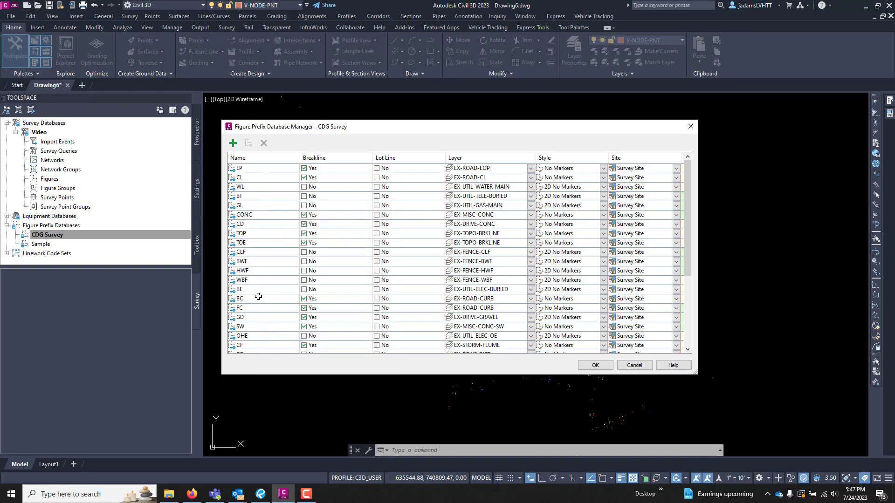
scroll("down", 3)
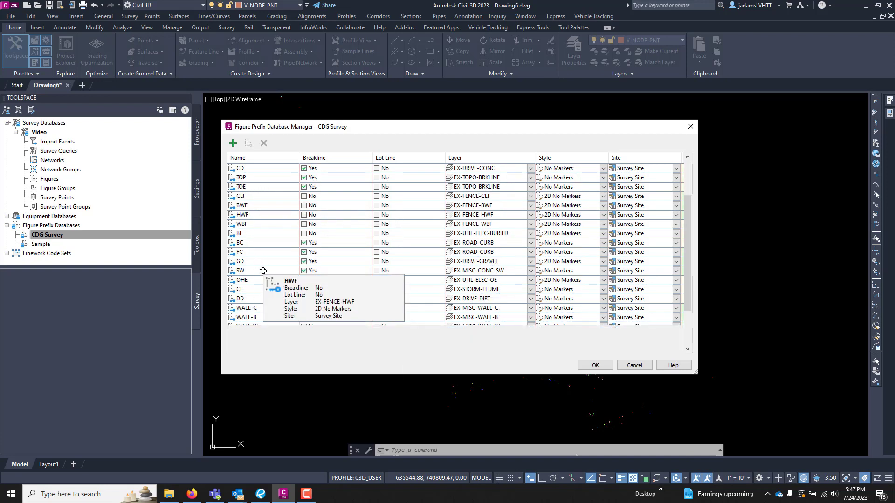
scroll("down", 3)
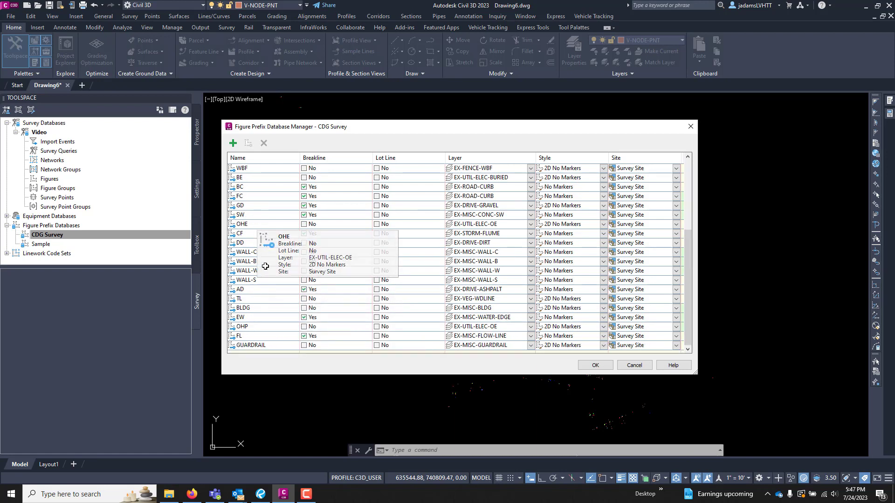
mouse_move(264, 268)
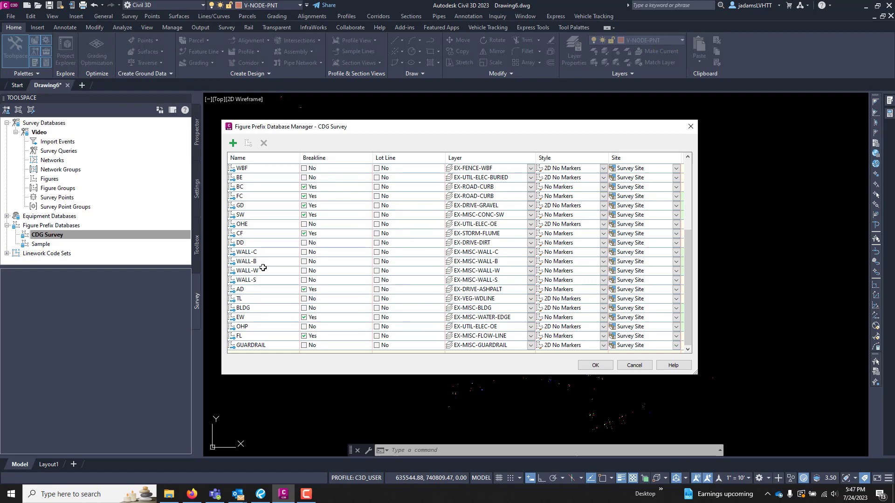
mouse_move(248, 271)
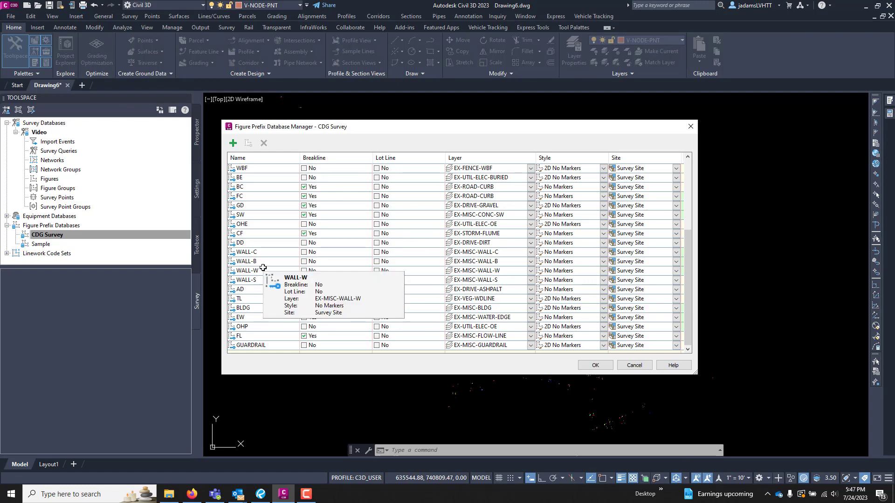
scroll("up", 3)
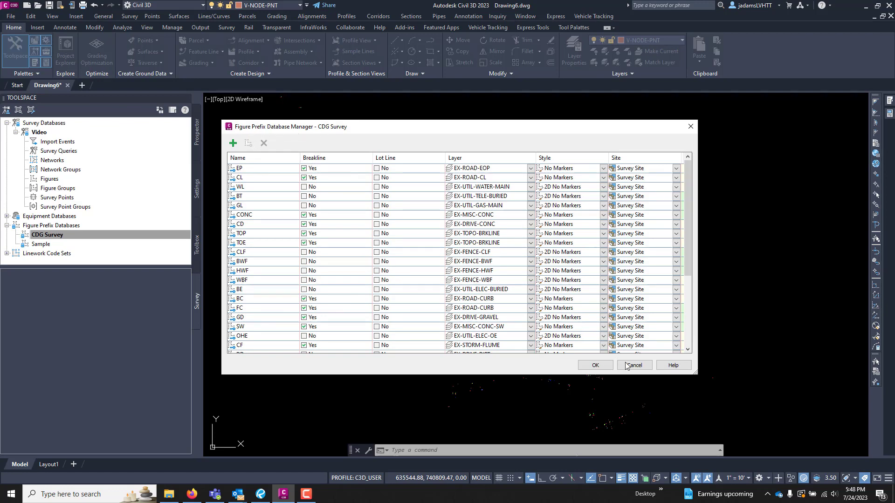
left_click(633, 366)
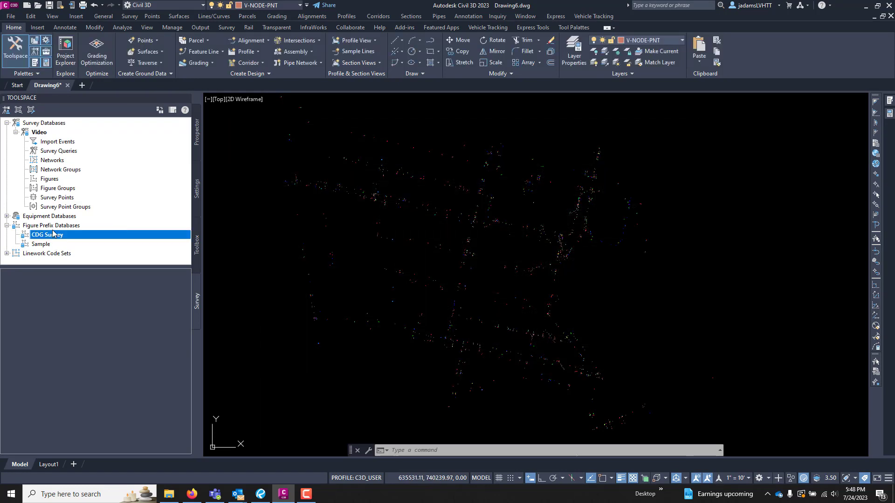
- Cancel creating a new figure prefix database and bring up the CDG Survey actions
right_click(50, 225)
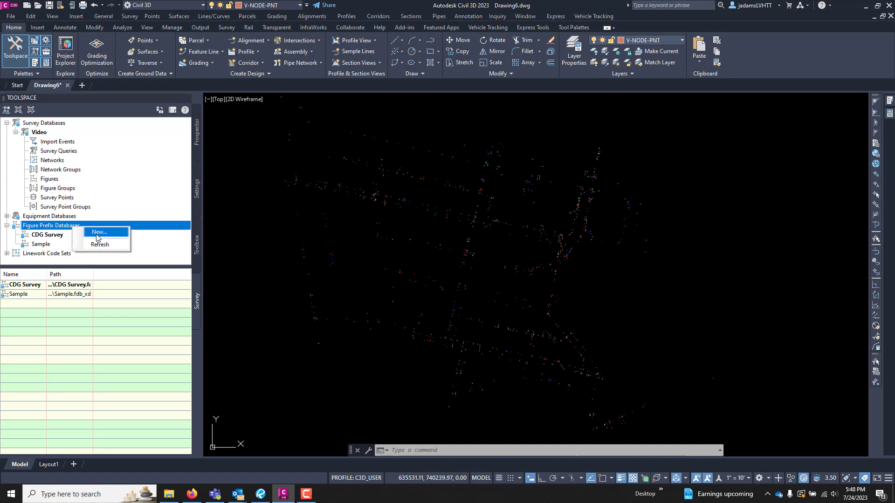
left_click(100, 232)
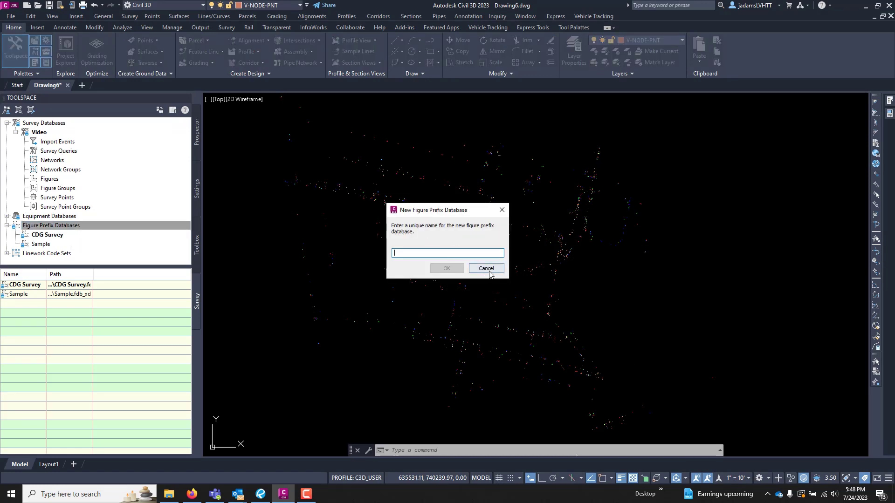
left_click(485, 269)
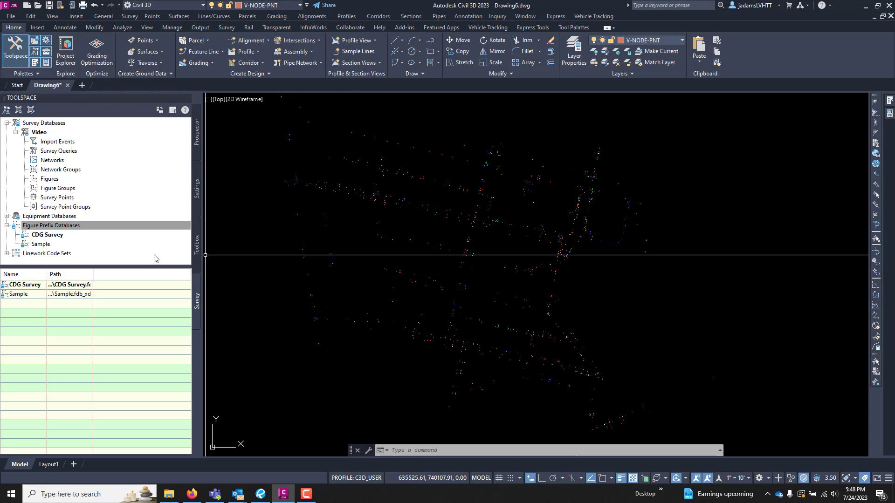
right_click(47, 235)
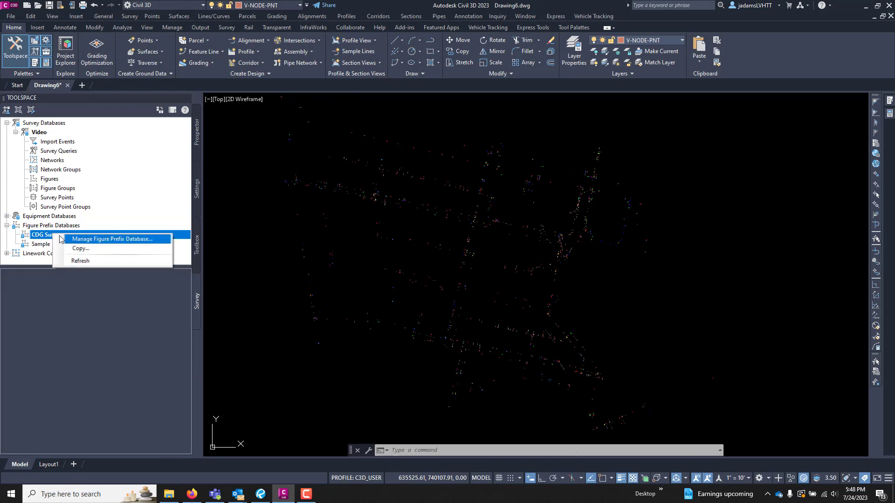
- Add a new prefix row to CDG Survey and name it EPP after a duplicate-name warning
left_click(111, 238)
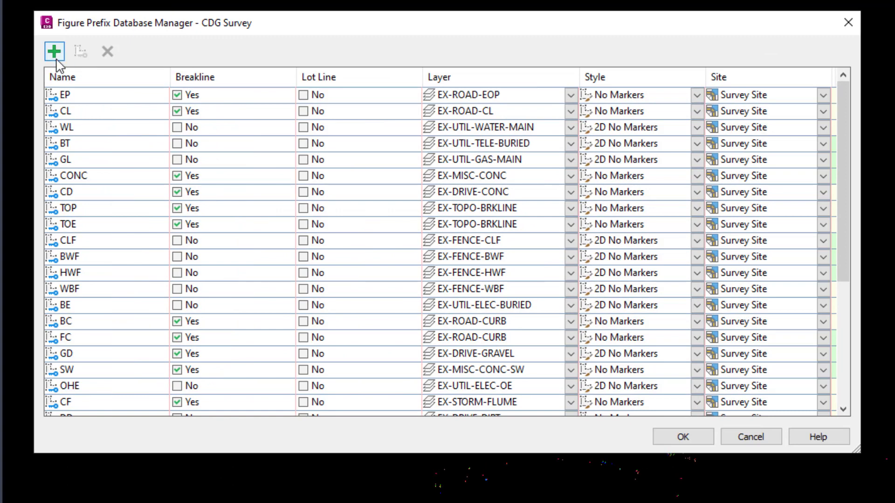
left_click(54, 50)
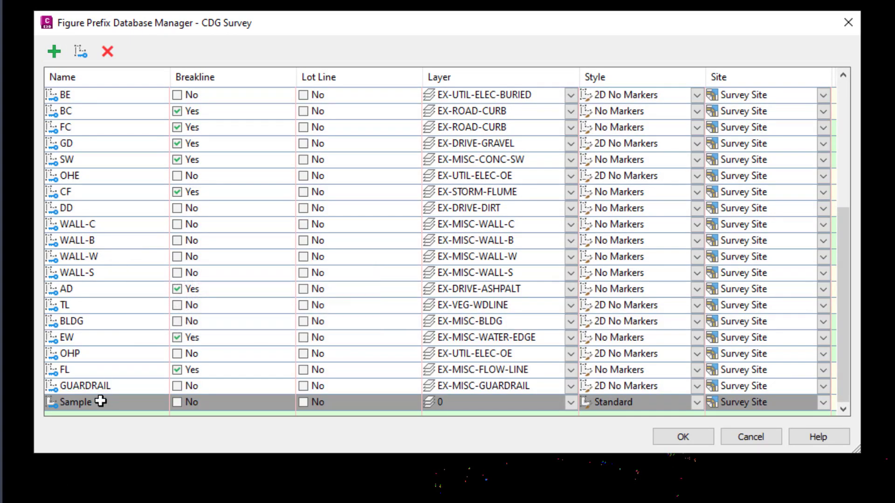
left_click(107, 51)
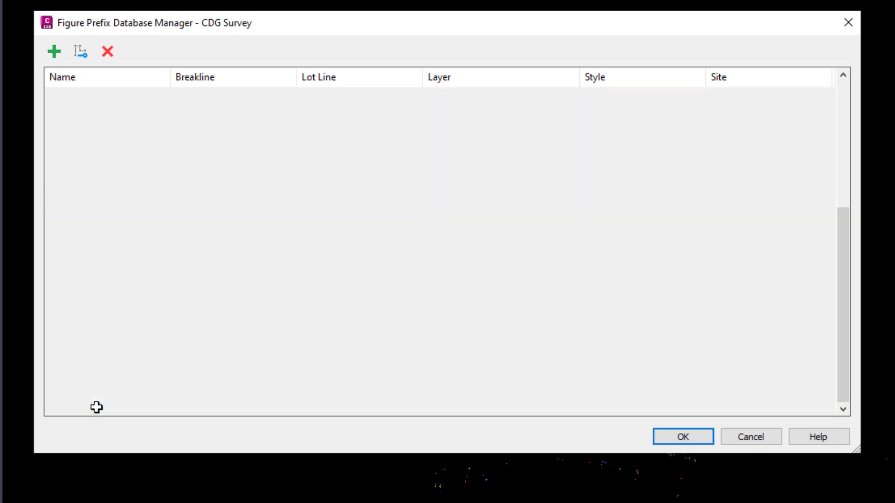
left_click(54, 51)
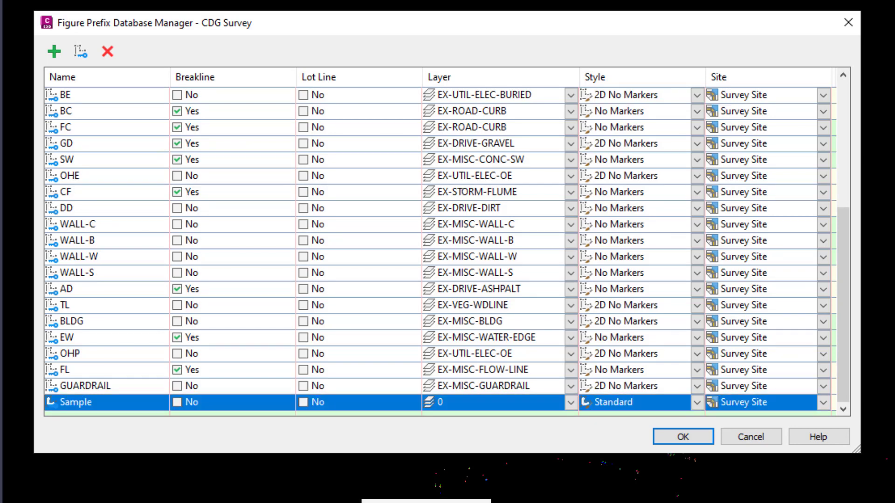
left_click(107, 51)
type("E")
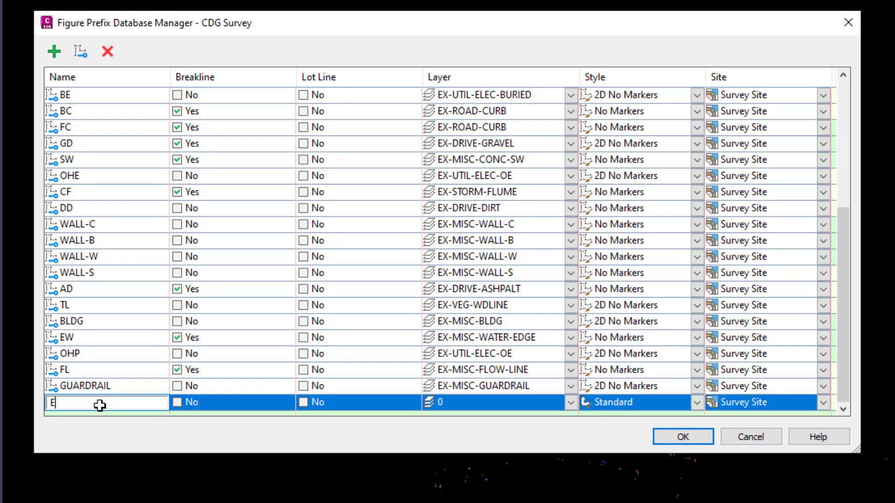
type("P")
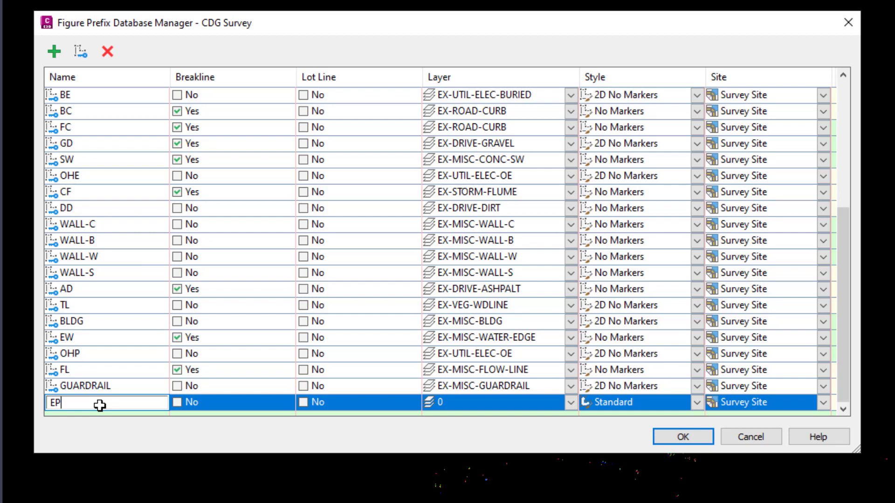
mouse_move(207, 407)
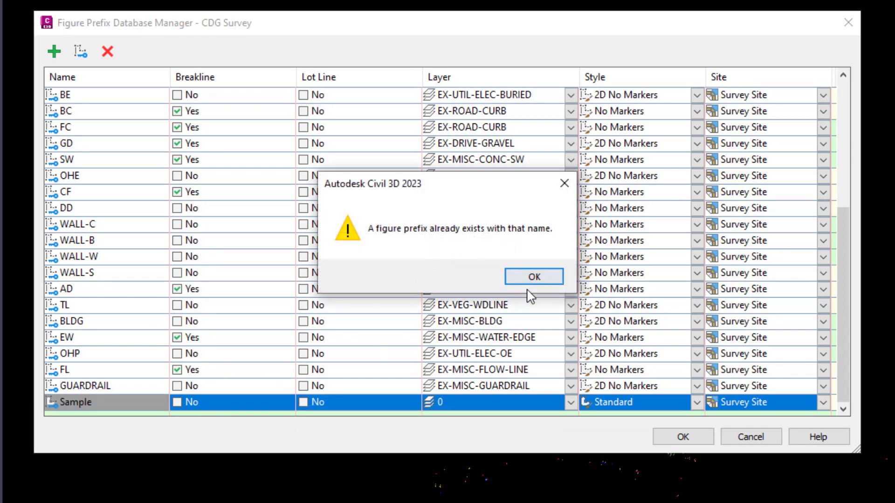
left_click(533, 276)
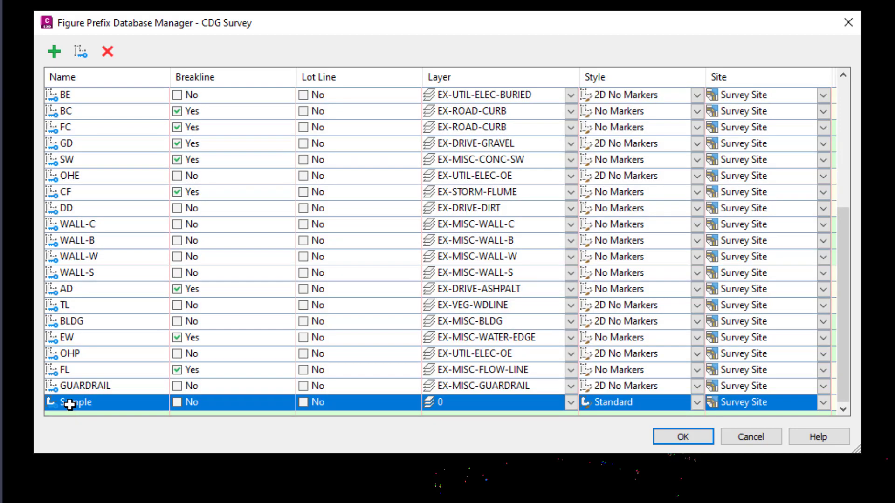
double_click(75, 403)
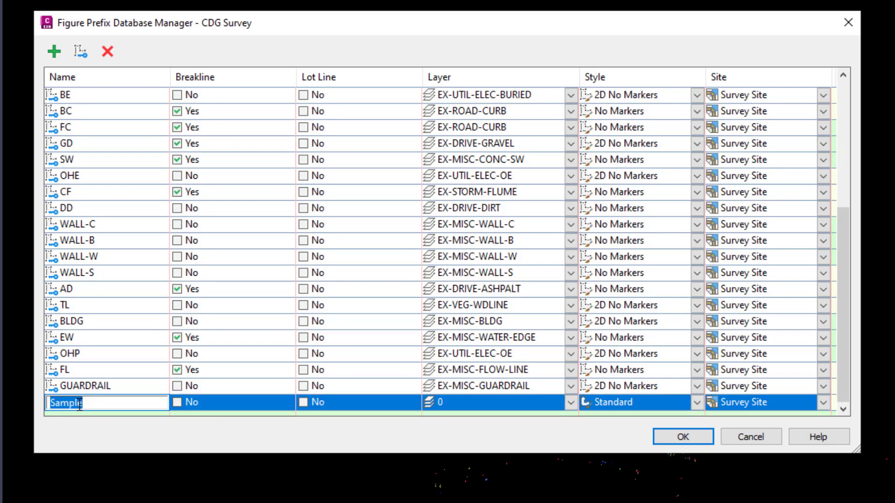
type("EPP")
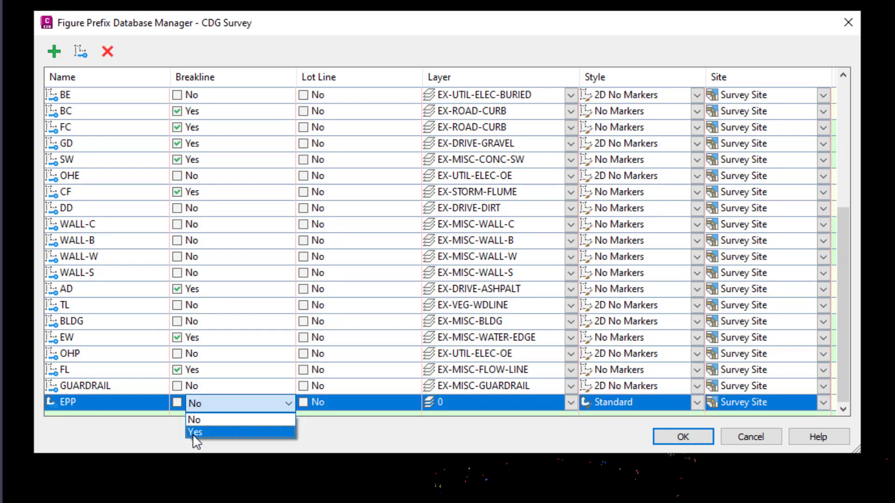
- Make EPP a breakline on layer EX-ROAD-EOP and begin choosing its figure style
left_click(196, 432)
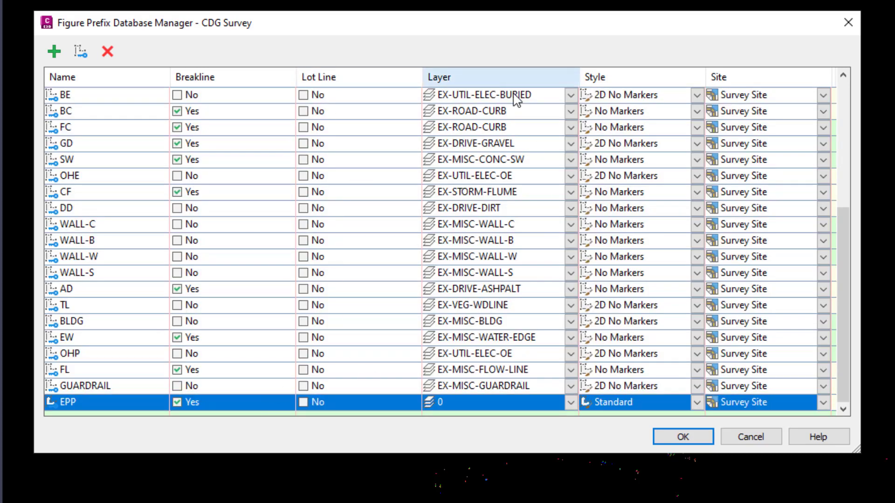
mouse_move(561, 408)
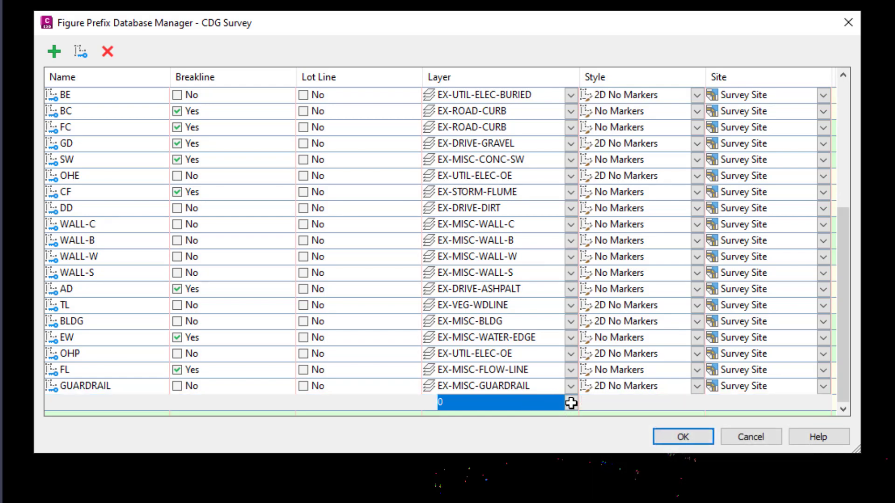
left_click(571, 403)
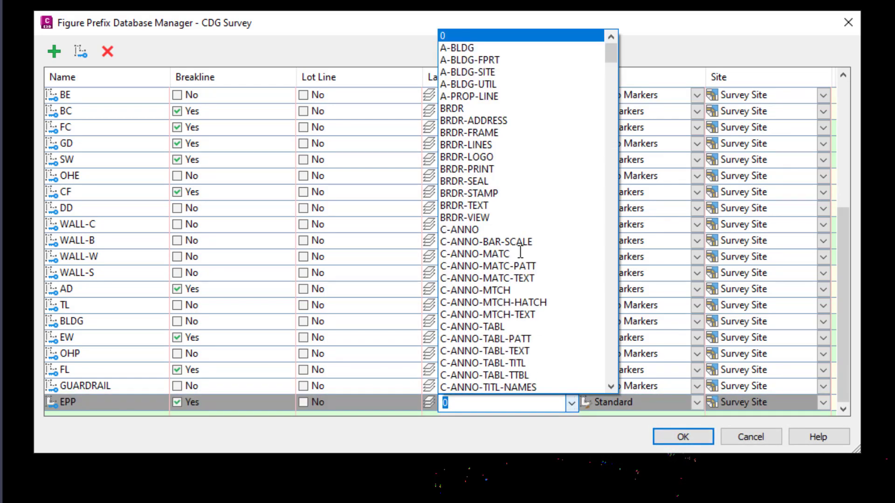
type("EX-ROAD-EOP")
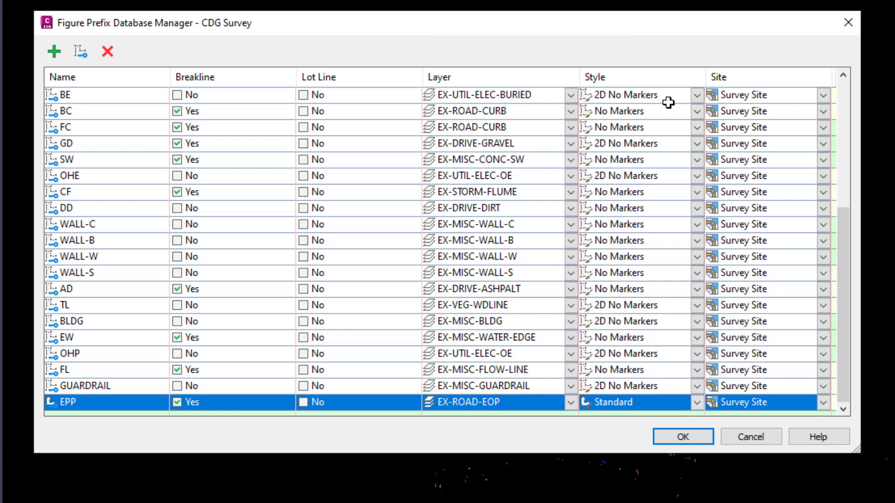
mouse_move(695, 402)
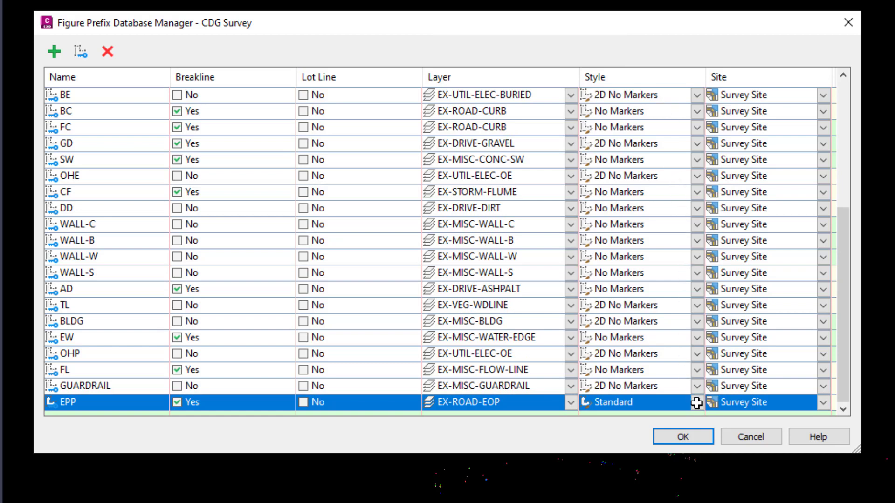
double_click(621, 402)
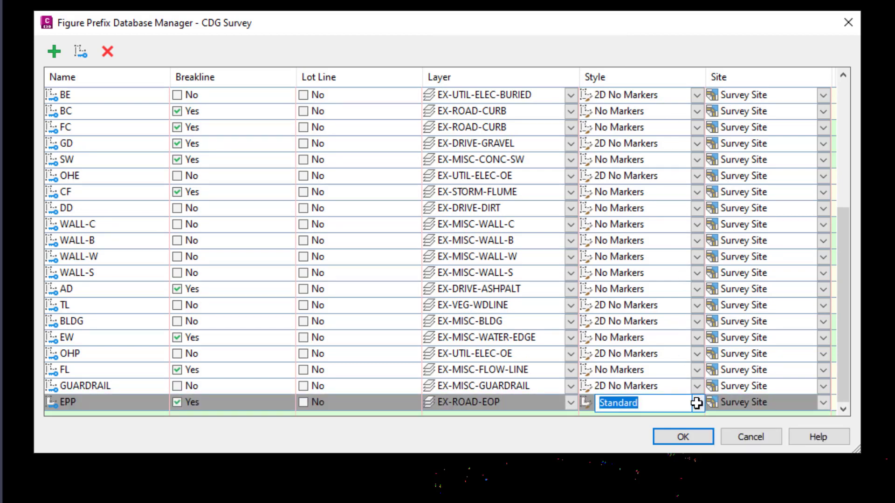
left_click(696, 402)
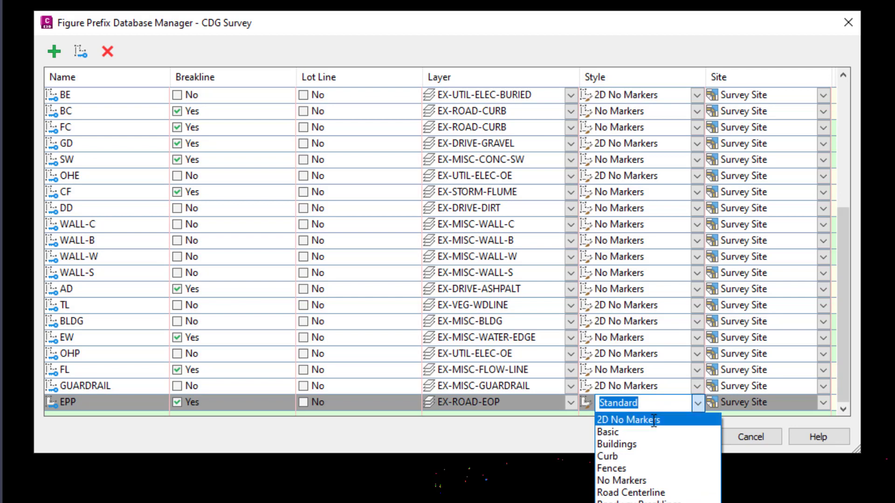
mouse_move(629, 493)
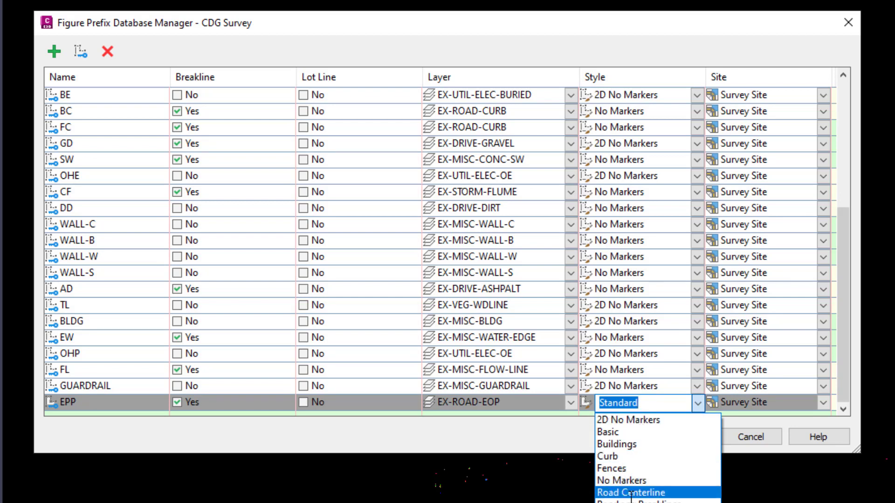
mouse_move(628, 420)
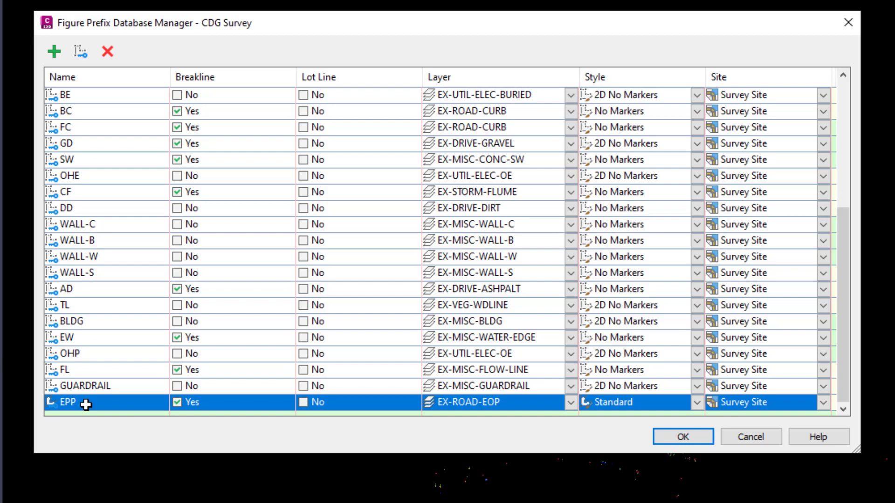
mouse_move(61, 210)
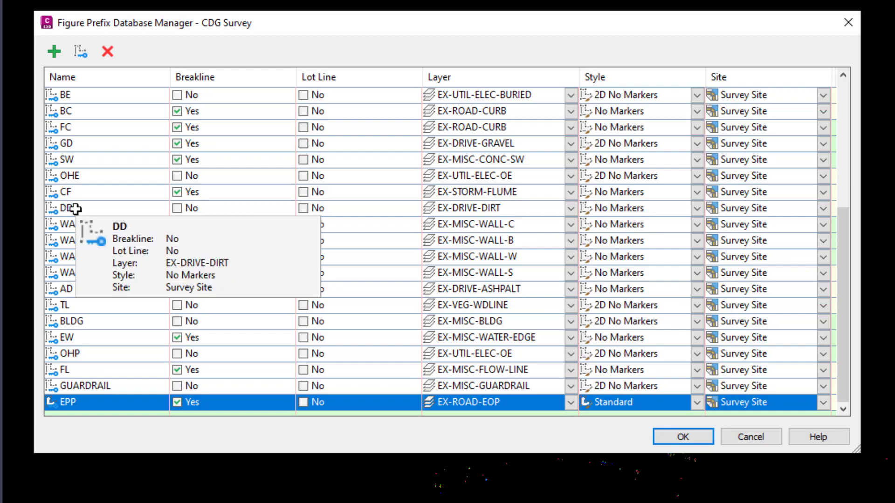
mouse_move(86, 222)
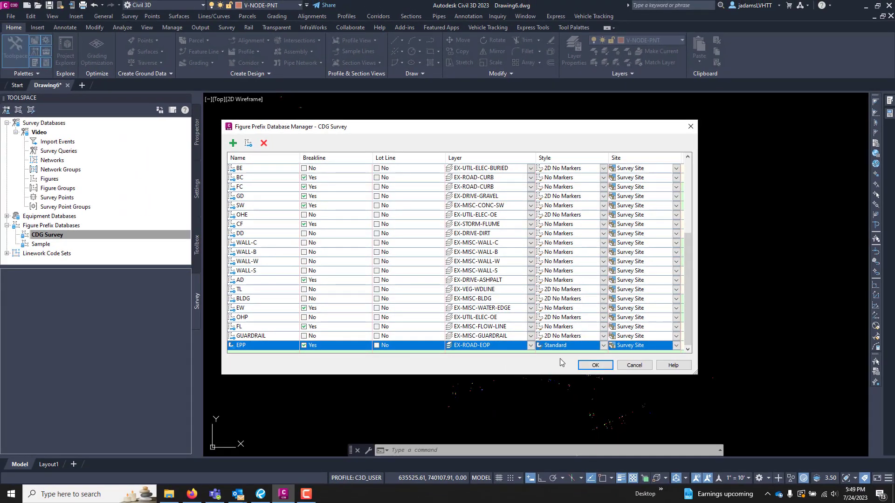
- Save the figure prefix list, then cancel out of creating a new linework code set
left_click(594, 365)
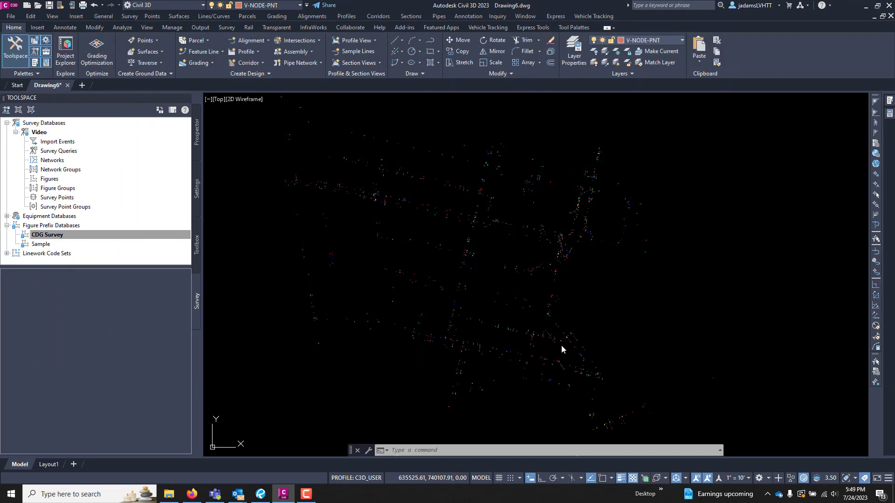
left_click(47, 235)
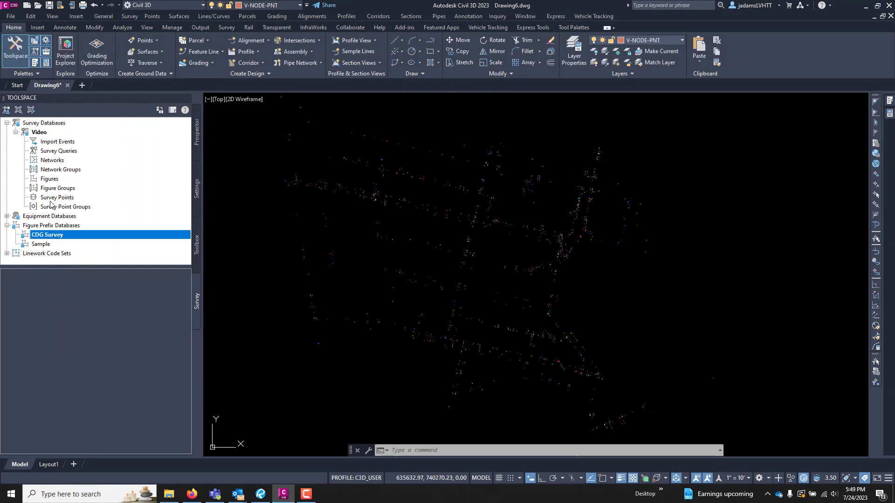
left_click(46, 253)
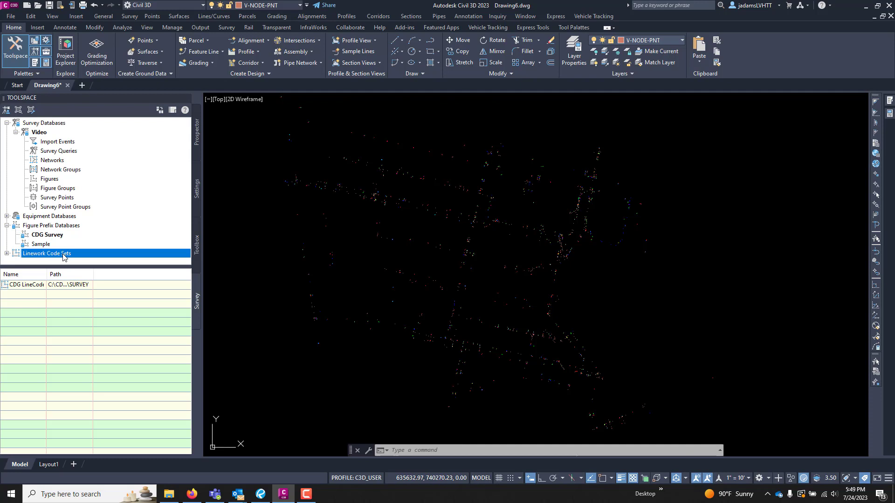
right_click(48, 254)
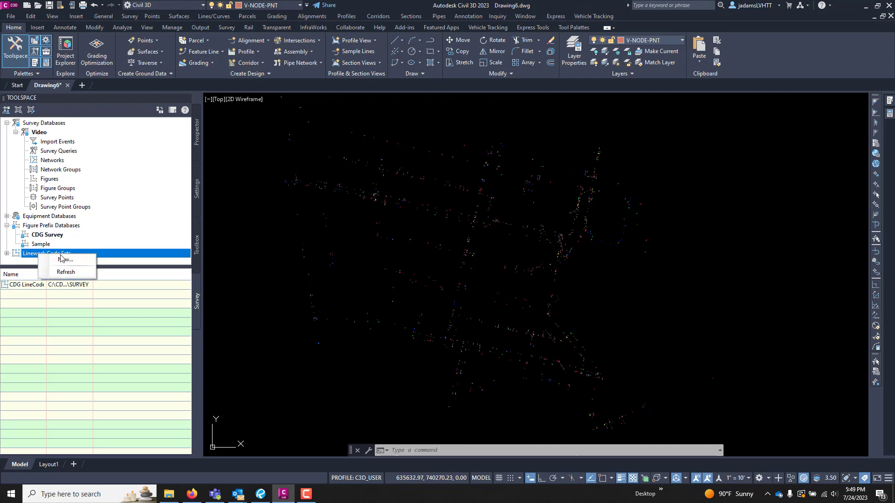
left_click(65, 259)
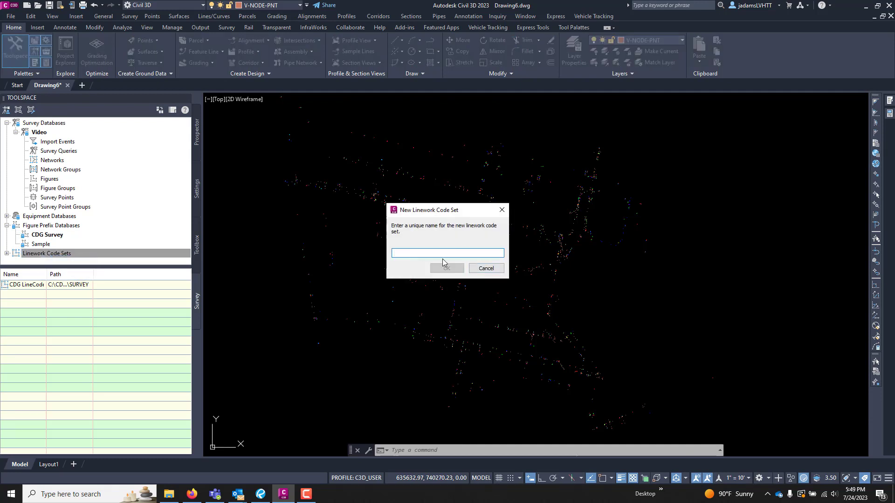
left_click(484, 268)
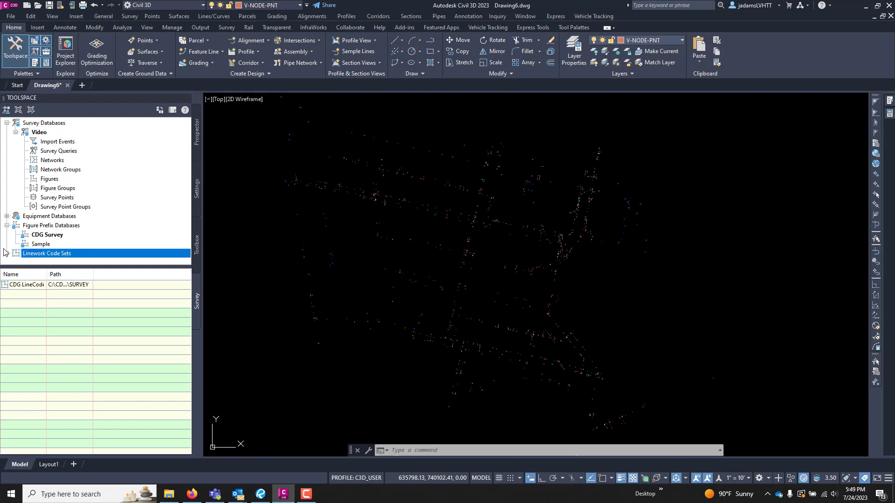
- Review CDG LineCode-Survey's special codes (begin ST, end END, close CLS) and close the editor
right_click(59, 252)
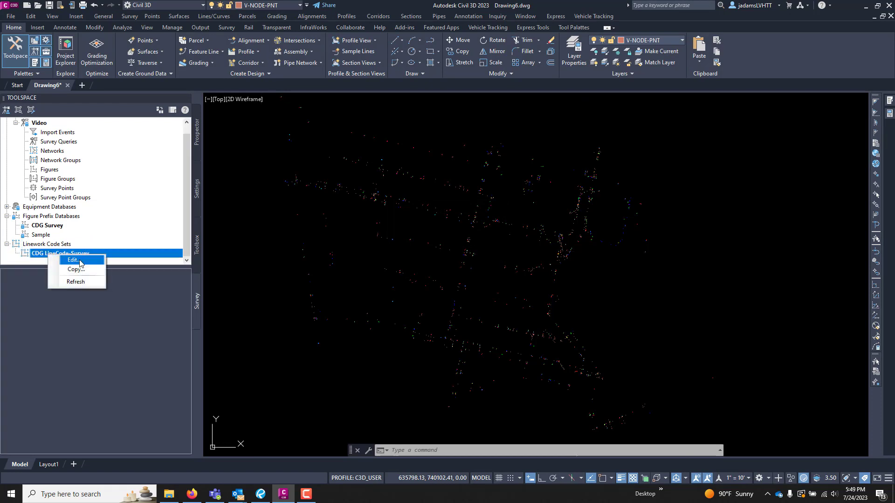
left_click(72, 260)
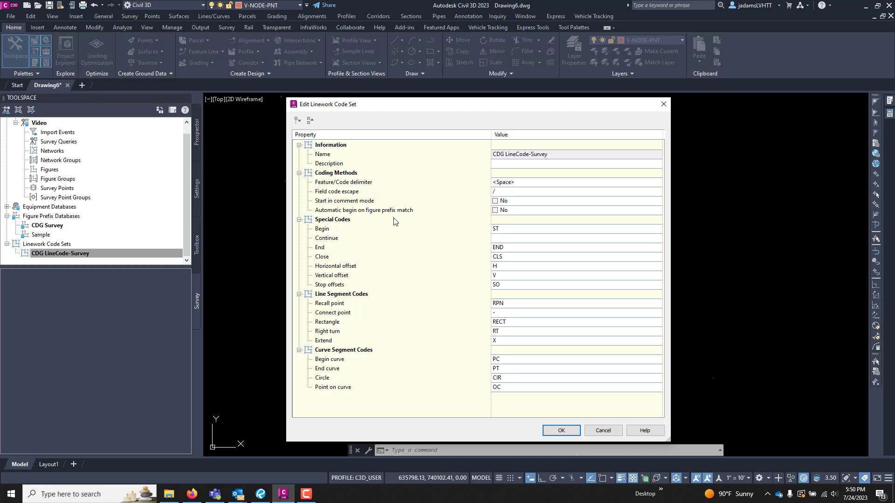
double_click(576, 229)
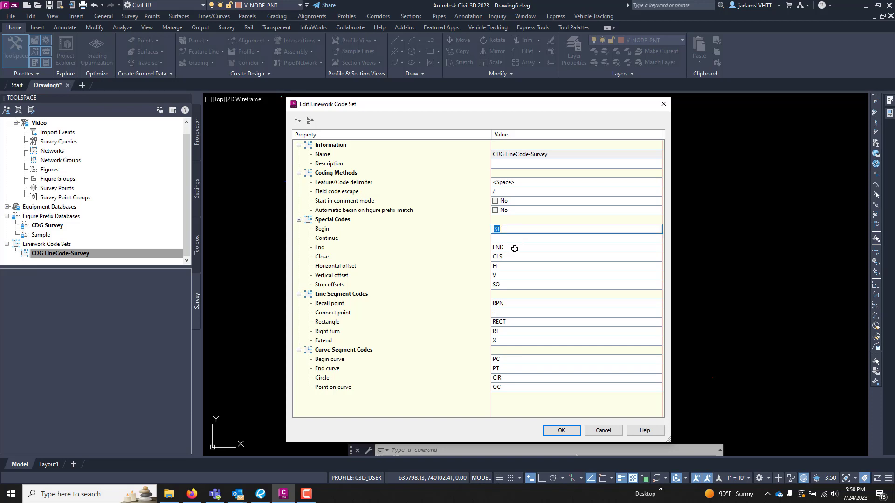
left_click(570, 257)
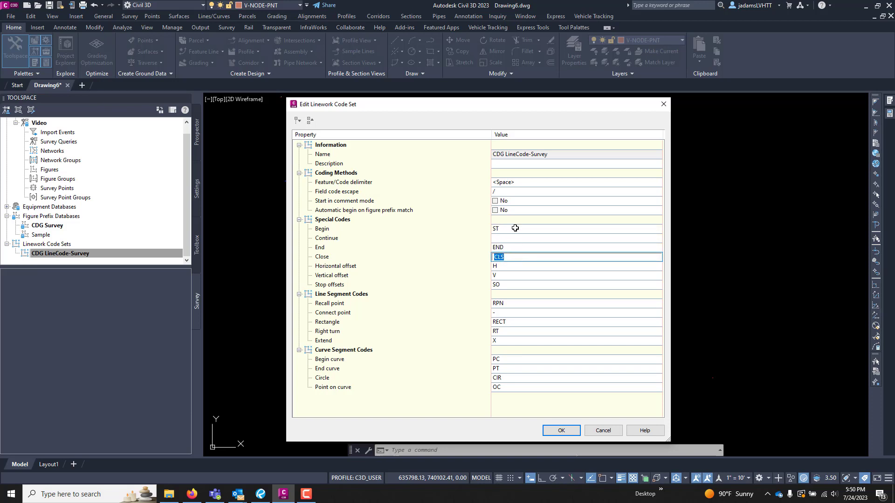
mouse_move(515, 258)
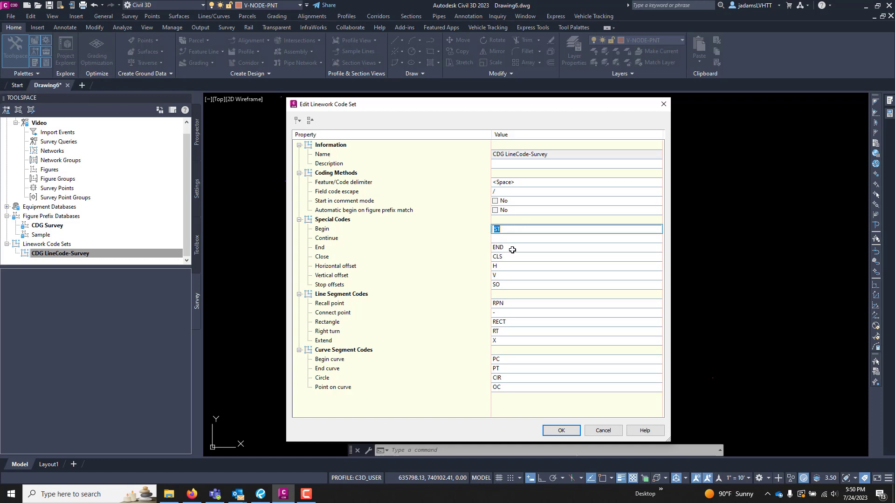
mouse_move(505, 220)
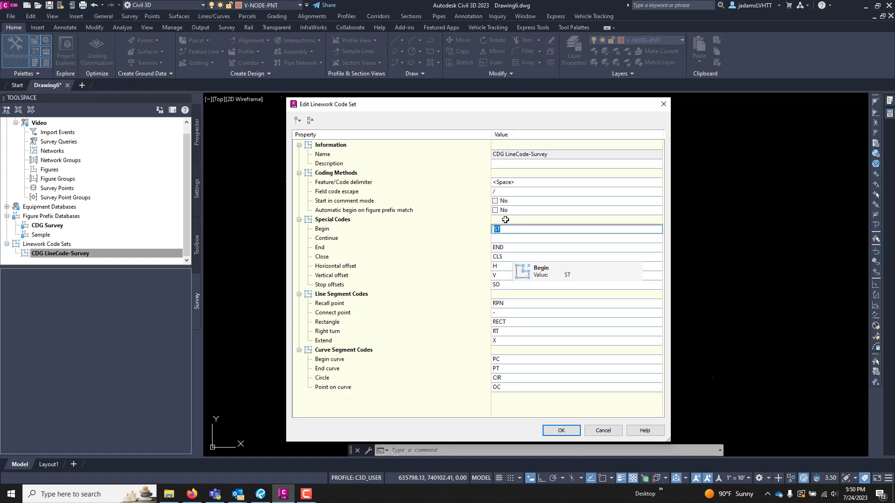
mouse_move(507, 337)
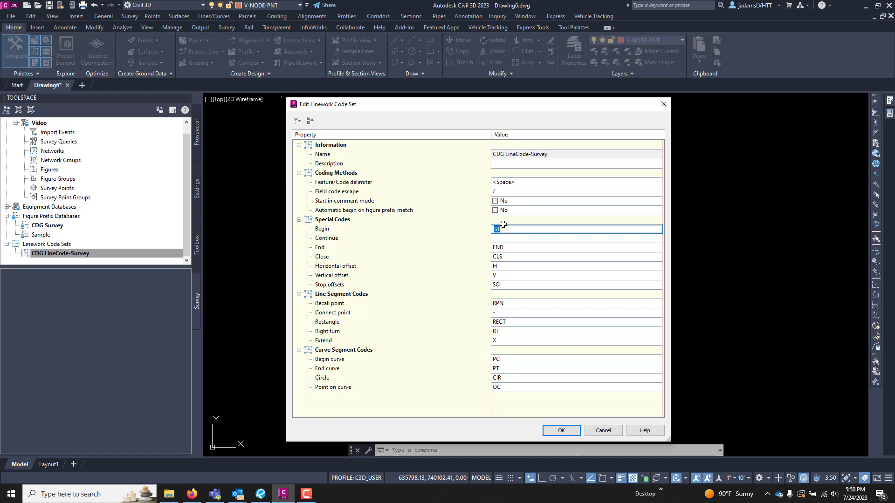
mouse_move(508, 383)
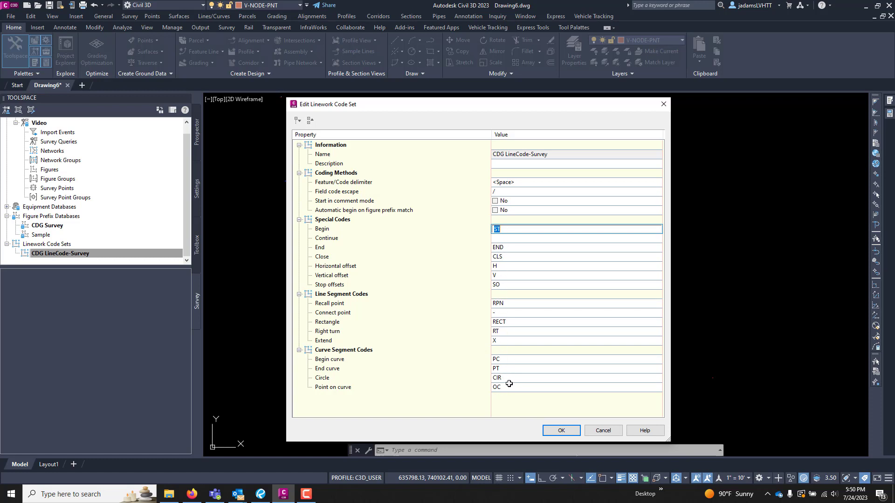
mouse_move(508, 383)
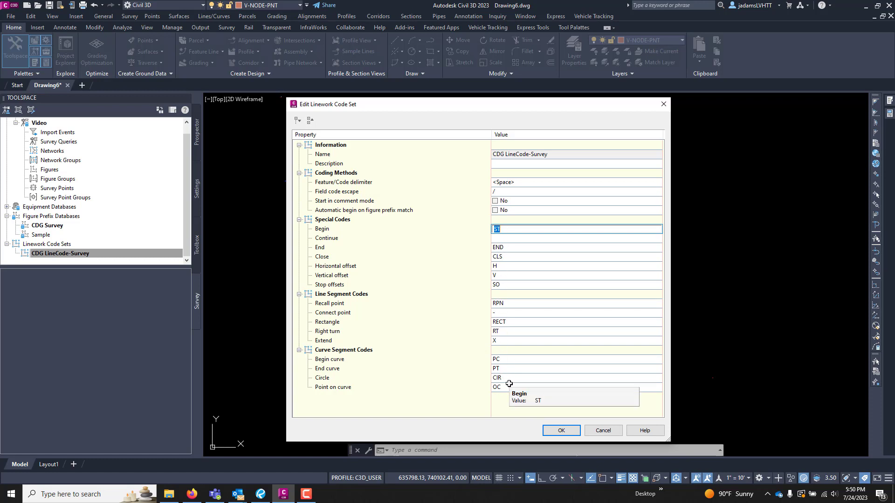
left_click(560, 431)
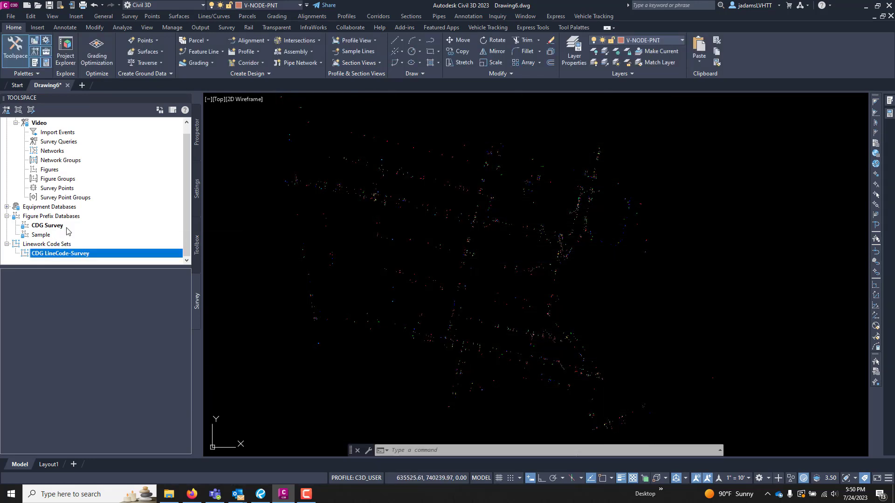
scroll("up", 3)
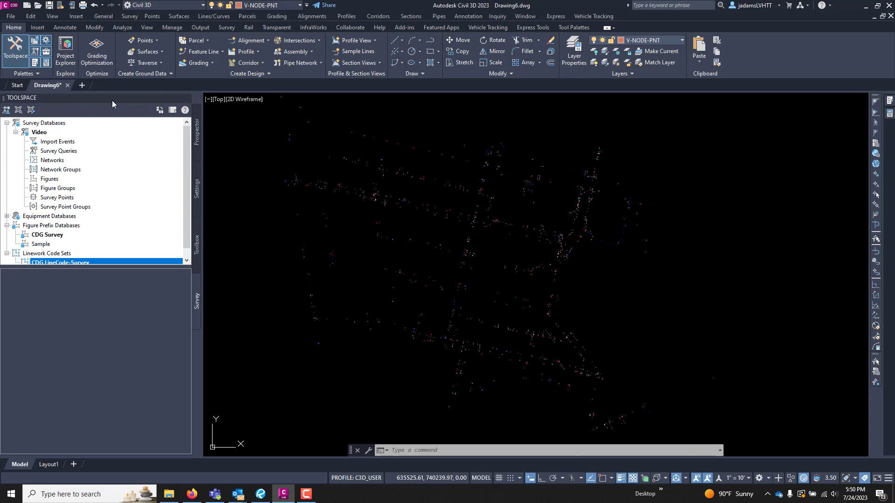
mouse_move(7, 110)
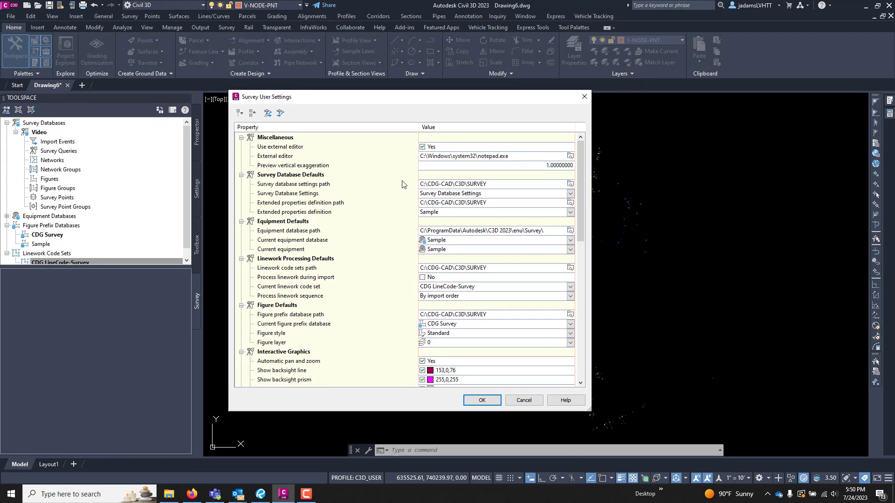
mouse_move(465, 202)
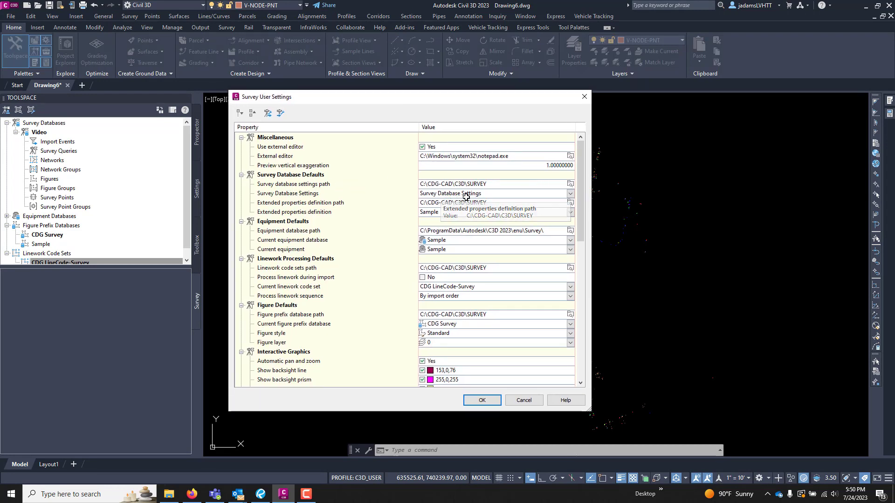
mouse_move(344, 242)
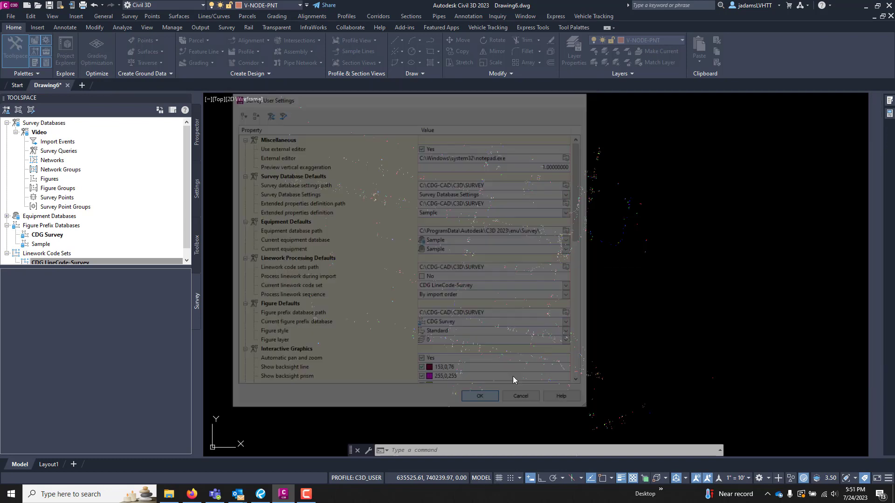
left_click(479, 395)
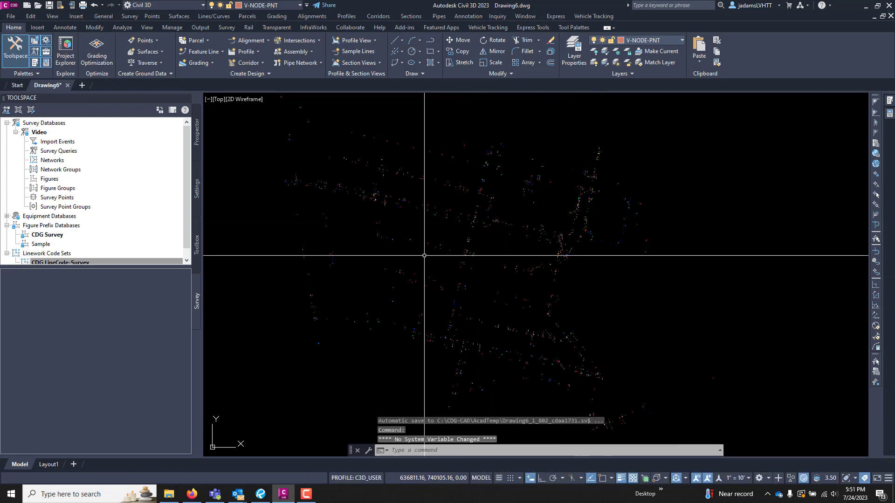
mouse_move(478, 311)
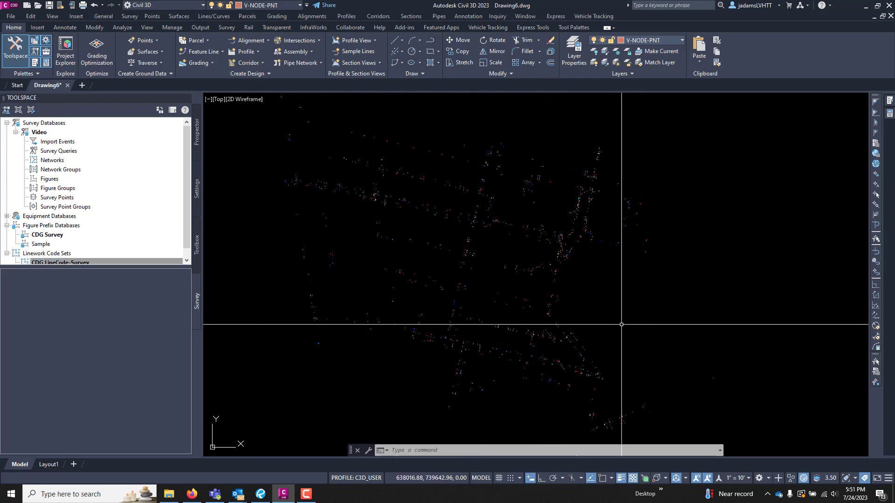
- Create a new blank drawing, Drawing8, from the survey template
left_click(60, 262)
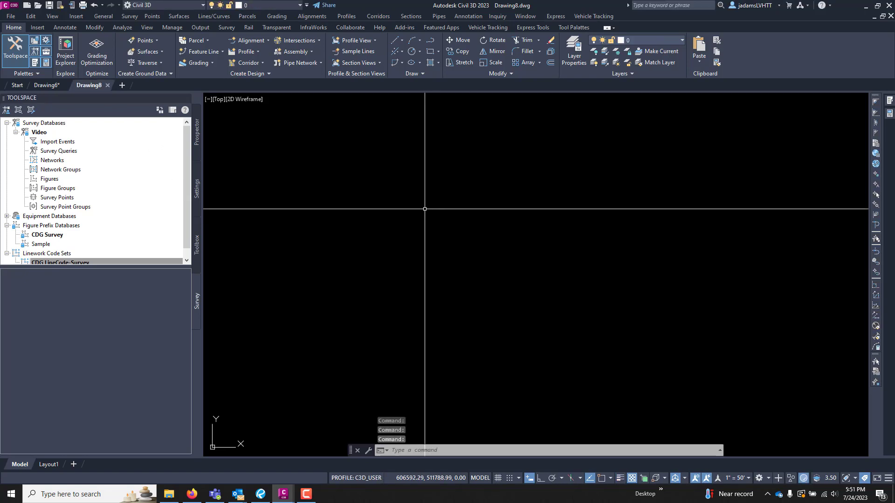
left_click(60, 262)
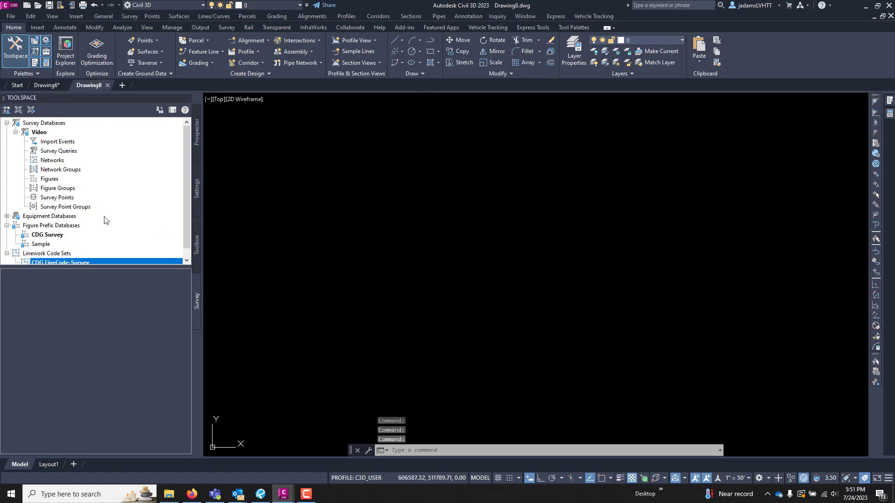
mouse_move(63, 180)
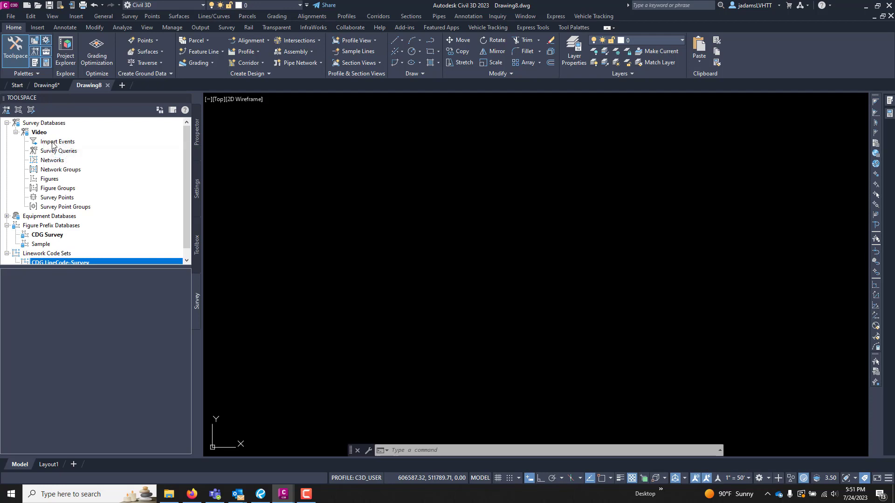
- Launch Import Survey Data from the Video database's Import Events node
right_click(56, 141)
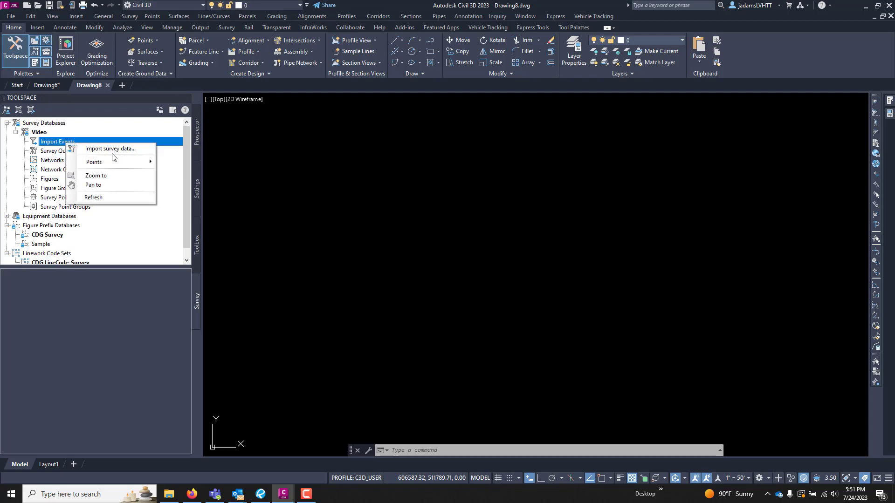
left_click(110, 148)
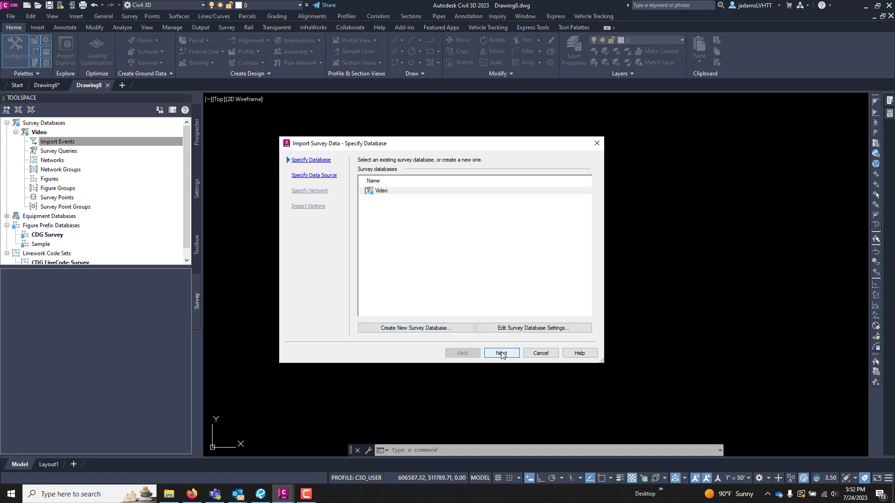
- Choose the Video database and All Points.csv file, proceeding without a survey network
left_click(500, 353)
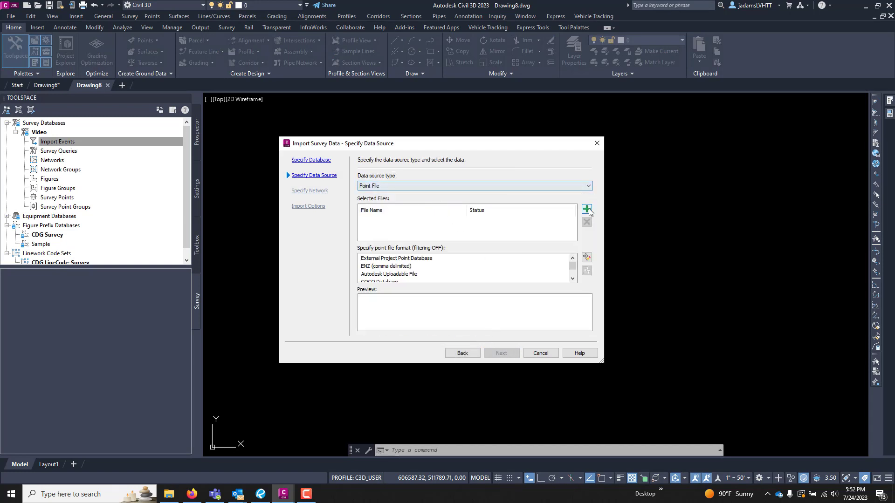
left_click(586, 210)
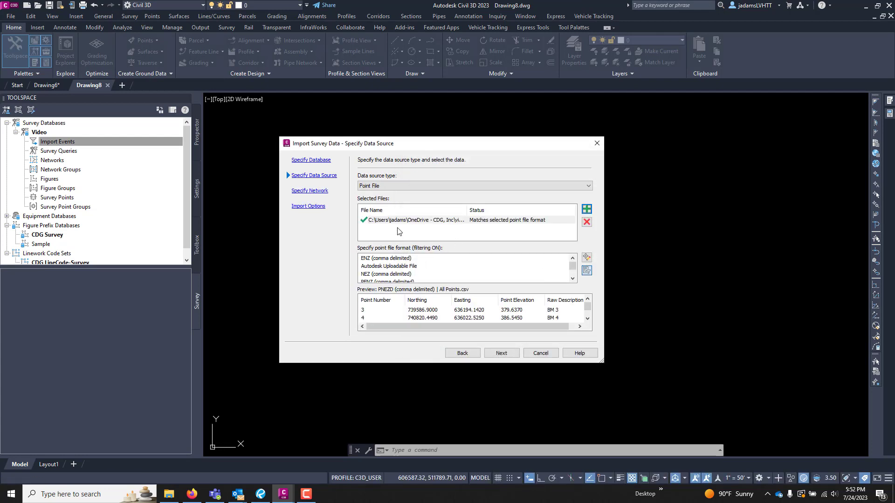
scroll("down", 3)
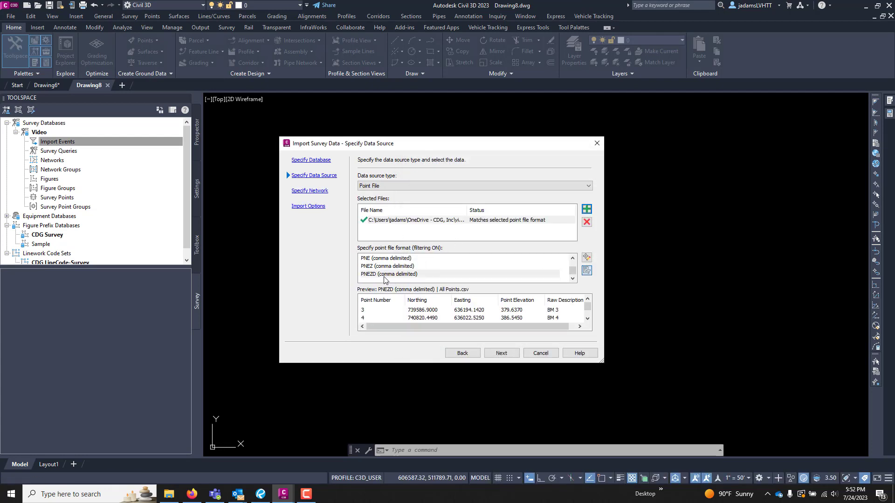
left_click(500, 352)
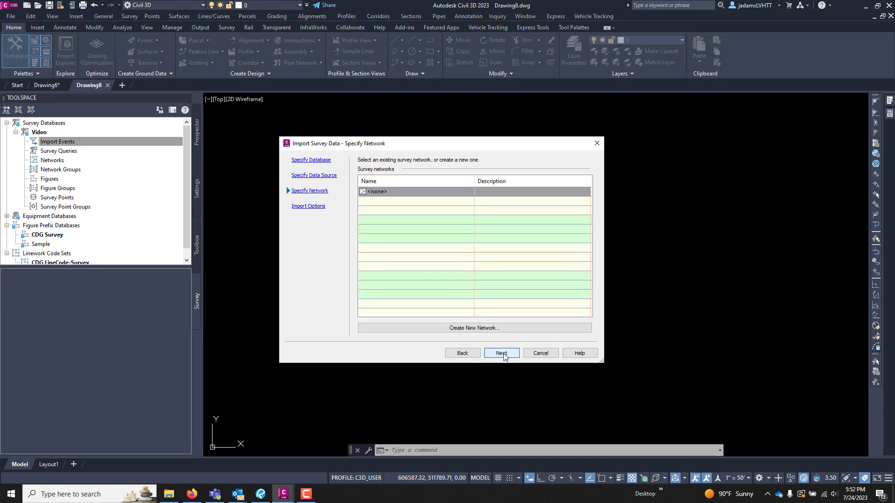
left_click(501, 353)
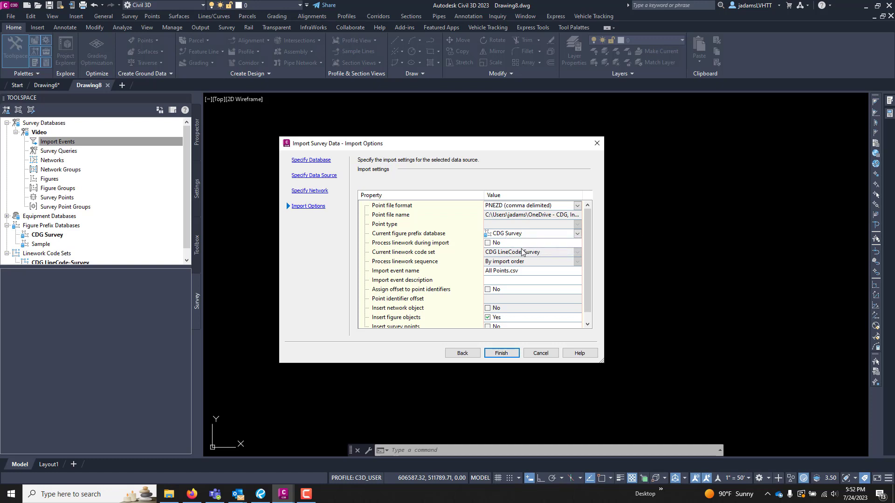
- Set Insert survey points to Yes and finish the import into Drawing8
scroll("down", 3)
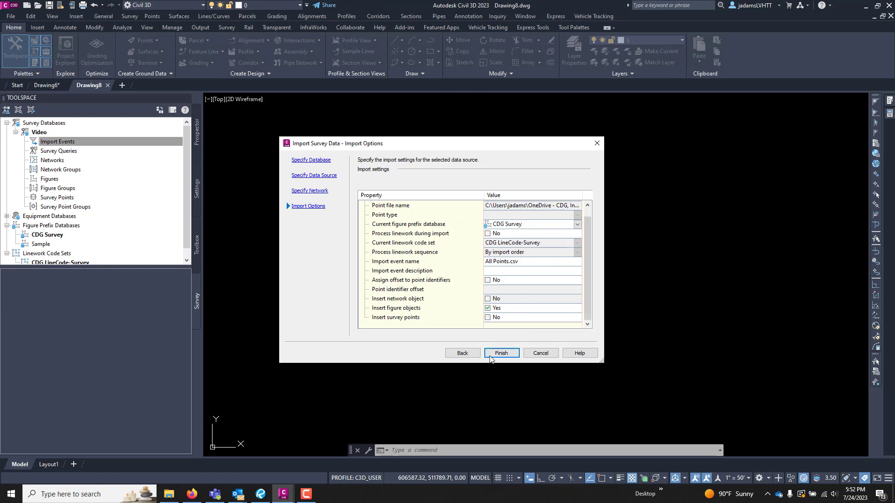
left_click(488, 317)
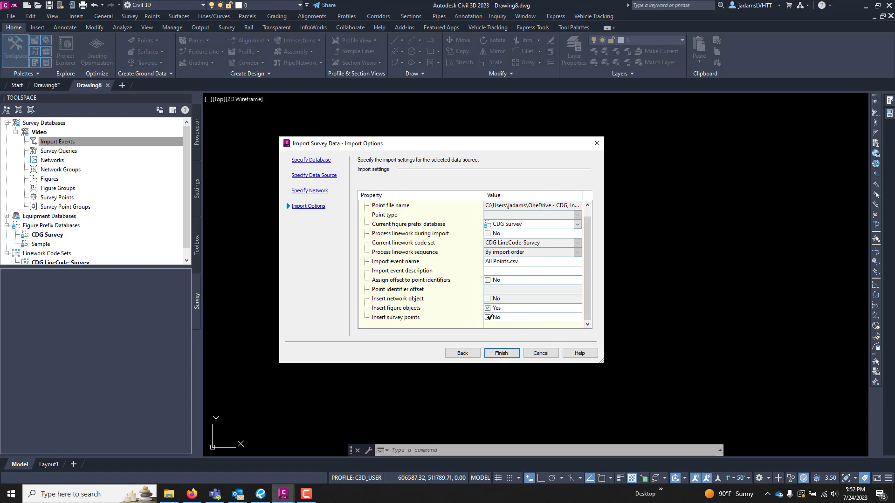
left_click(487, 316)
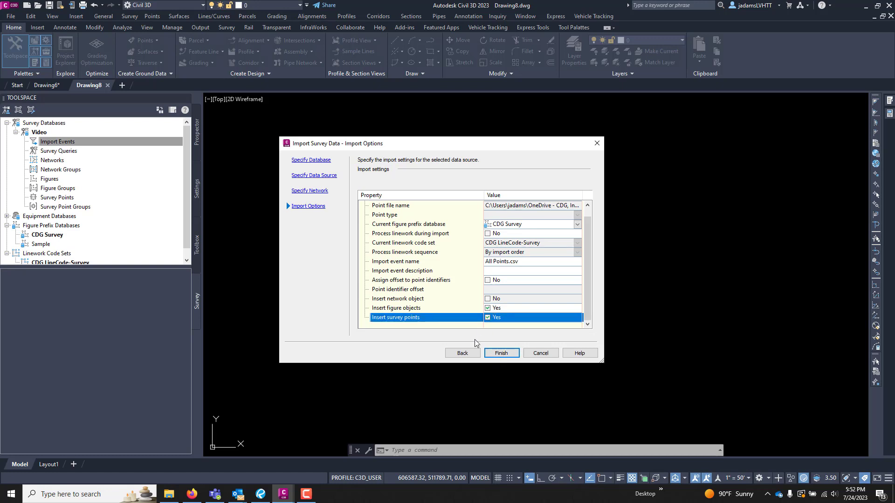
left_click(500, 352)
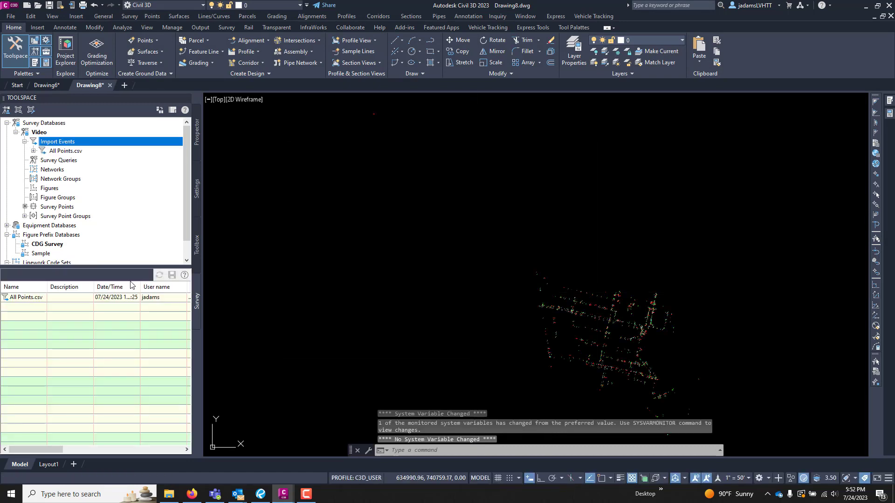
mouse_move(466, 259)
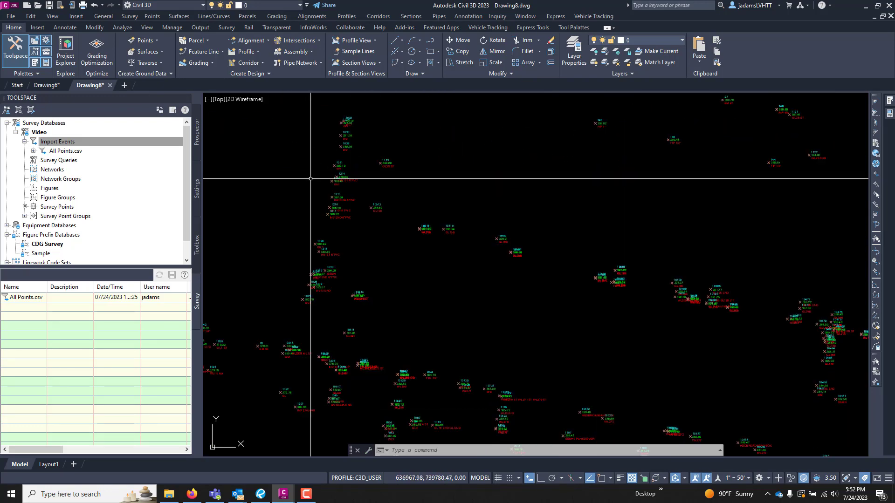
- Zoom in on the imported point labels and back out before closing Drawing8
scroll("up", 3)
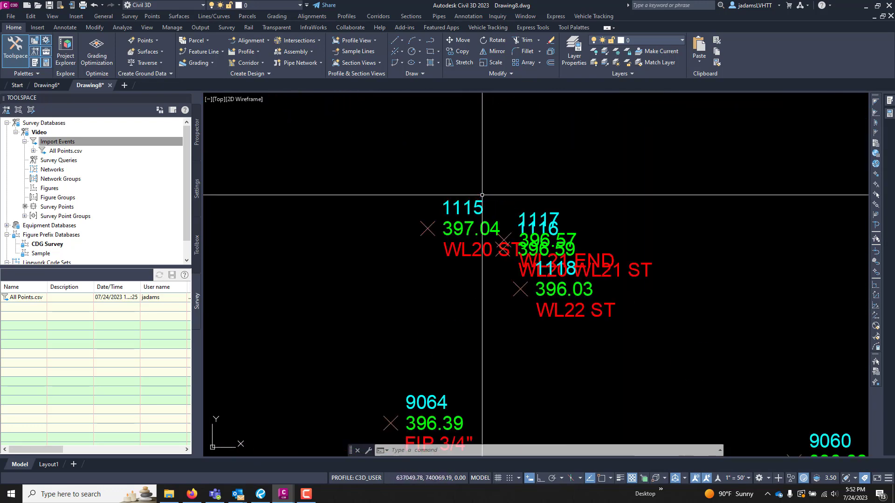
scroll("down", 3)
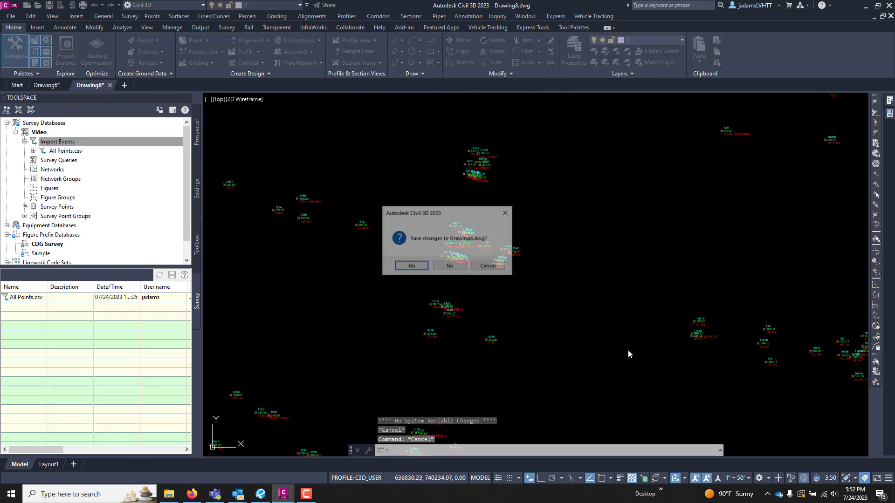
- Discard Drawing8's changes and browse for a drawing template
left_click(449, 265)
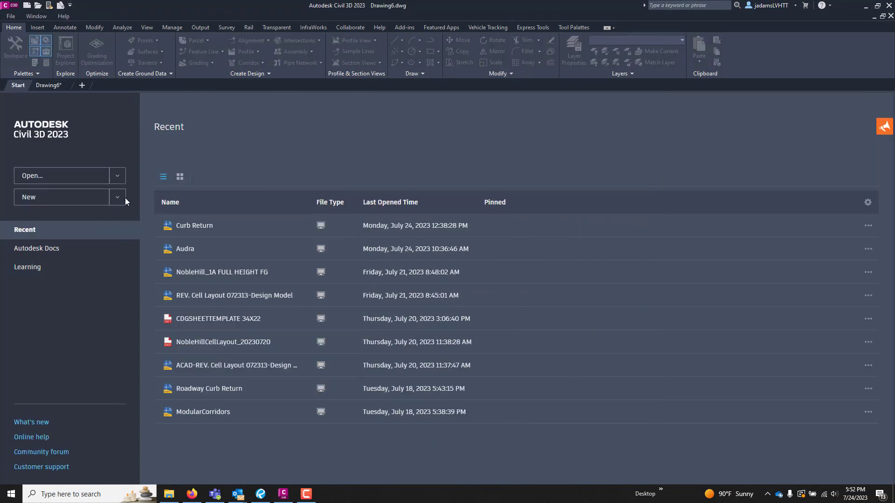
left_click(118, 196)
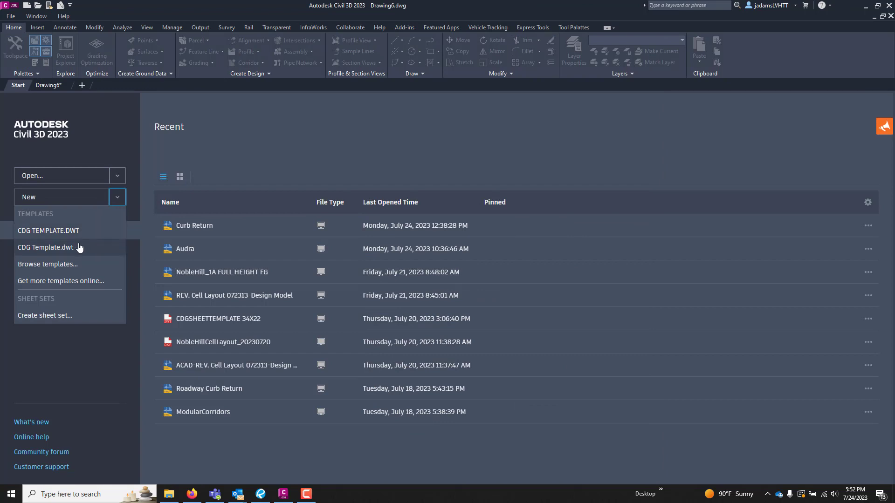
left_click(48, 264)
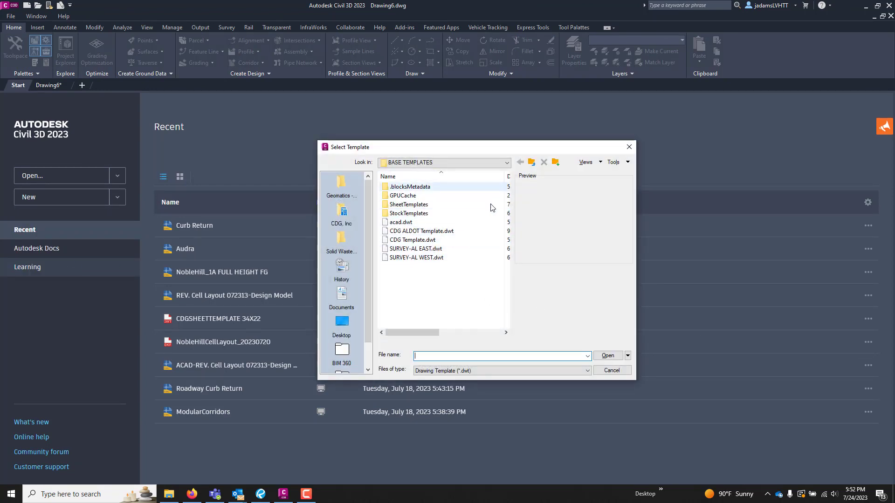
- Create Drawing9 from SurveyTemplate_NEW.dwt in the BASE TEMPLATES folder
left_click(504, 162)
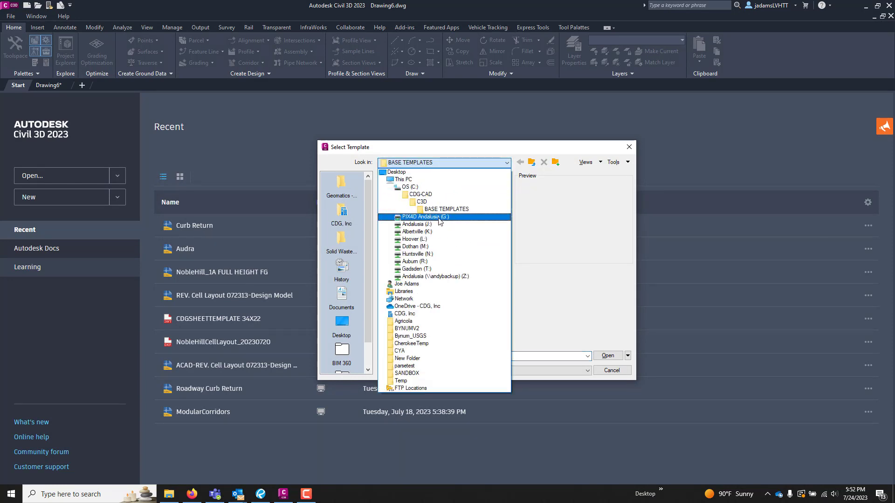
left_click(419, 195)
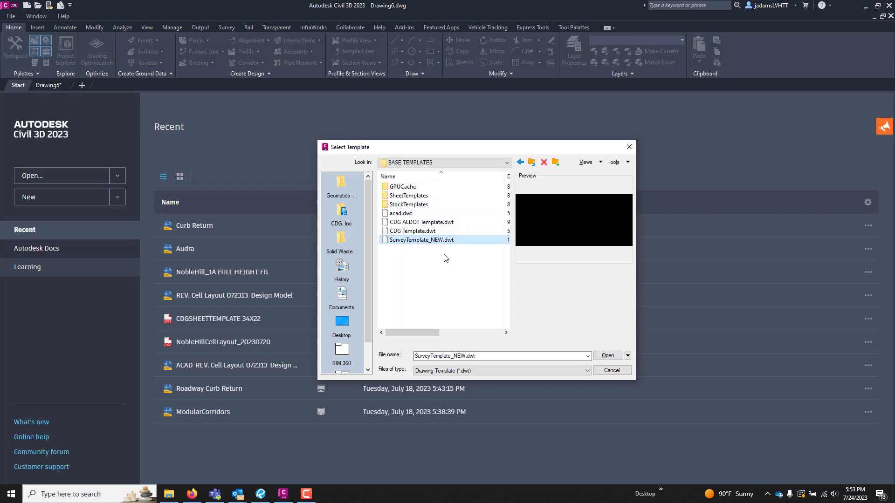
left_click(607, 355)
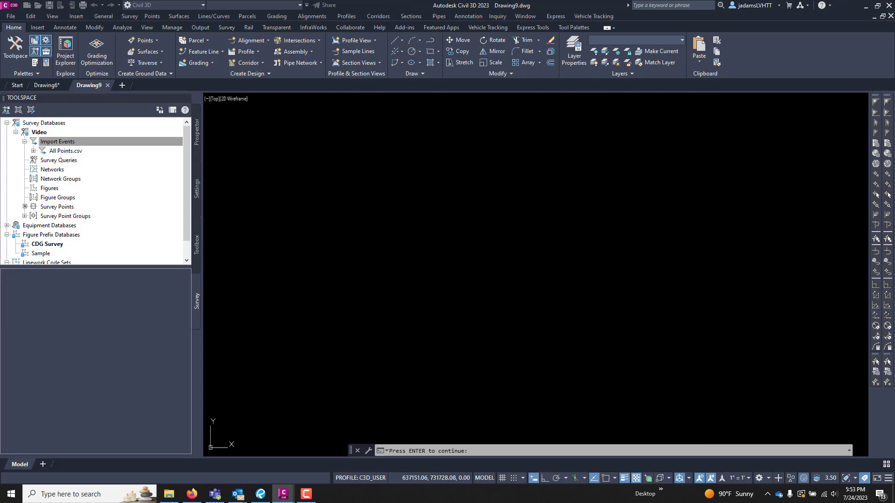
- Insert the All Points.csv import event's survey points into Drawing9
left_click(42, 151)
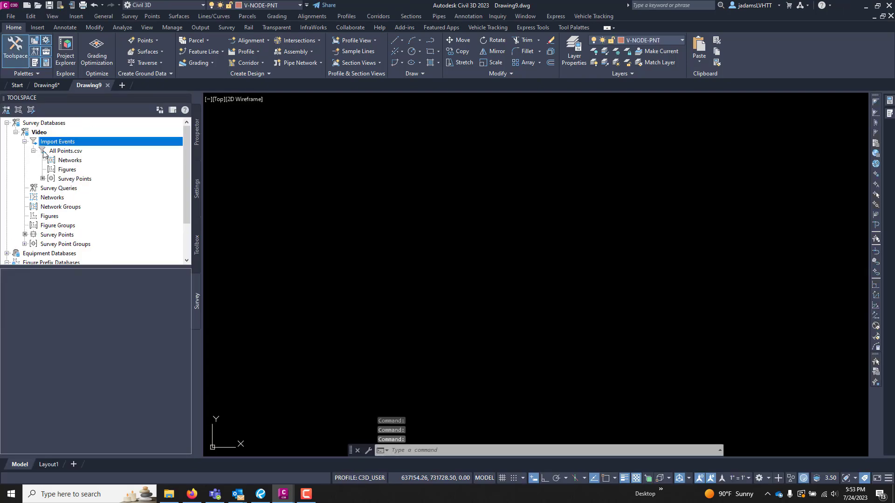
mouse_move(60, 154)
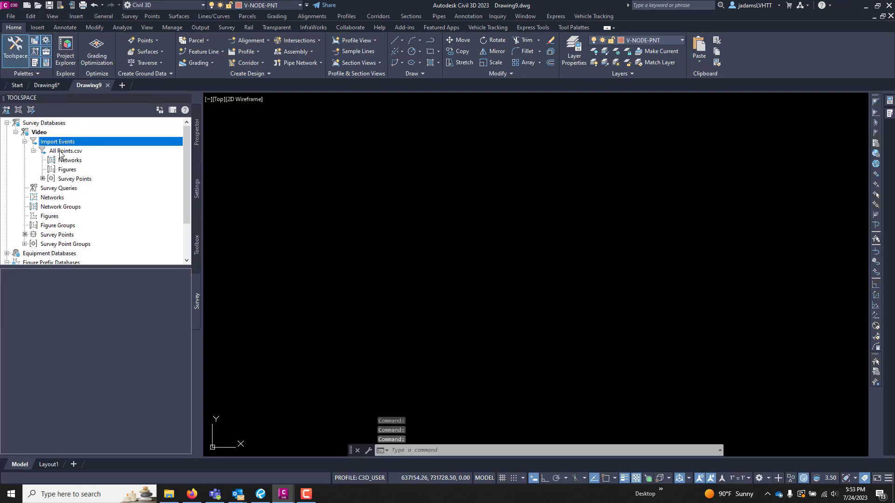
left_click(66, 151)
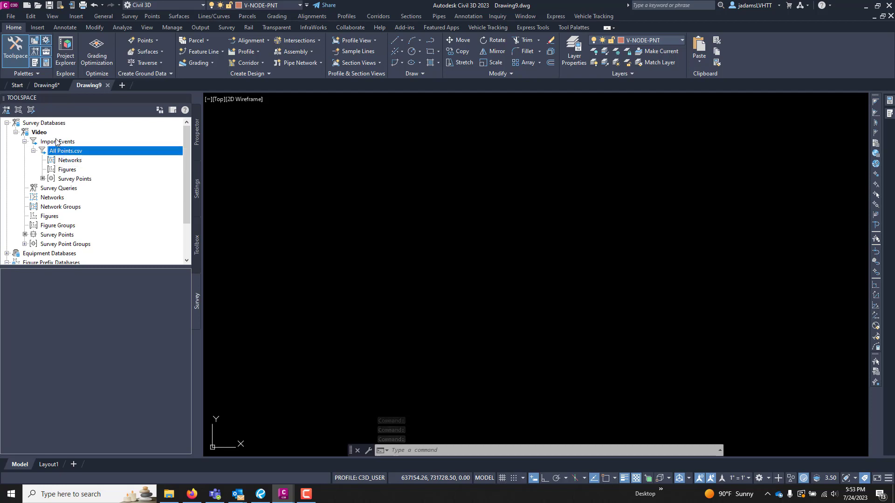
right_click(58, 140)
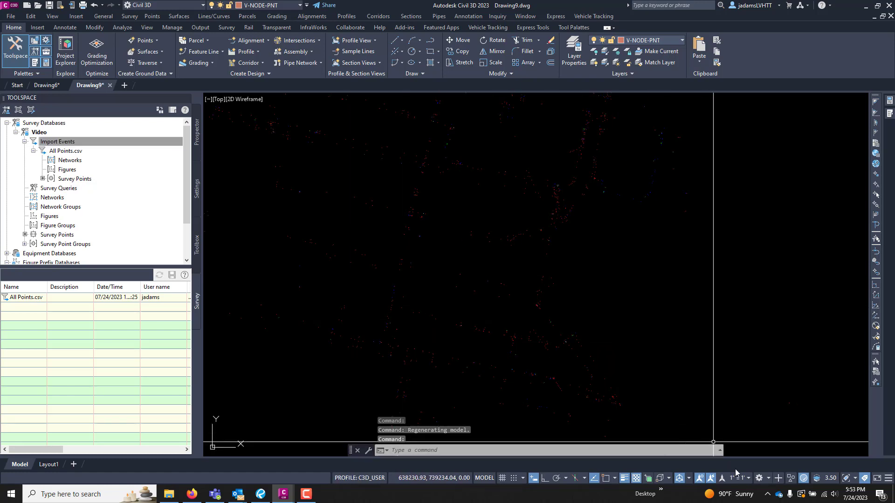
- Set the drawing's annotation scale to 1" = 50'
left_click(745, 478)
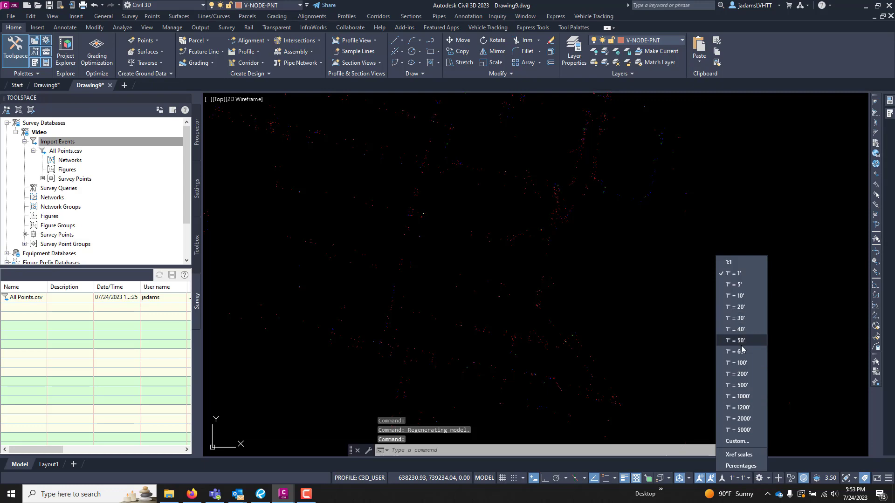
left_click(736, 340)
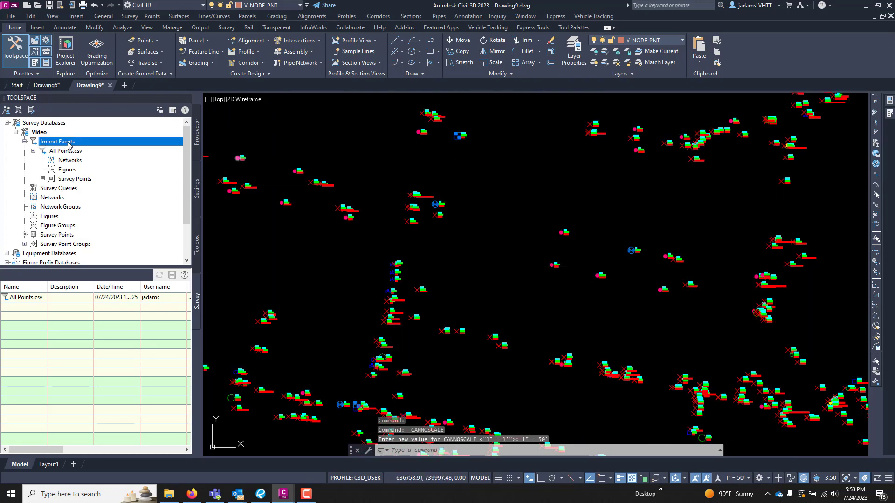
mouse_move(57, 142)
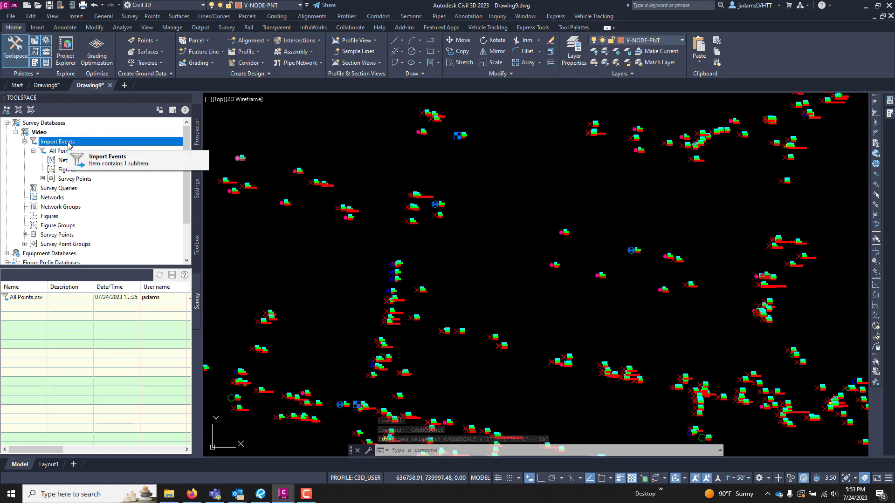
- Run Process Linework on the All Points.csv import with default settings
right_click(56, 142)
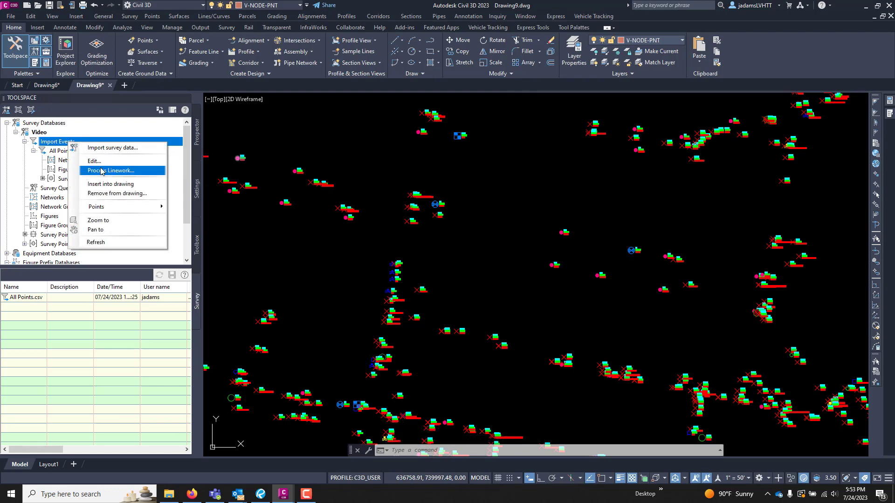
left_click(111, 169)
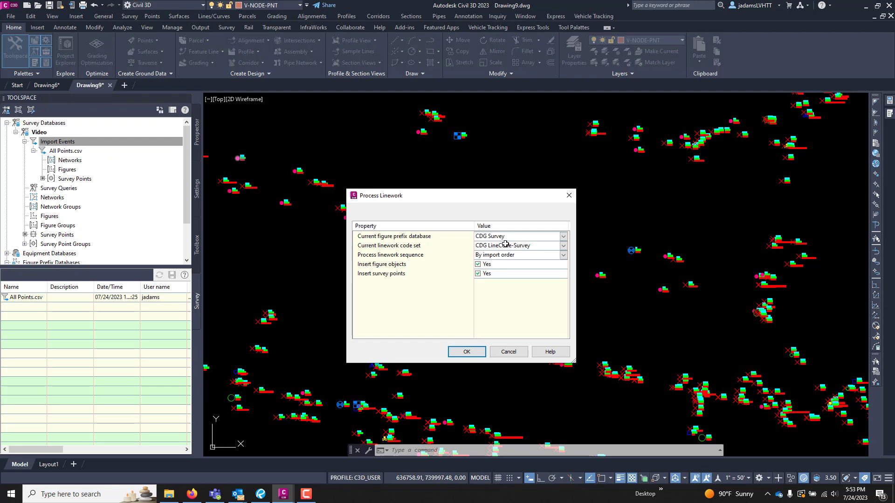
mouse_move(497, 255)
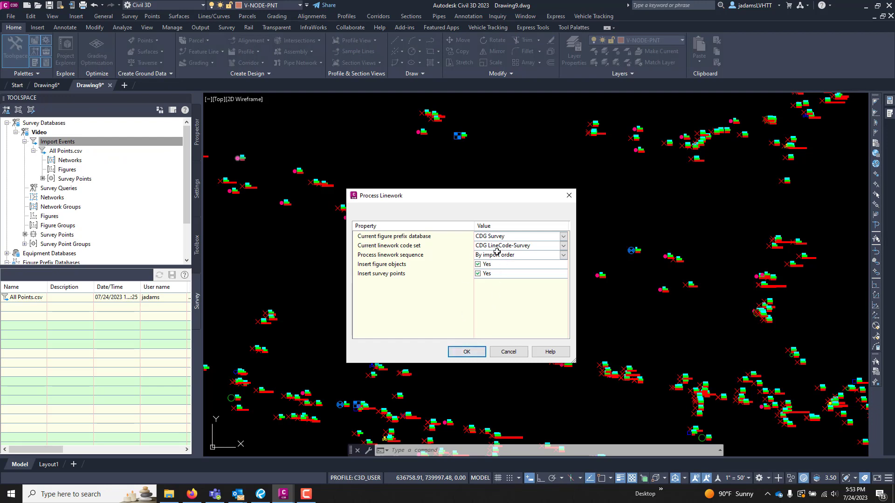
left_click(466, 352)
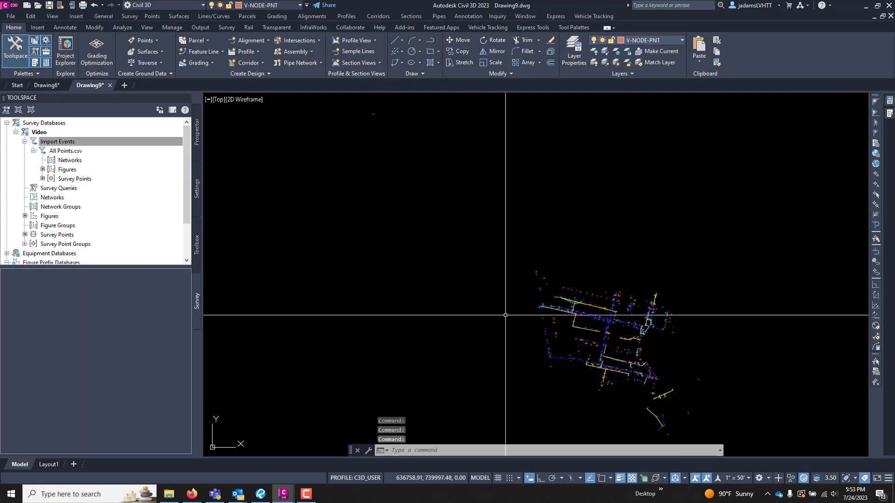
left_click(57, 141)
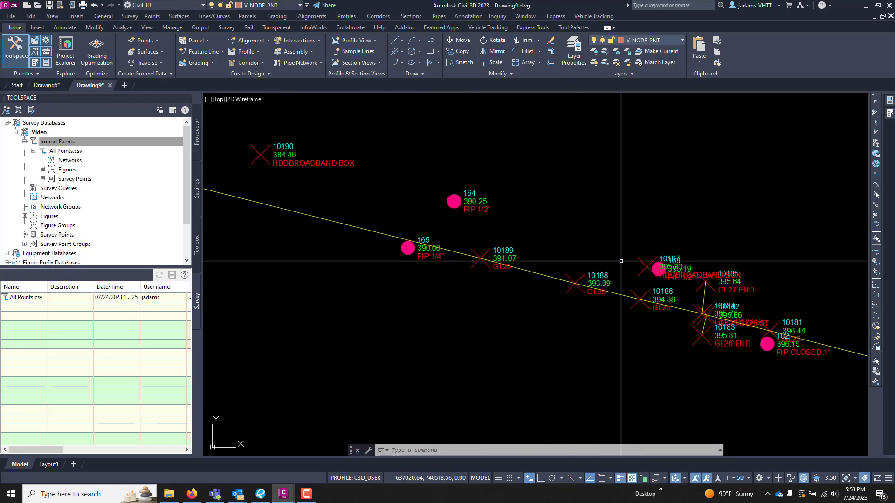
scroll("down", 3)
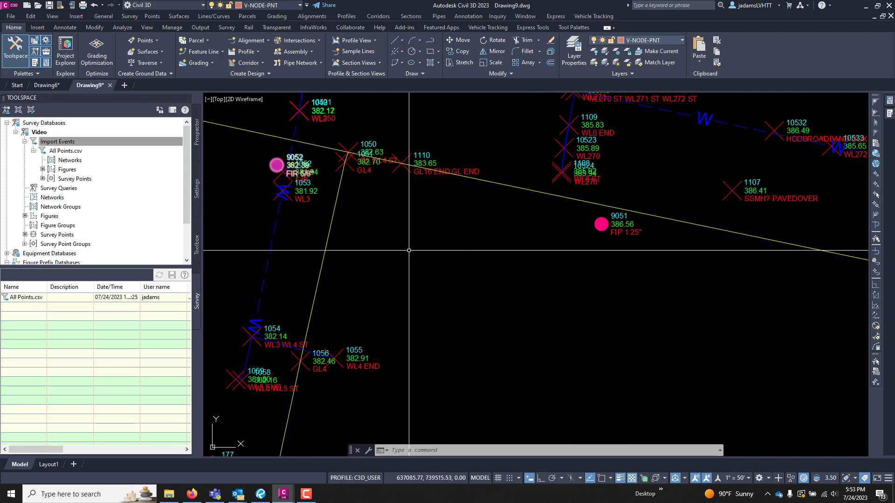
scroll("down", 3)
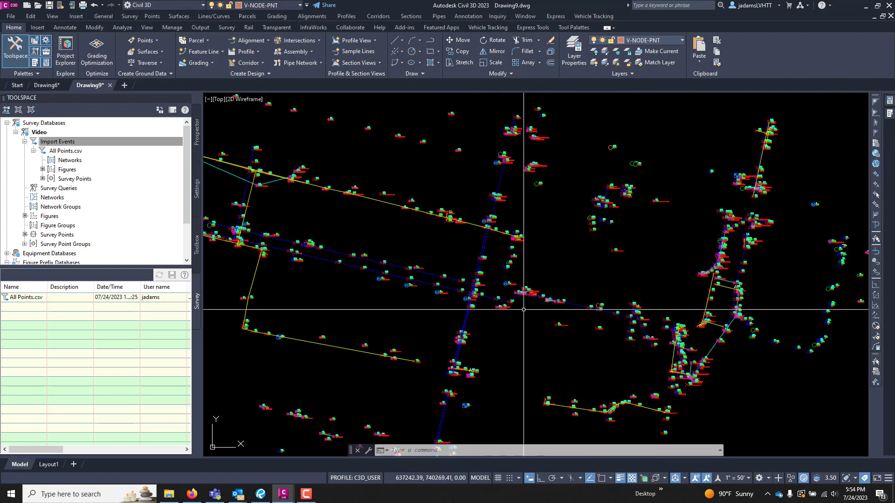
scroll("up", 3)
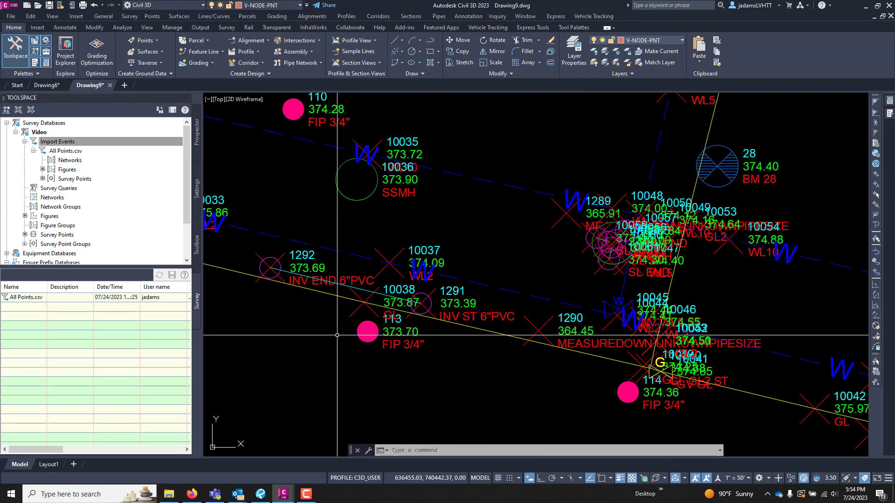
scroll("down", 3)
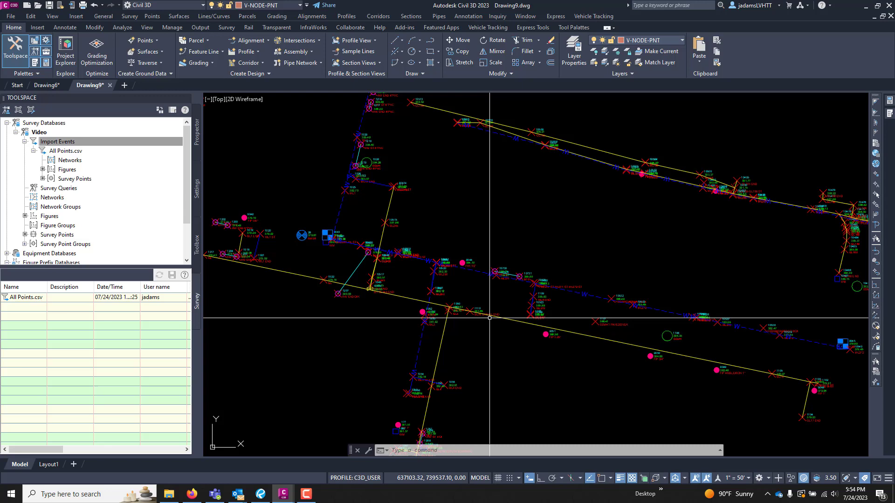
mouse_move(602, 240)
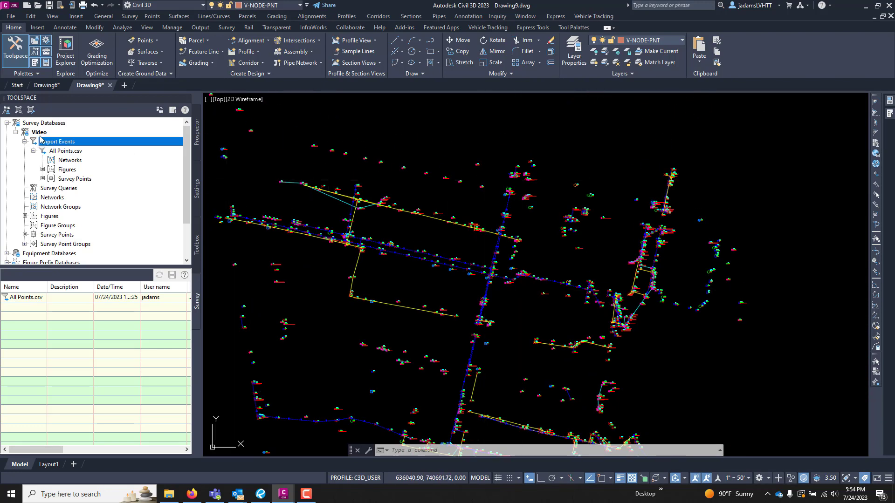
scroll("up", 3)
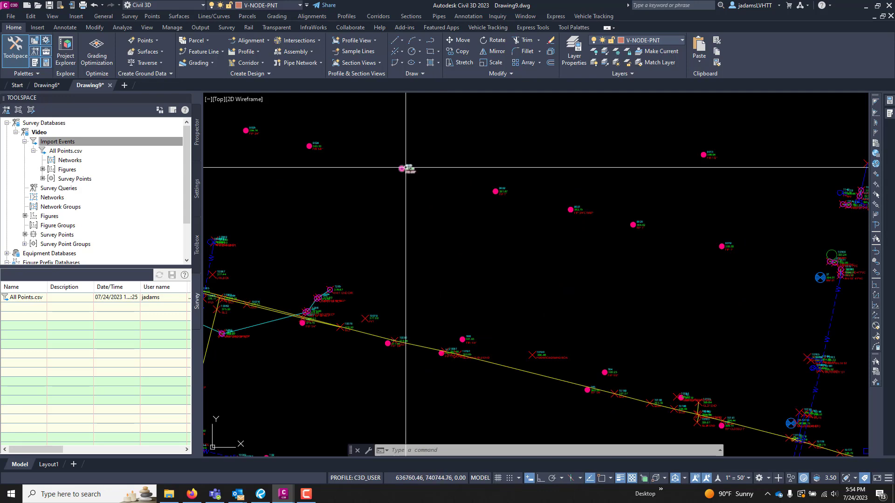